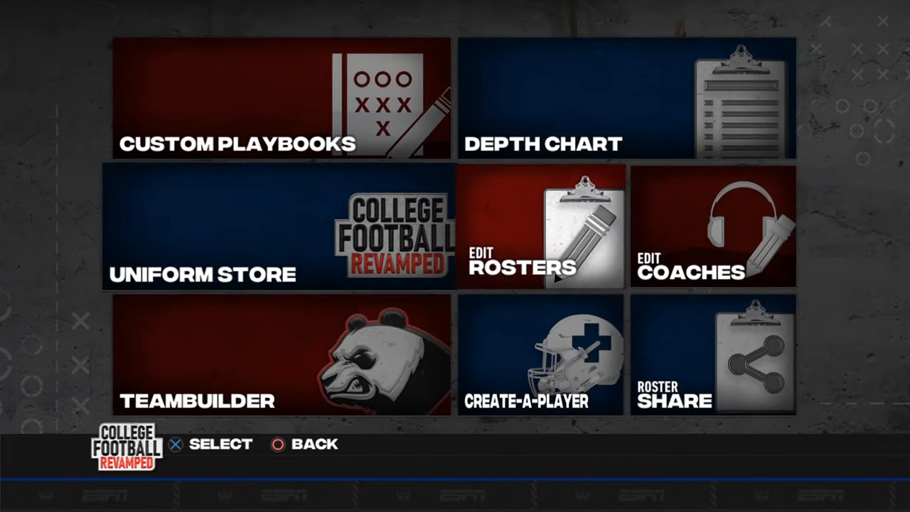
# - Enter Edit Rosters and scroll down through the team list in the team selector
pyautogui.click(542, 227)
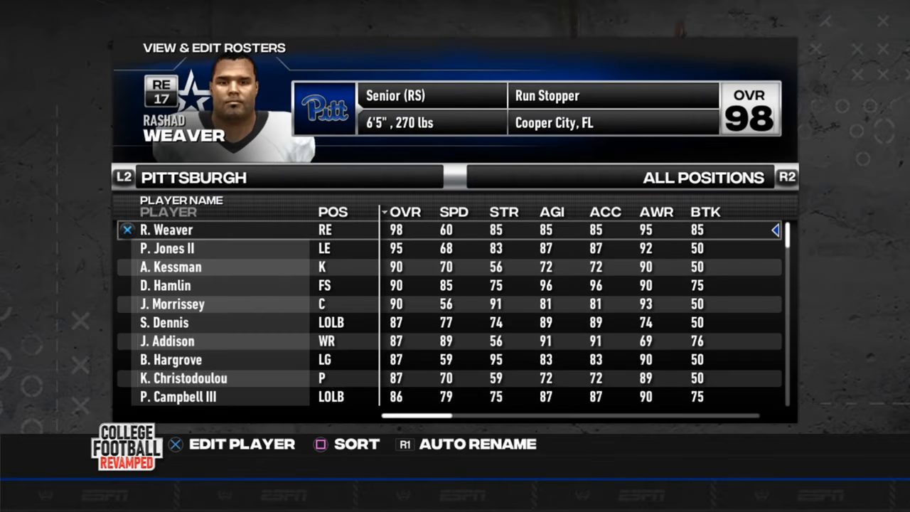
pyautogui.click(278, 178)
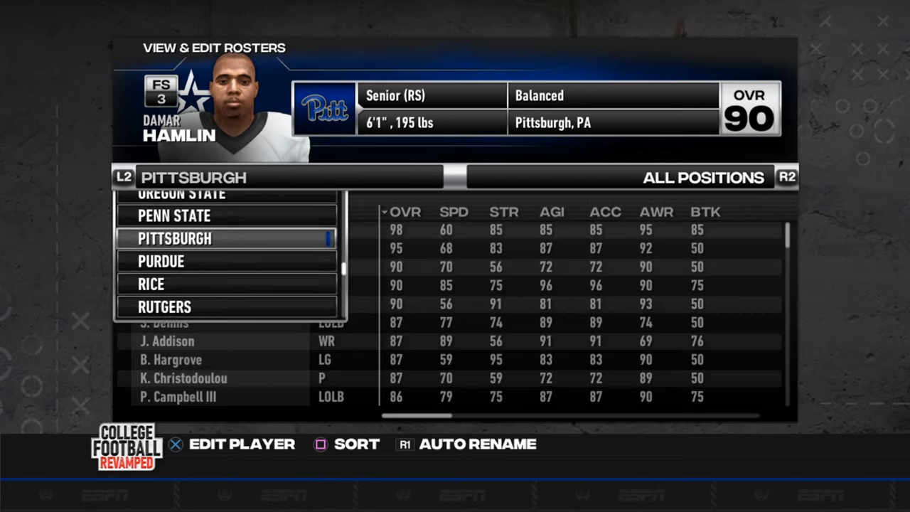
pyautogui.scroll(-3)
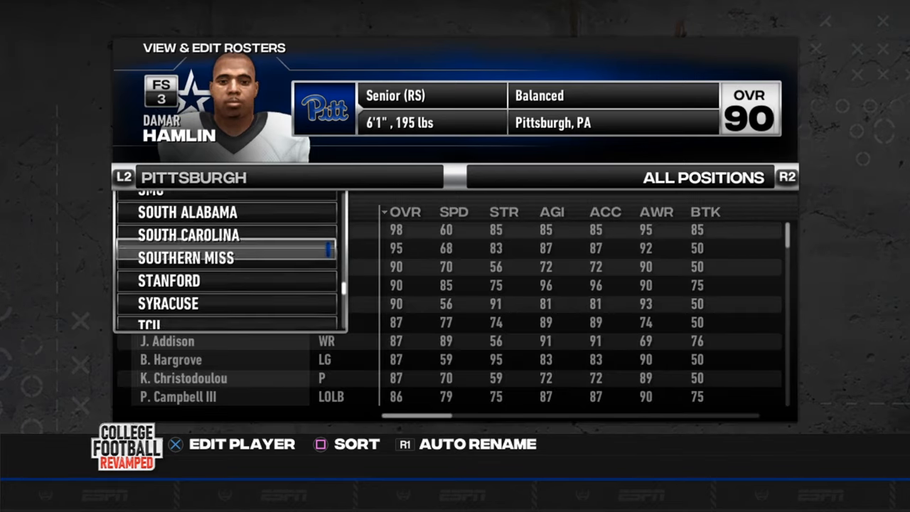
pyautogui.scroll(-3)
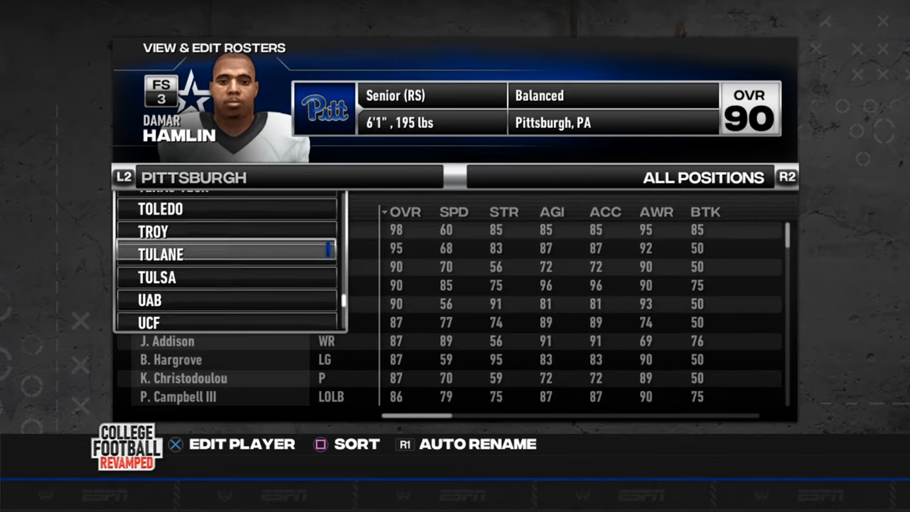
pyautogui.scroll(-3)
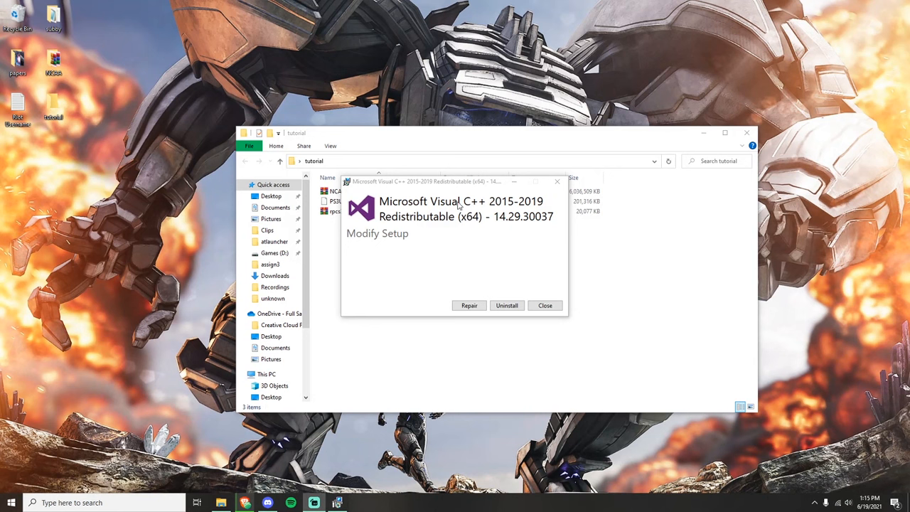
pyautogui.moveTo(396, 233)
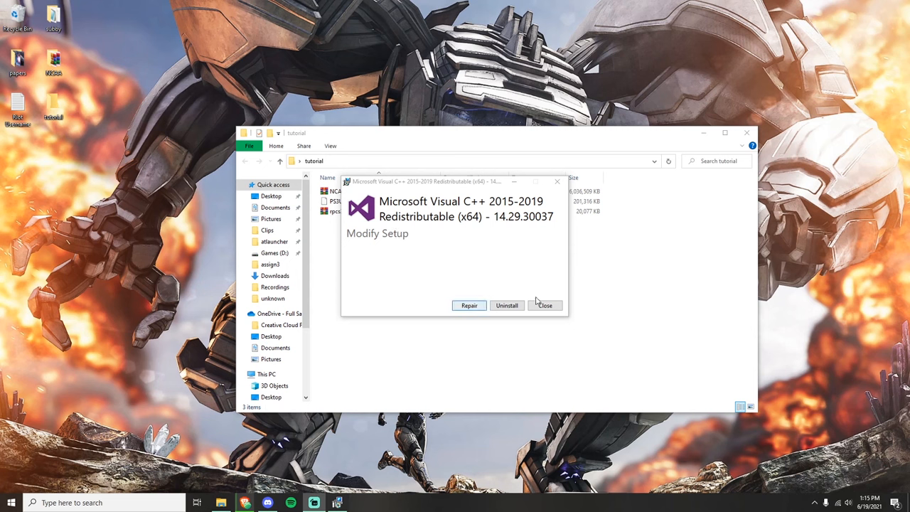
pyautogui.moveTo(478, 250)
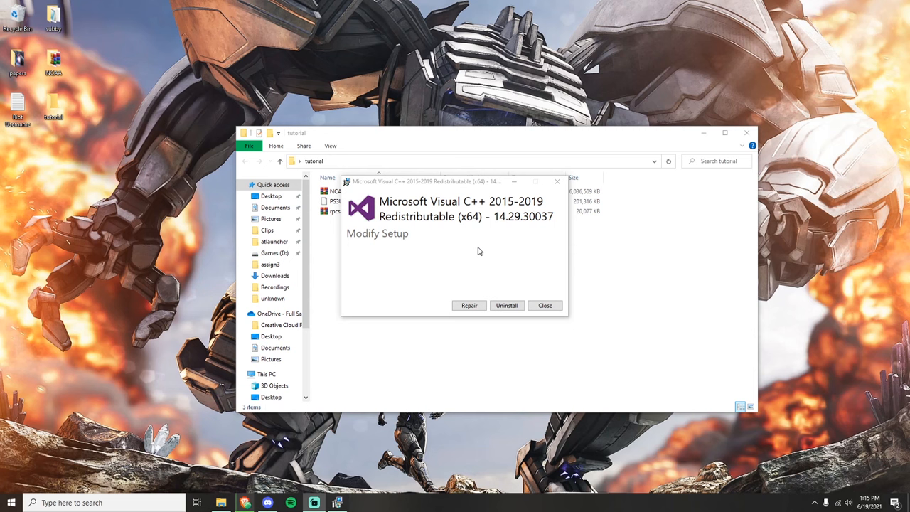
pyautogui.moveTo(538, 227)
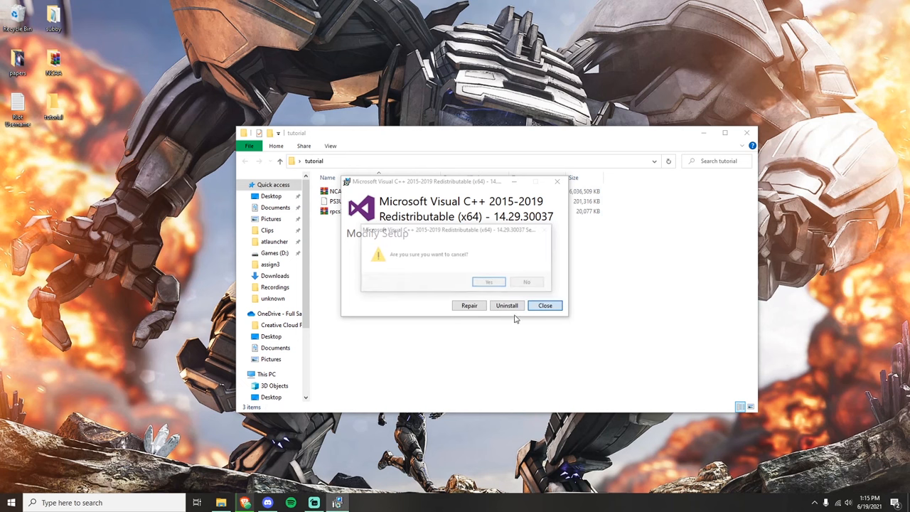
# - Confirm Yes to cancel the Visual C++ Redistributable setup without changes
pyautogui.click(489, 281)
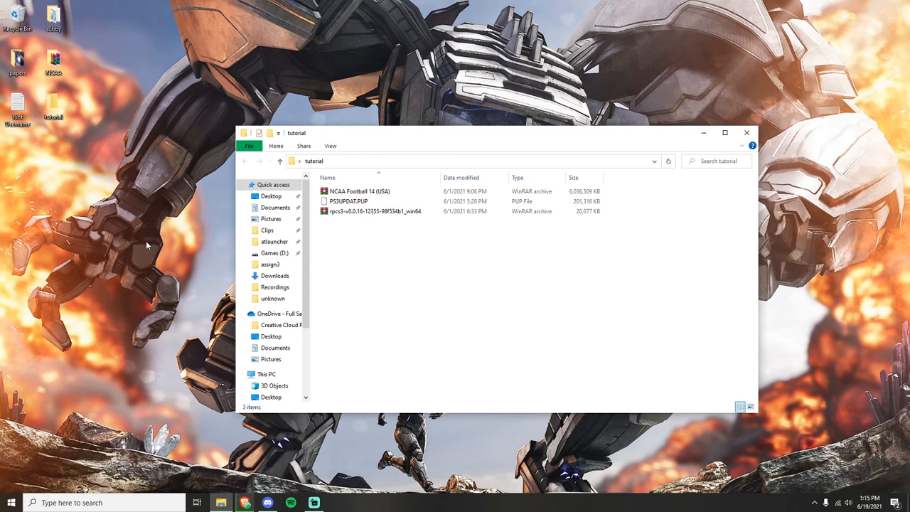
pyautogui.moveTo(415, 246)
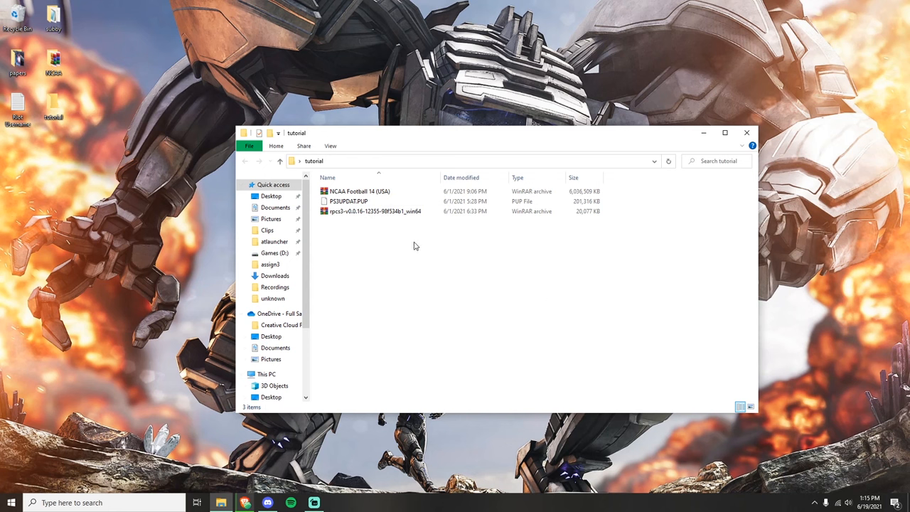
# - Extract the rpcs3 archive with WinRAR into the default rpcs3 folder
pyautogui.click(376, 210)
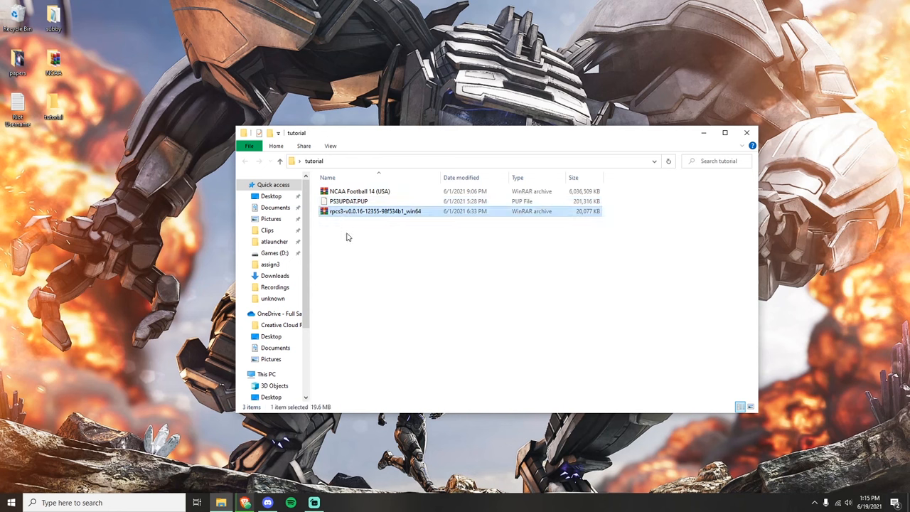
pyautogui.moveTo(334, 213)
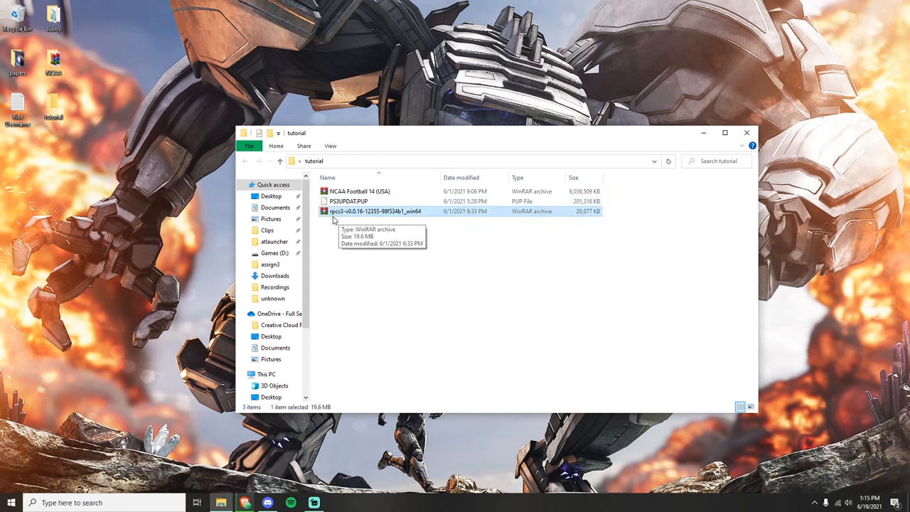
pyautogui.moveTo(367, 219)
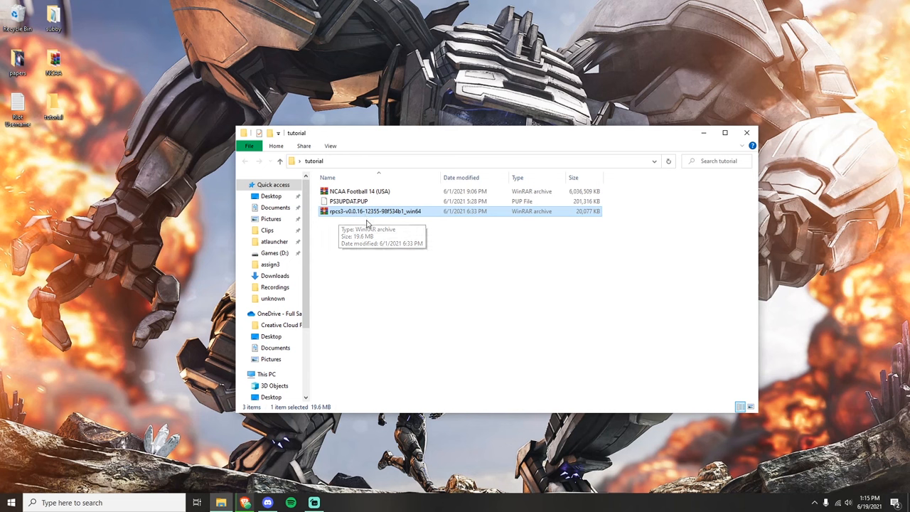
pyautogui.rightClick(377, 210)
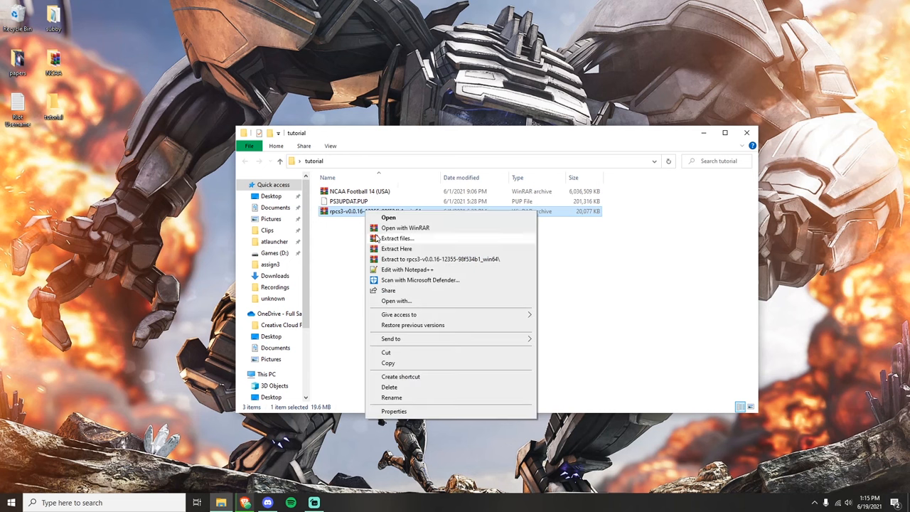
pyautogui.click(397, 239)
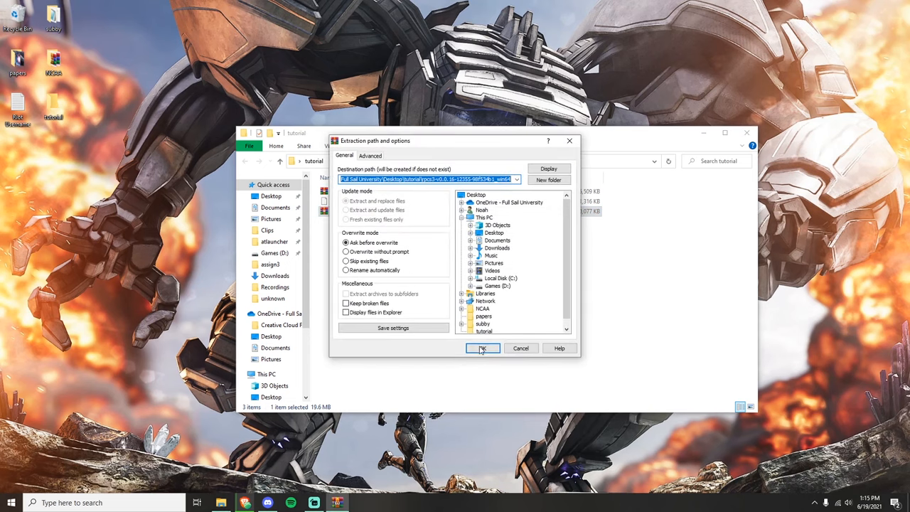
pyautogui.click(483, 349)
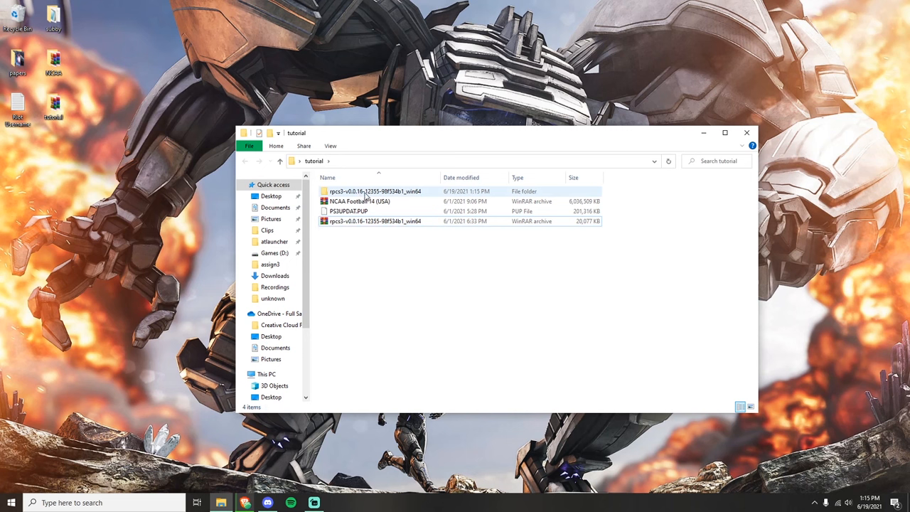
pyautogui.click(376, 221)
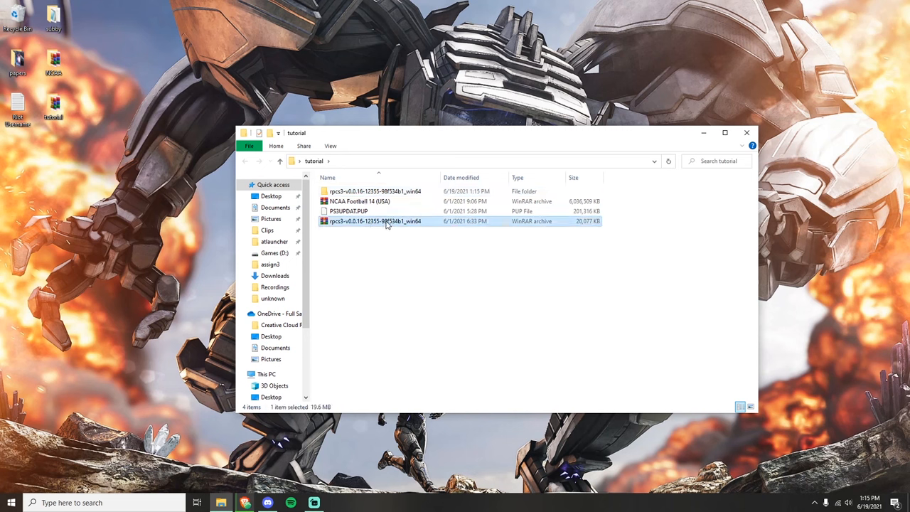
pyautogui.moveTo(381, 230)
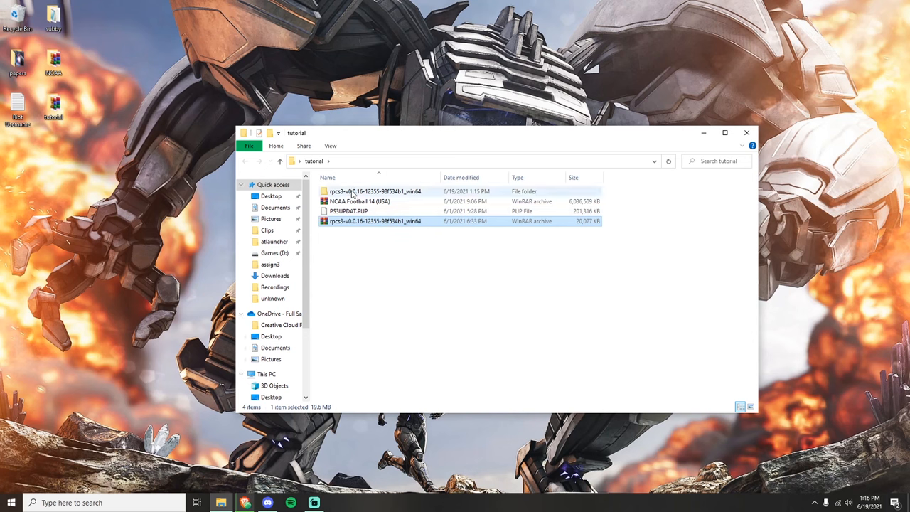
# - Run rpcs3.exe from the extracted folder, continue past the welcome notice and answer No to updating
pyautogui.doubleClick(376, 191)
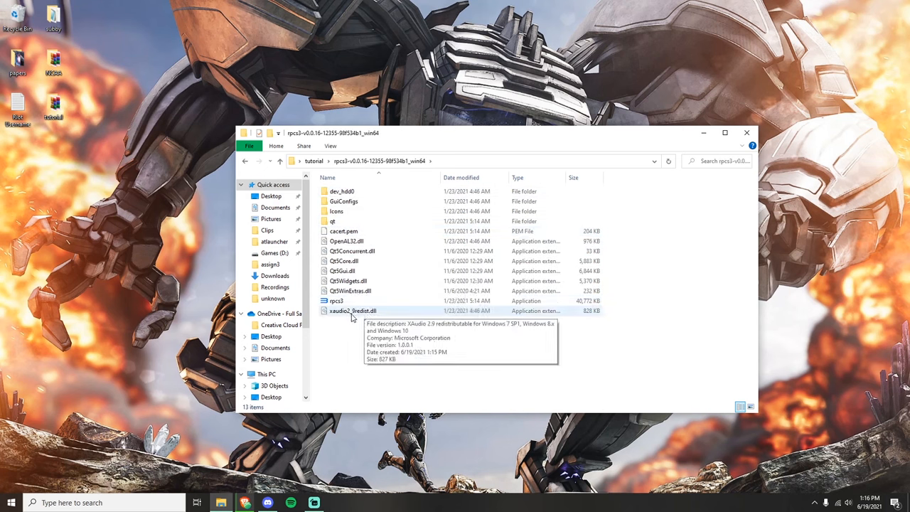
pyautogui.click(336, 301)
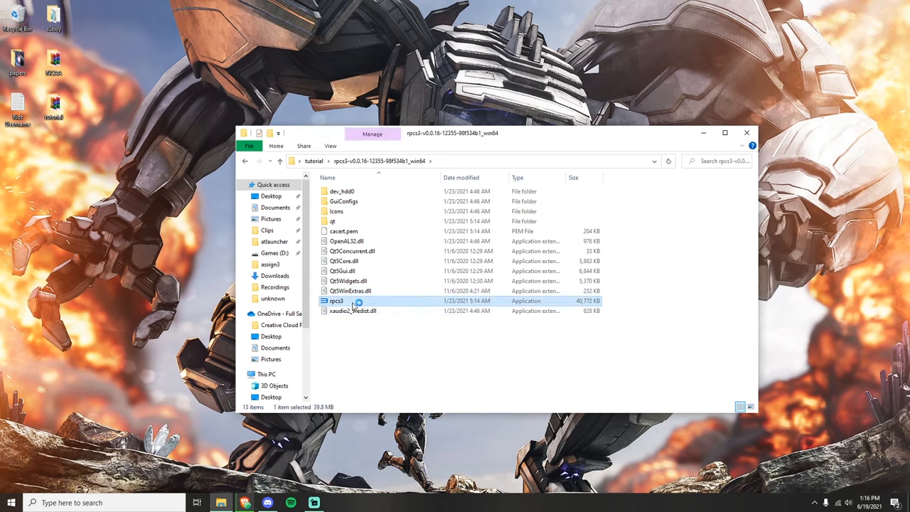
pyautogui.doubleClick(335, 302)
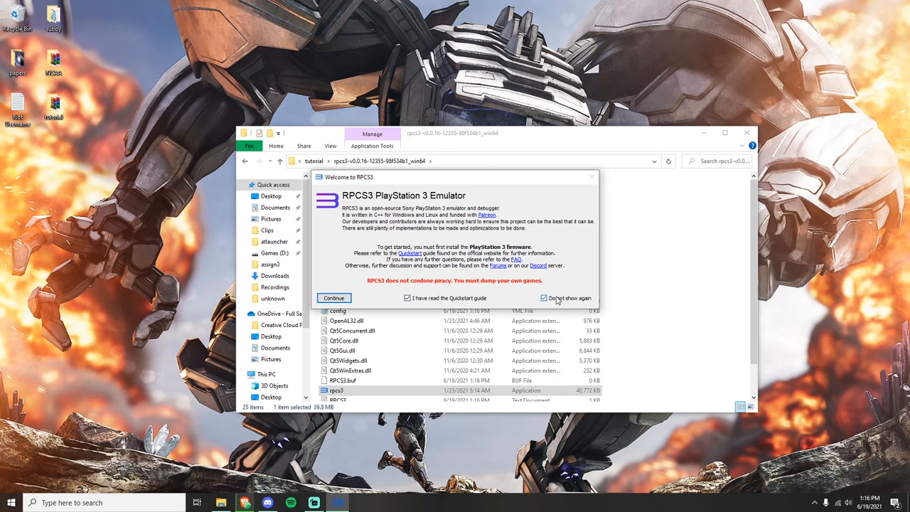
pyautogui.click(333, 298)
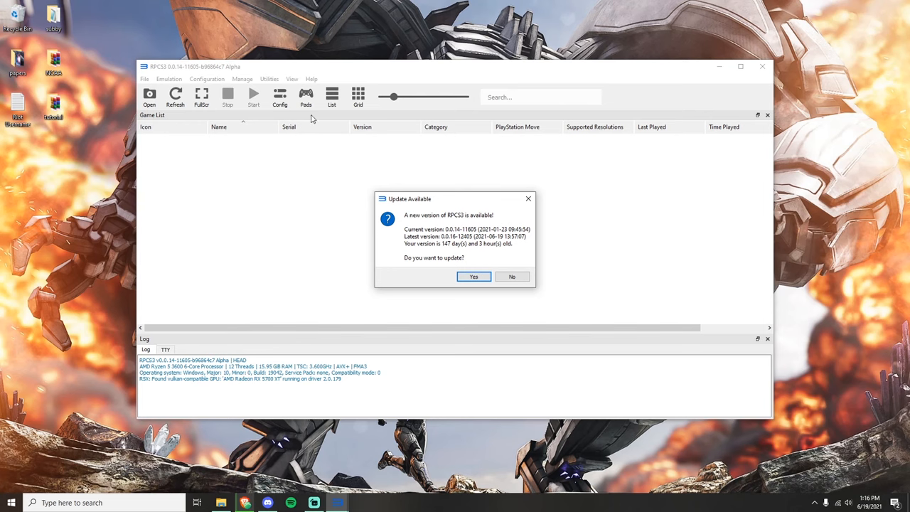
pyautogui.moveTo(382, 190)
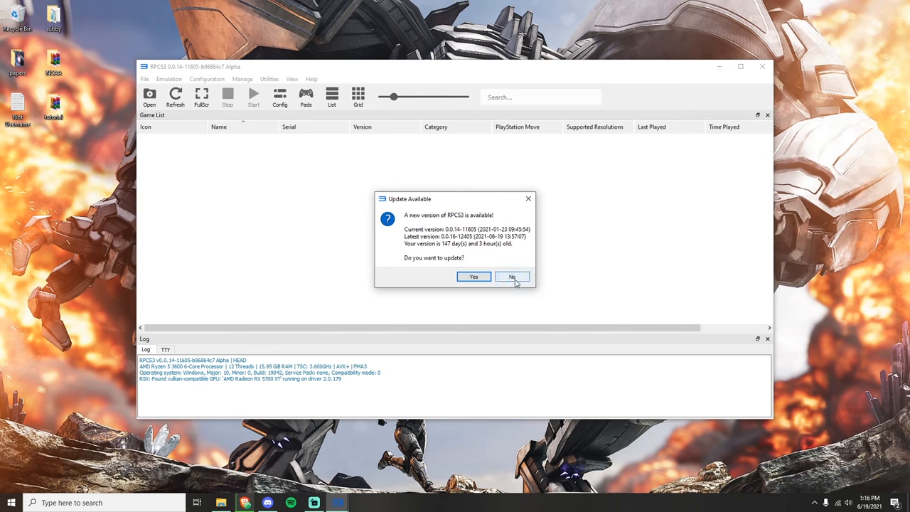
pyautogui.click(511, 276)
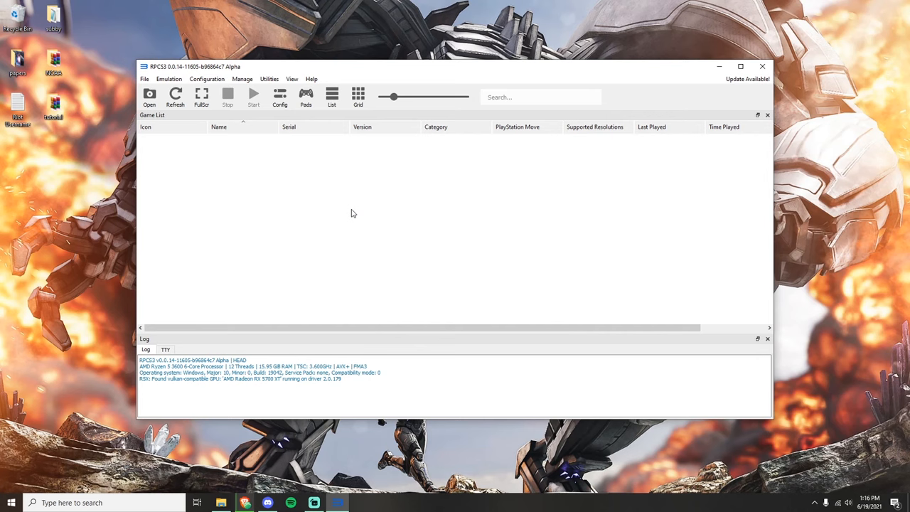
pyautogui.moveTo(272, 199)
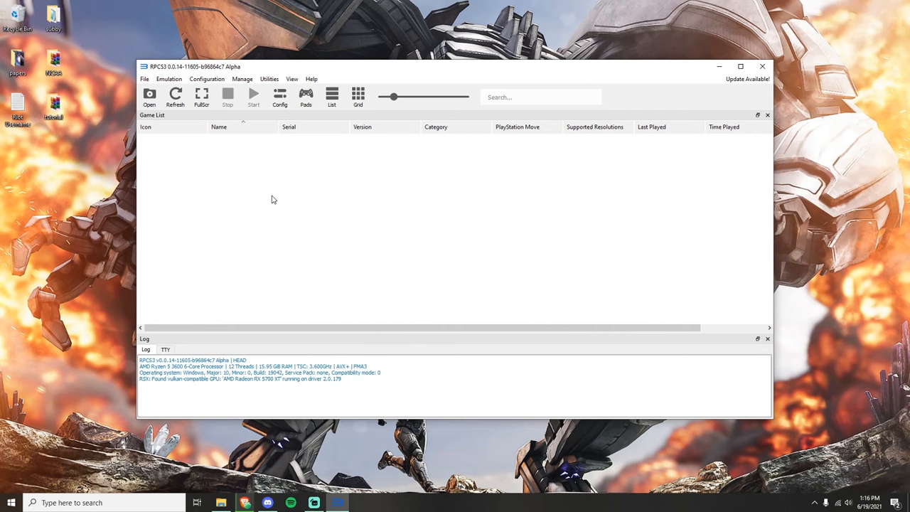
pyautogui.moveTo(242, 222)
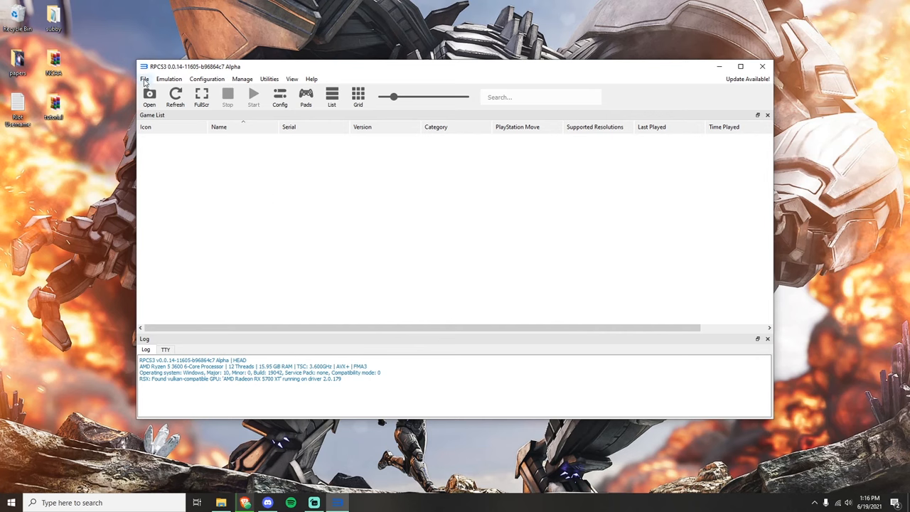
# - Start Install Firmware and choose PS3UPDAT.PUP from the Desktop tutorial folder
pyautogui.click(145, 79)
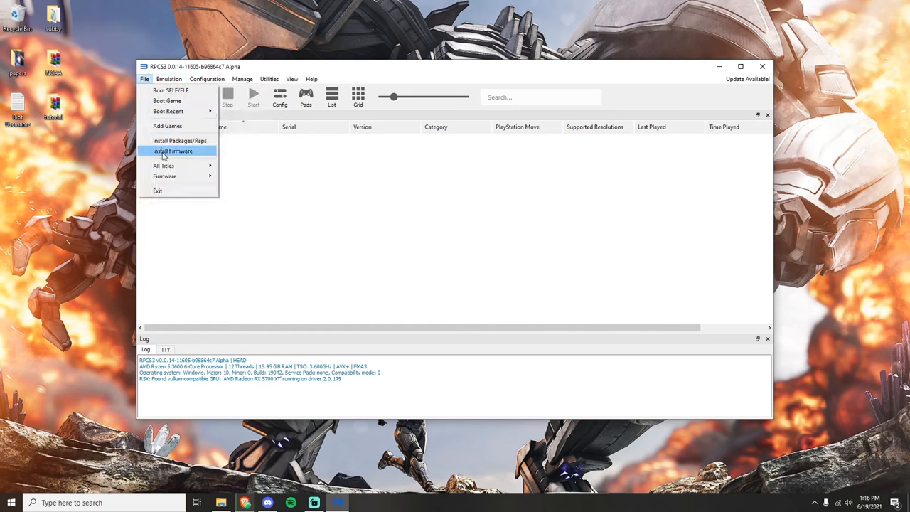
pyautogui.click(172, 151)
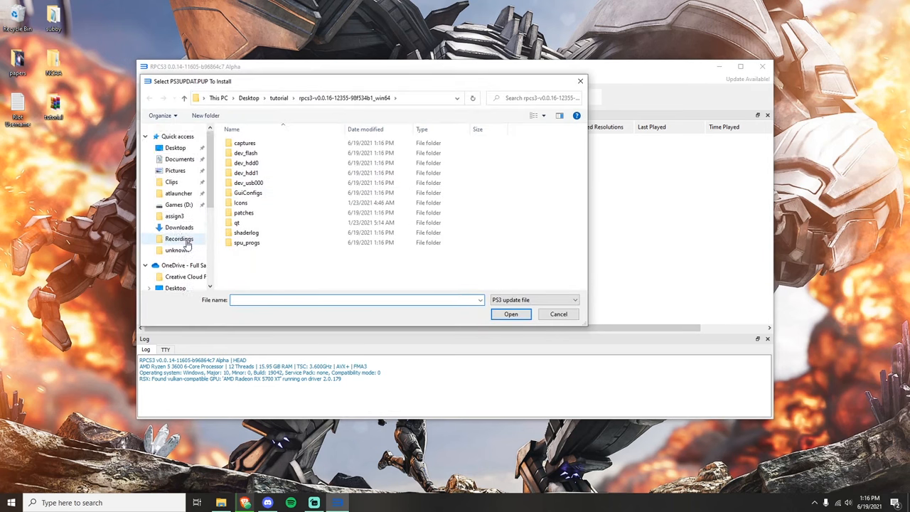
pyautogui.click(177, 146)
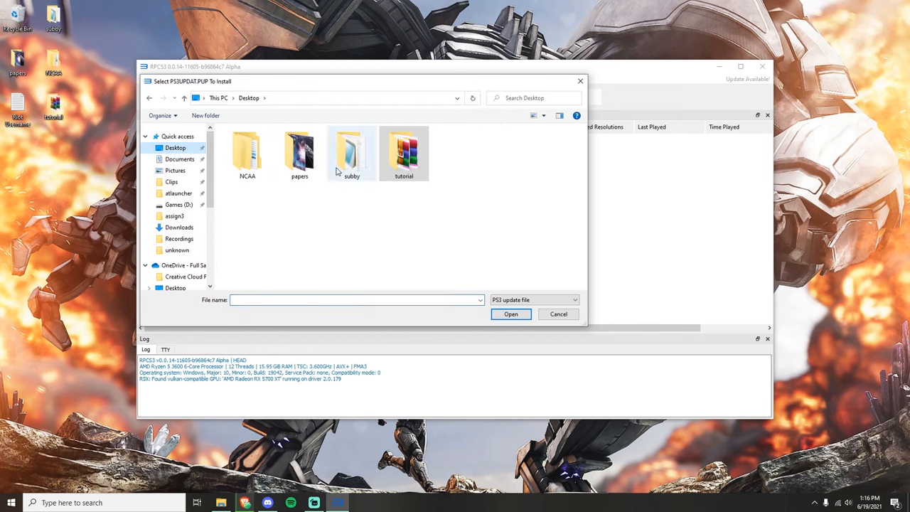
pyautogui.doubleClick(404, 149)
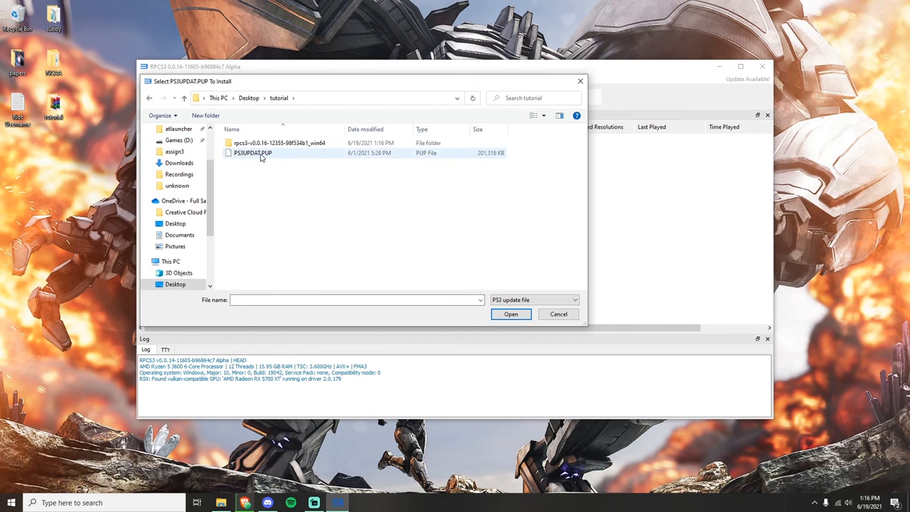
pyautogui.click(254, 154)
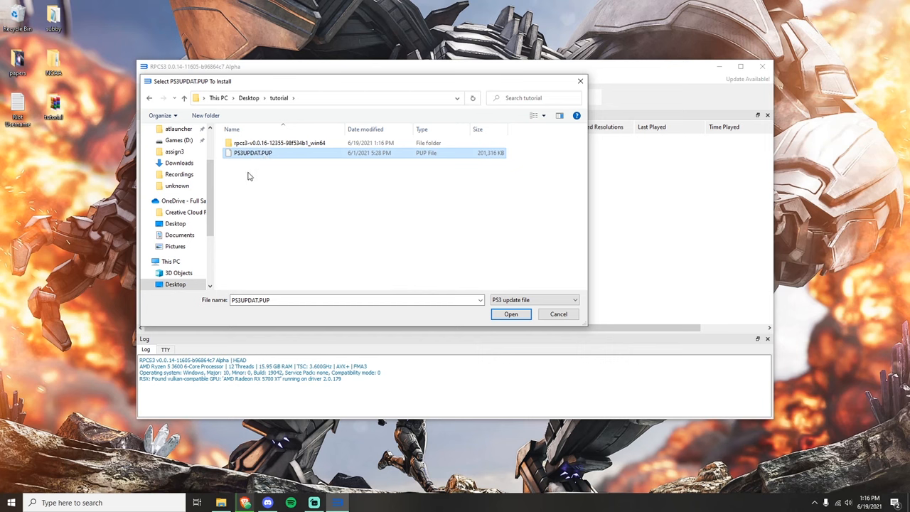
pyautogui.moveTo(443, 292)
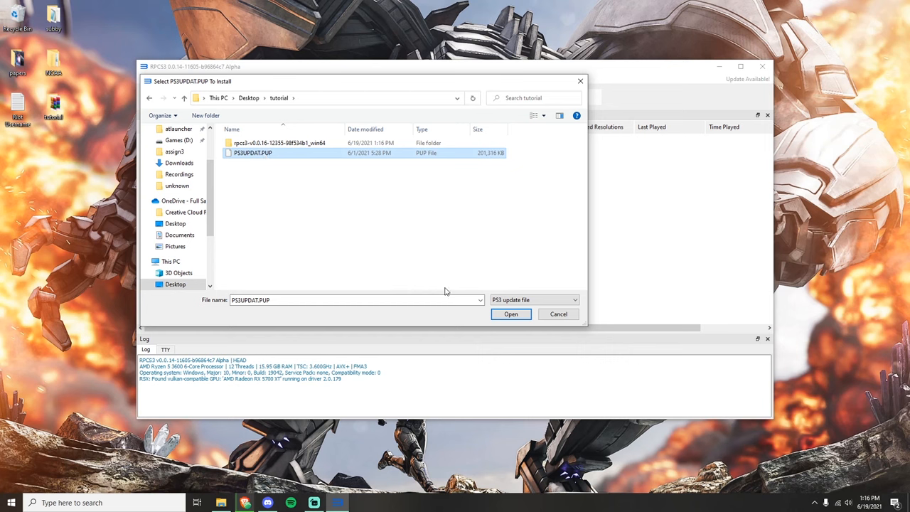
pyautogui.moveTo(510, 314)
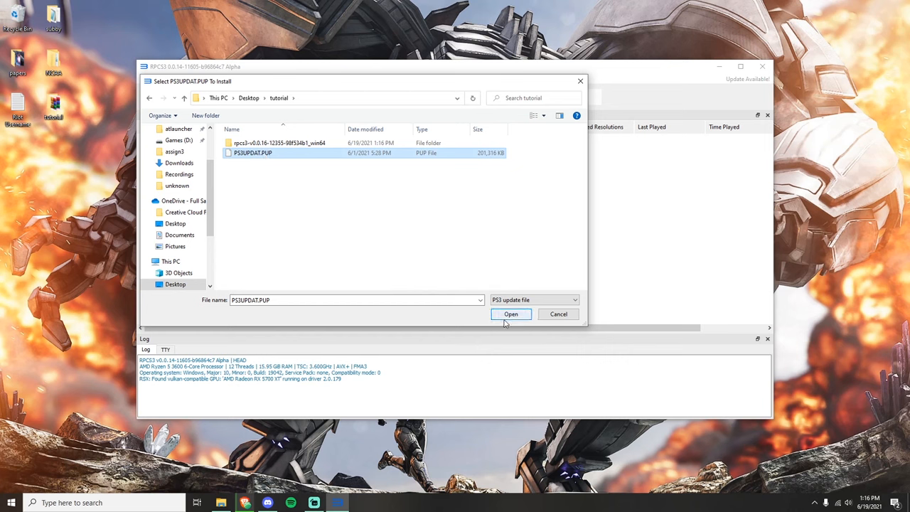
# - Install the selected firmware and acknowledge the success message with OK
pyautogui.click(511, 314)
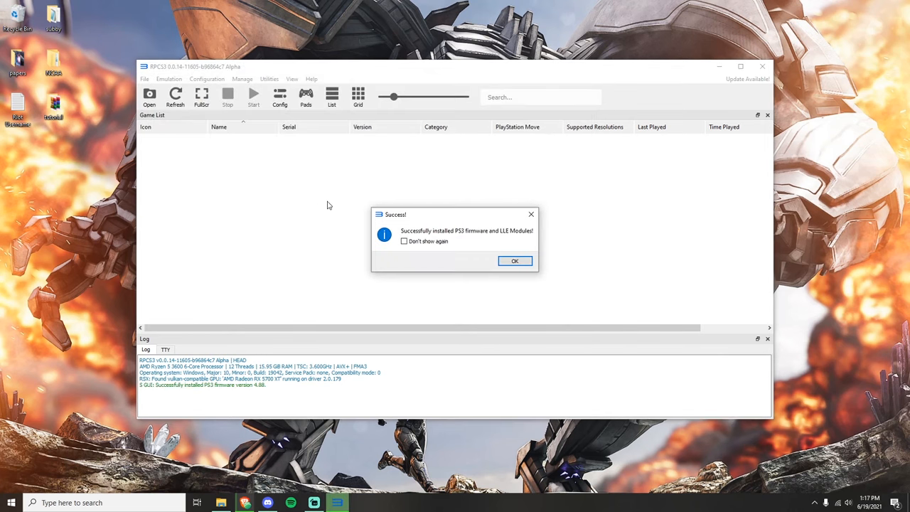
pyautogui.click(404, 242)
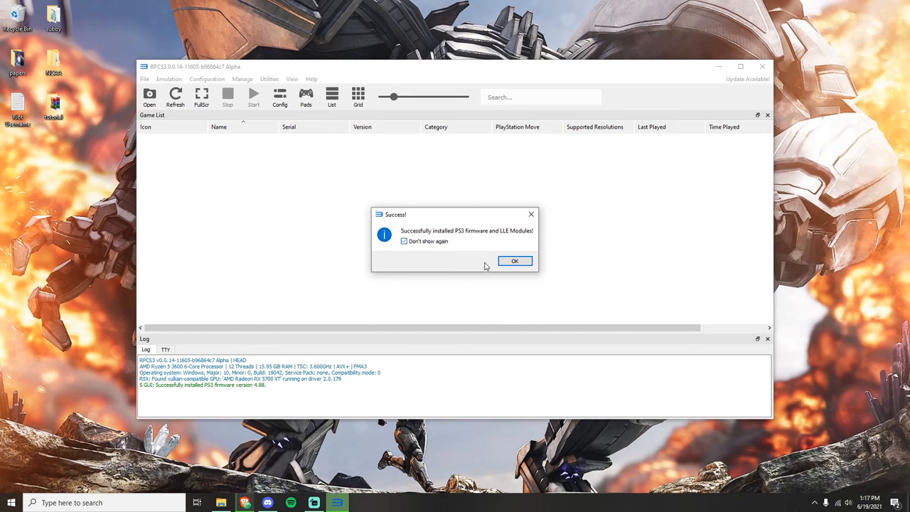
pyautogui.click(515, 262)
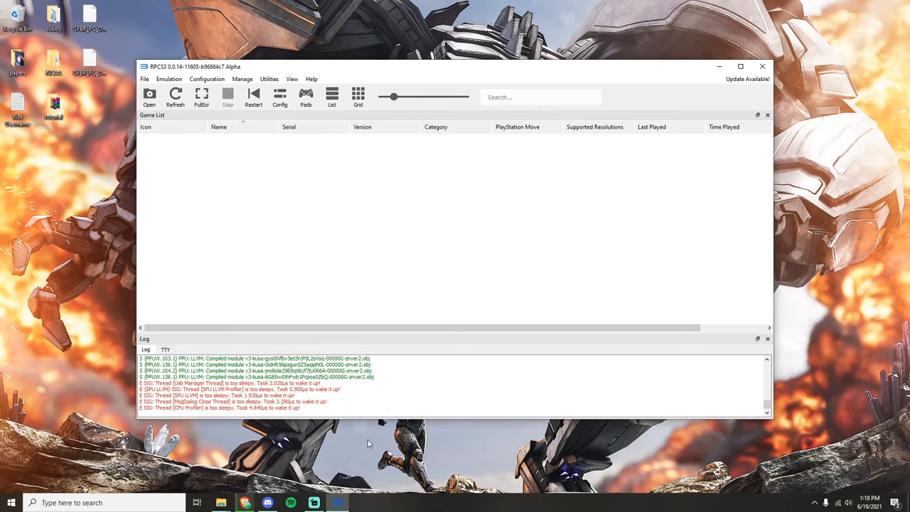
pyautogui.moveTo(221, 504)
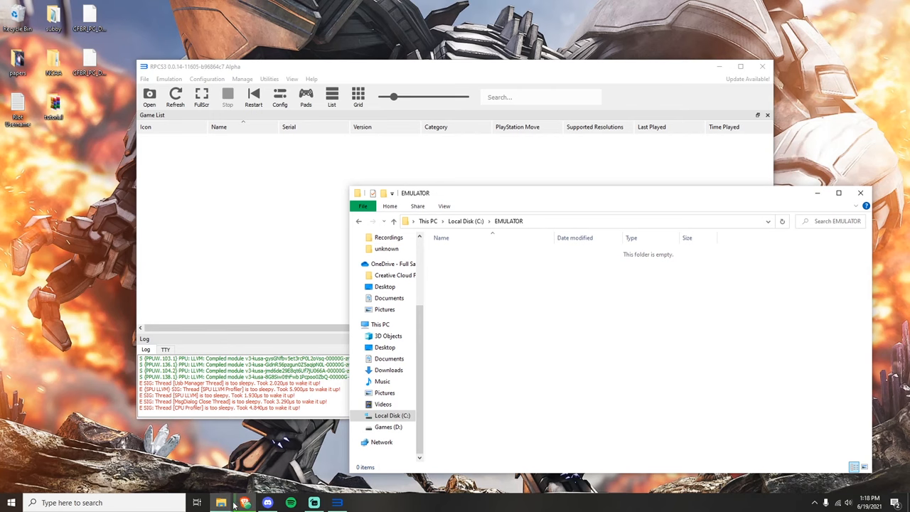
pyautogui.moveTo(222, 504)
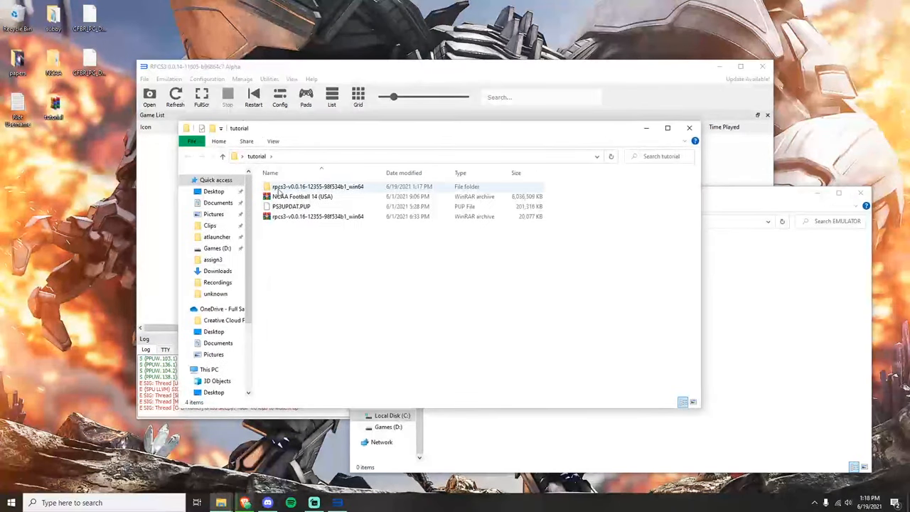
# - Select the NCAA Football 14 (USA) archive in the tutorial folder
pyautogui.click(302, 196)
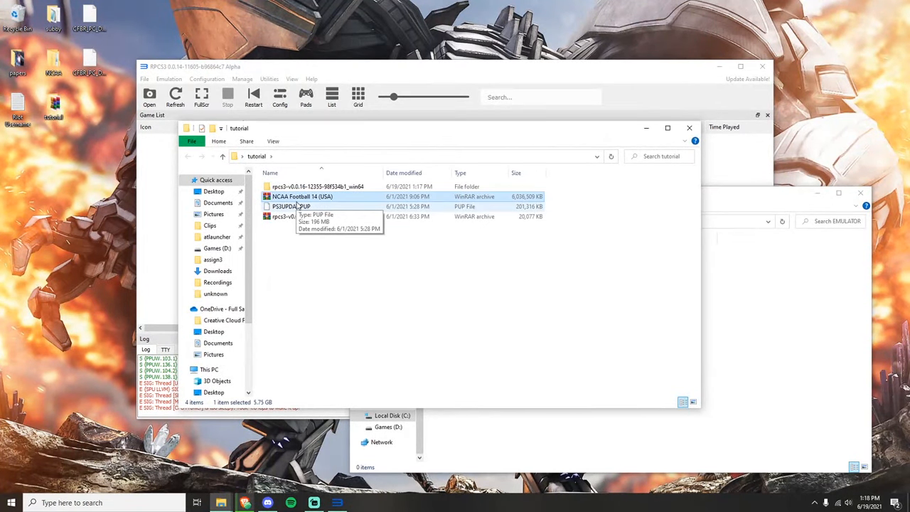
pyautogui.moveTo(330, 196)
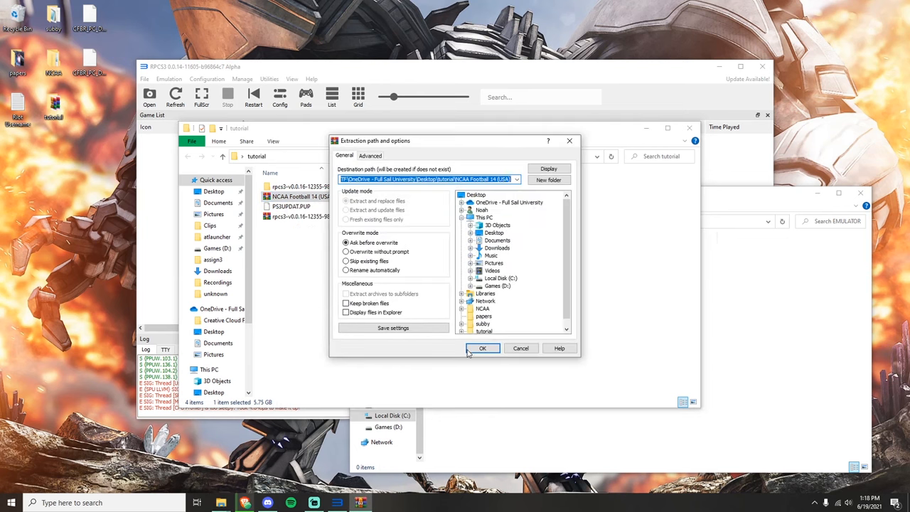
# - Extract the NCAA Football 14 (USA) archive to the default destination folder
pyautogui.click(482, 347)
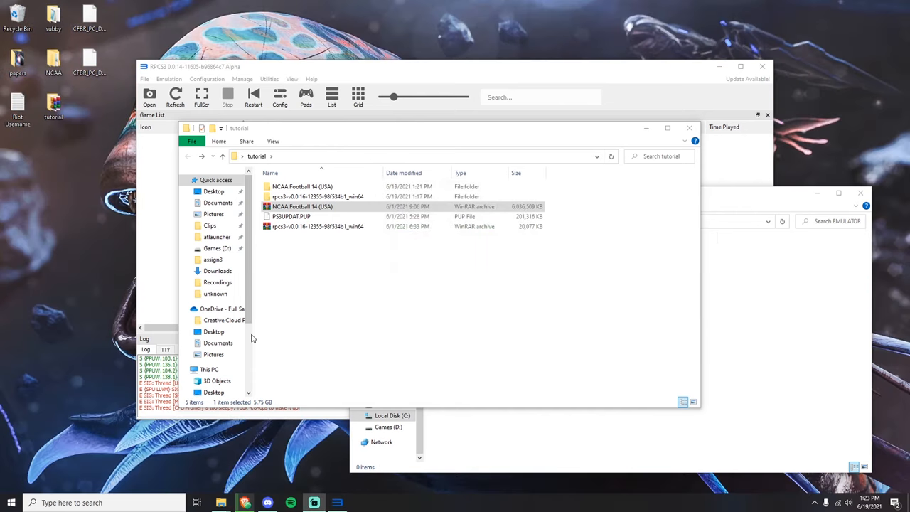
# - Enter the extracted NCAA Football 14 (USA) folder and remove the extra text document
pyautogui.click(301, 186)
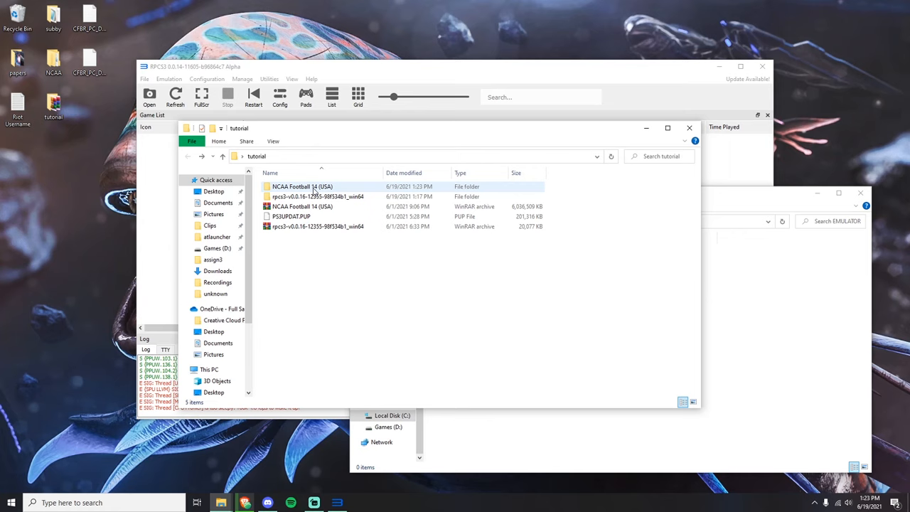
pyautogui.moveTo(358, 196)
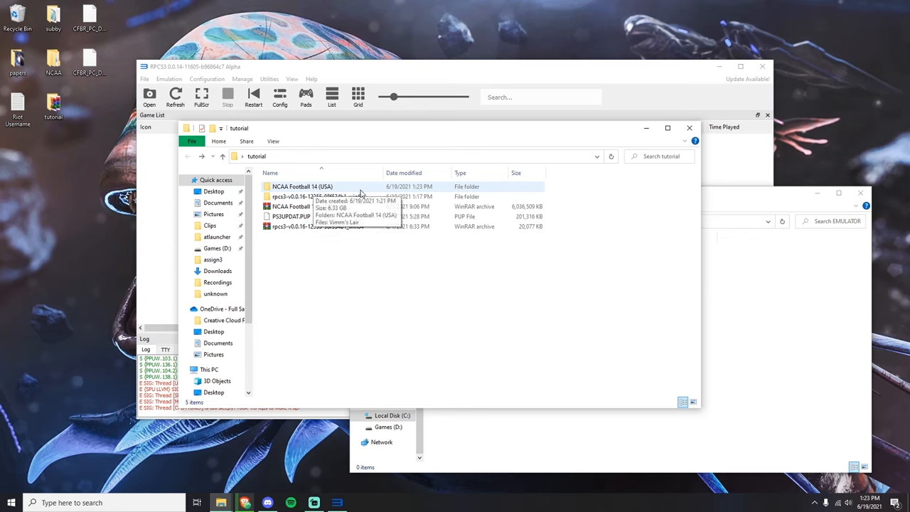
pyautogui.moveTo(342, 186)
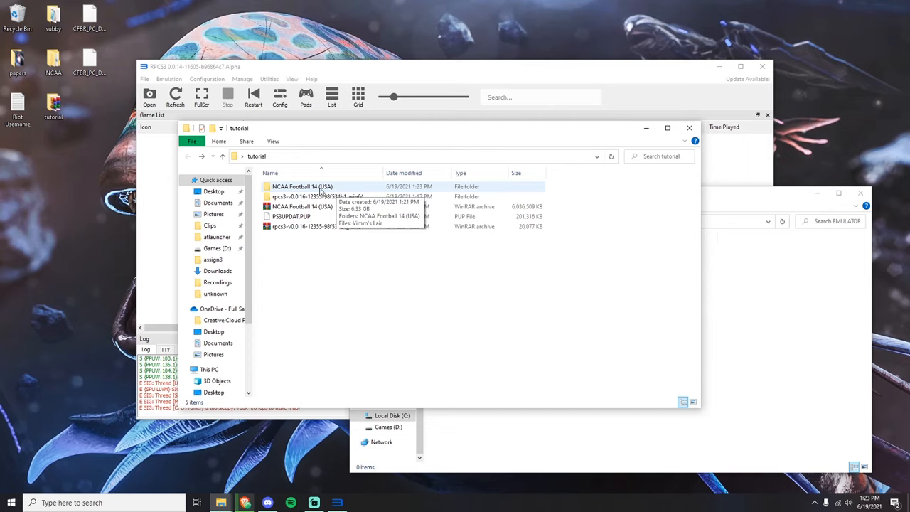
pyautogui.moveTo(284, 192)
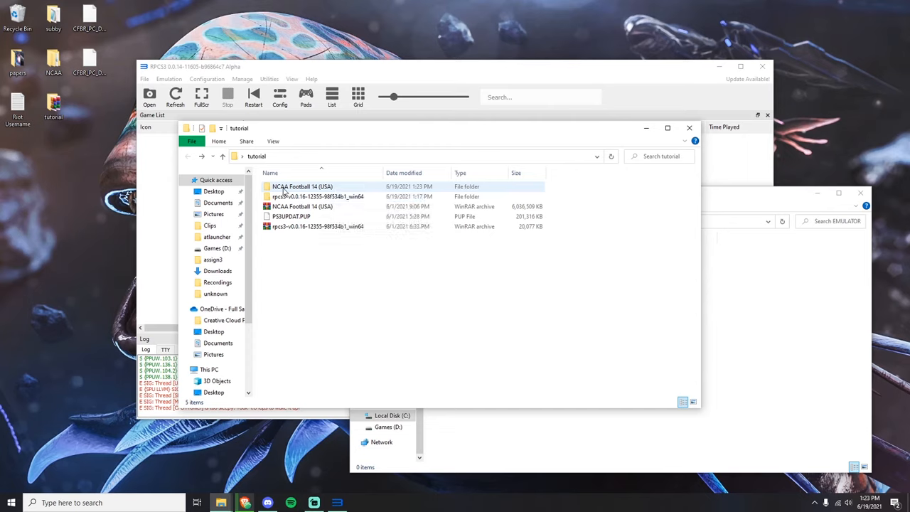
pyautogui.doubleClick(301, 186)
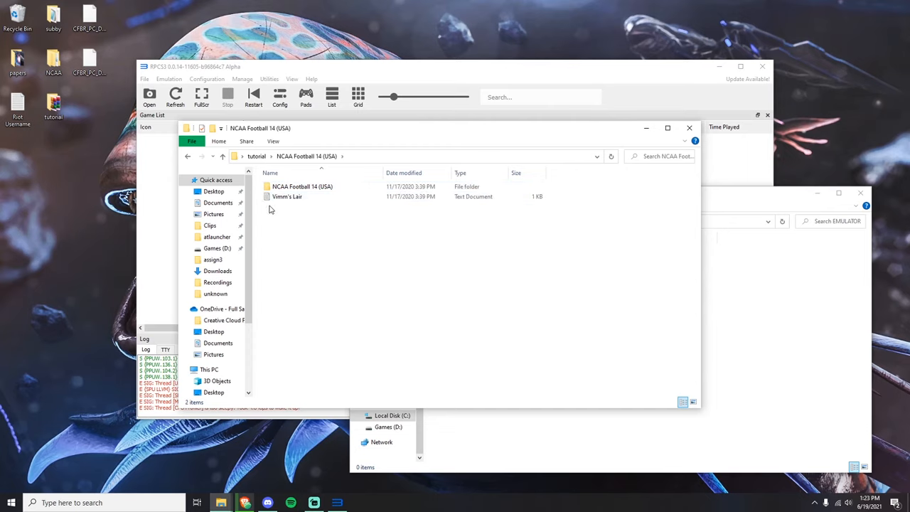
pyautogui.click(287, 196)
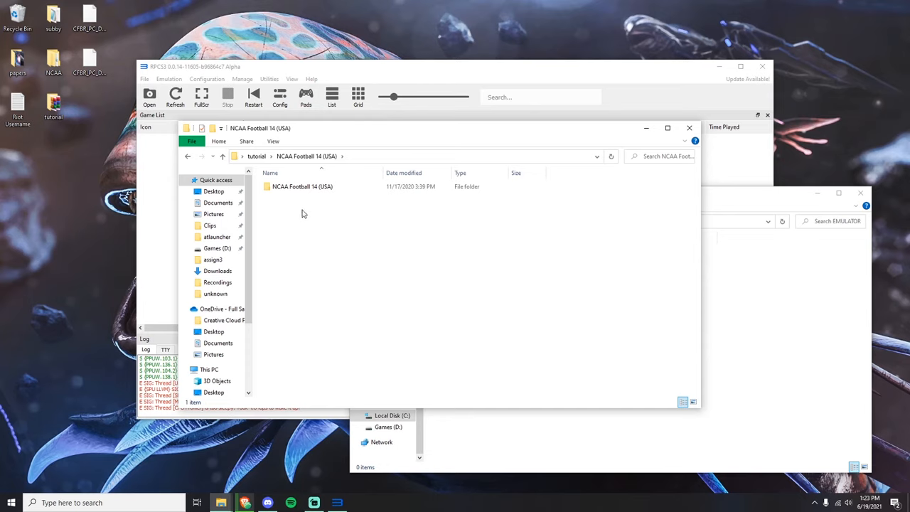
pyautogui.moveTo(307, 214)
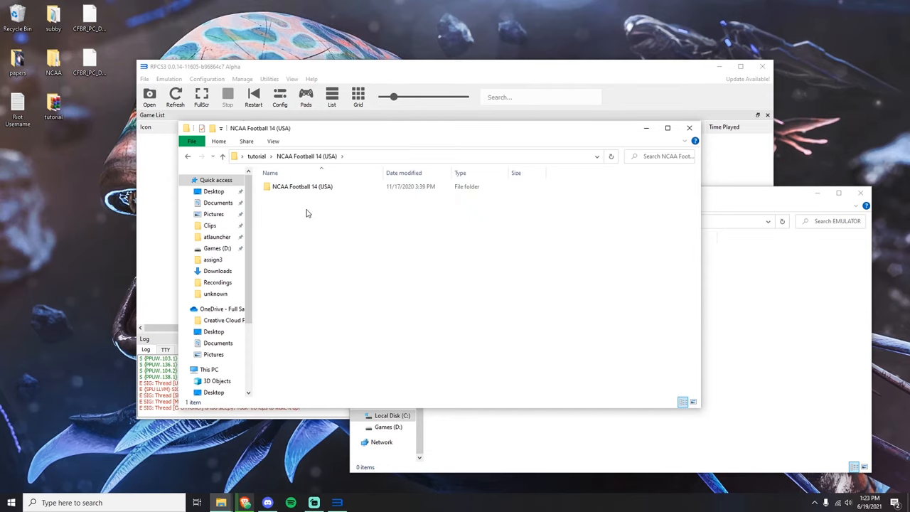
pyautogui.moveTo(327, 227)
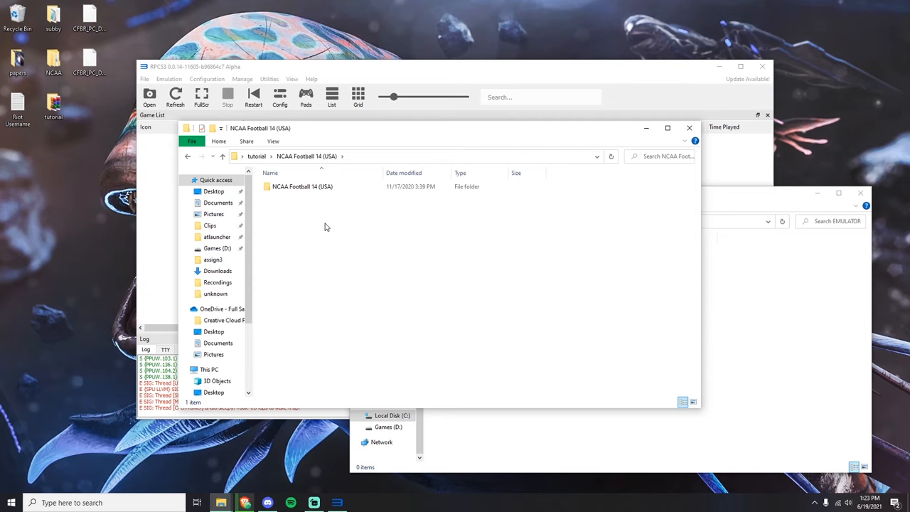
pyautogui.click(302, 187)
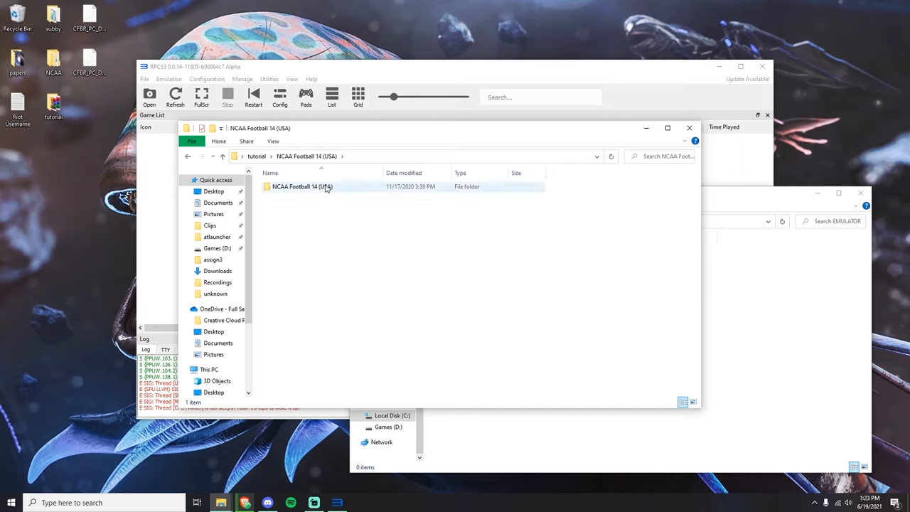
pyautogui.click(187, 155)
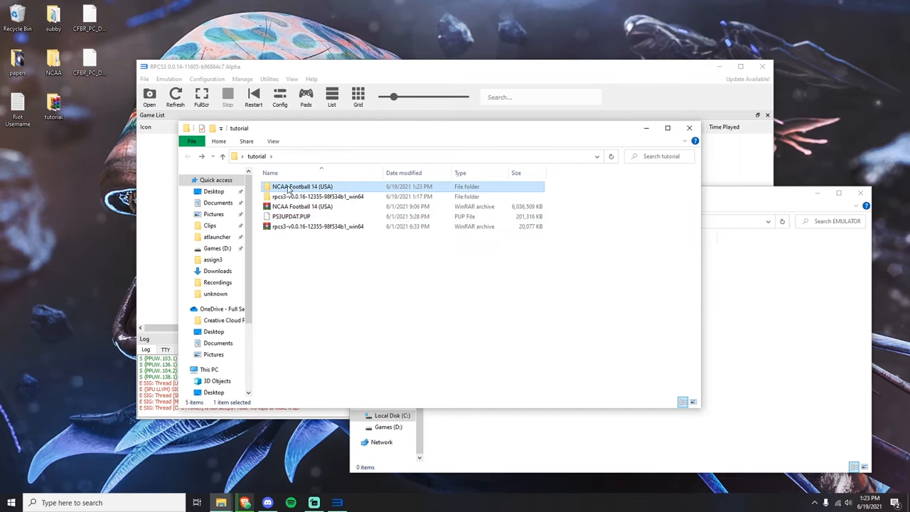
pyautogui.doubleClick(301, 186)
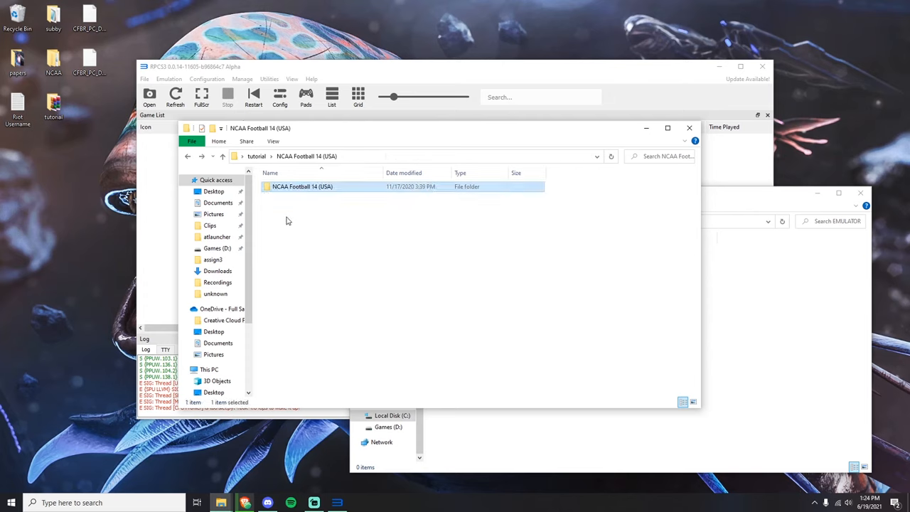
# - Move the nested game folder's contents up so PS3_GAME and PS3_DISC.SFB sit directly inside
pyautogui.click(187, 155)
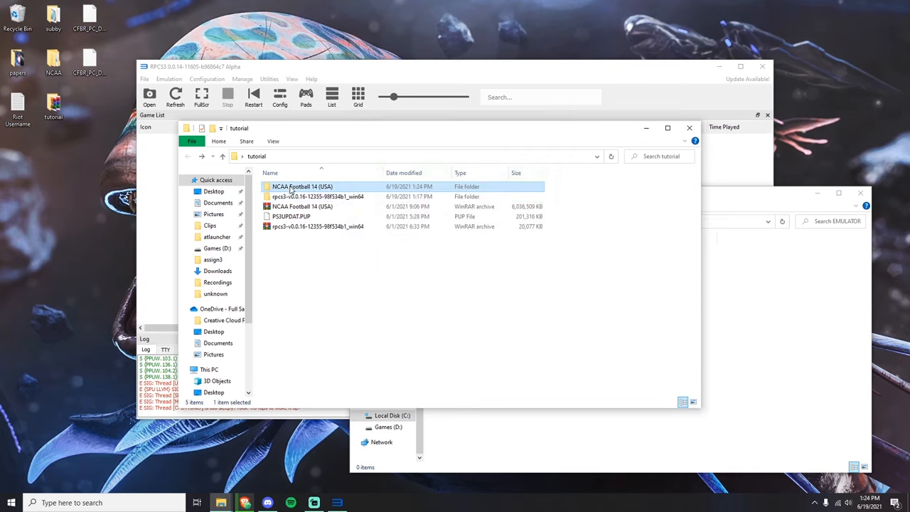
pyautogui.doubleClick(302, 186)
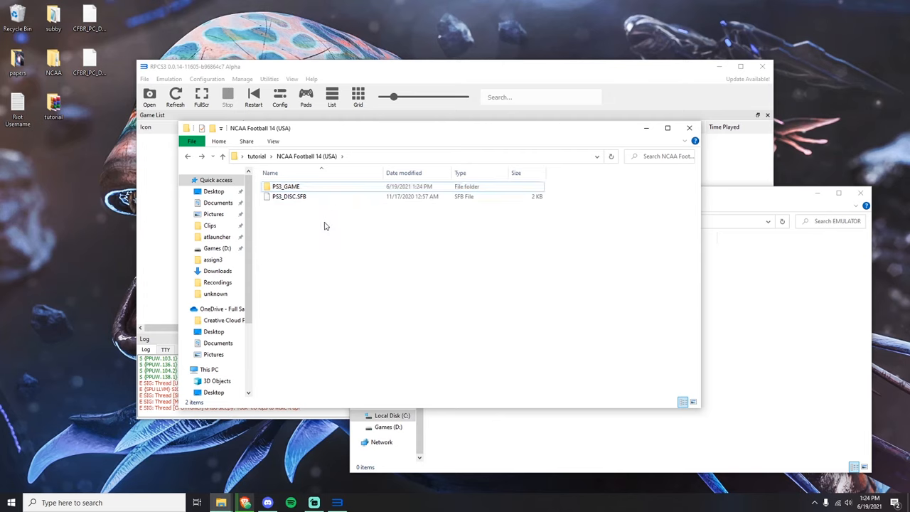
pyautogui.click(188, 155)
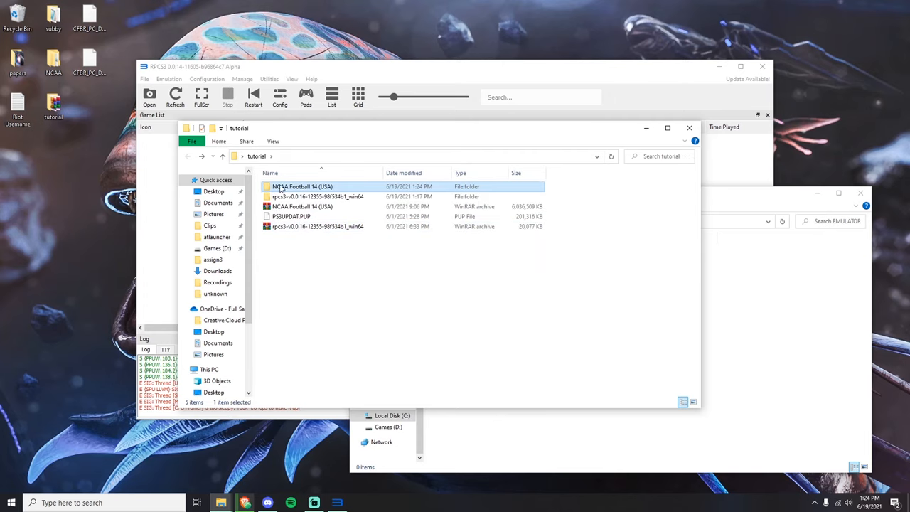
pyautogui.doubleClick(302, 186)
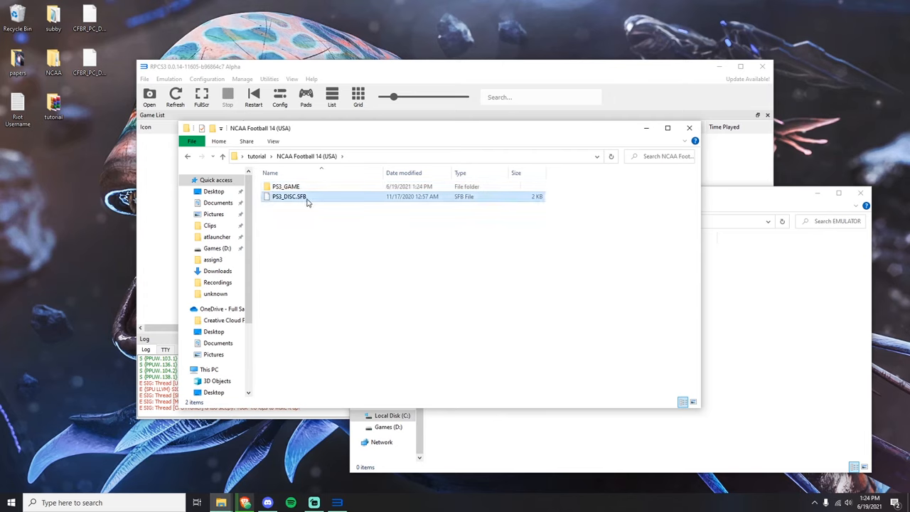
pyautogui.click(187, 155)
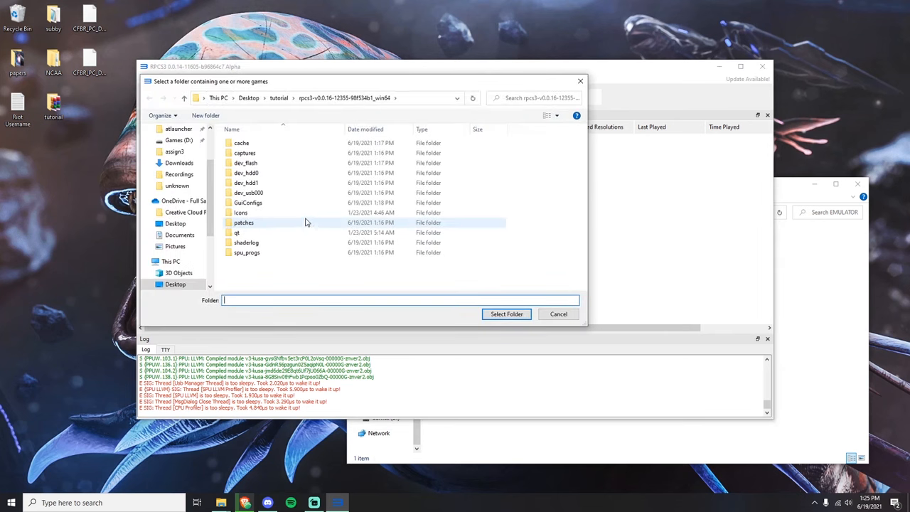
# - Add C:\EMULATOR\NCAA Football 14 (USA)\PS3_GAME as the game folder via Select Folder
pyautogui.click(182, 246)
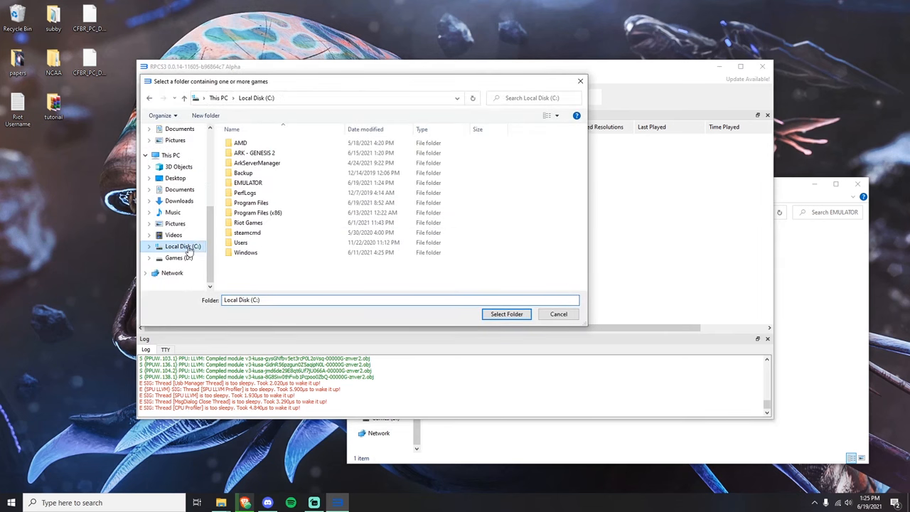
pyautogui.doubleClick(247, 182)
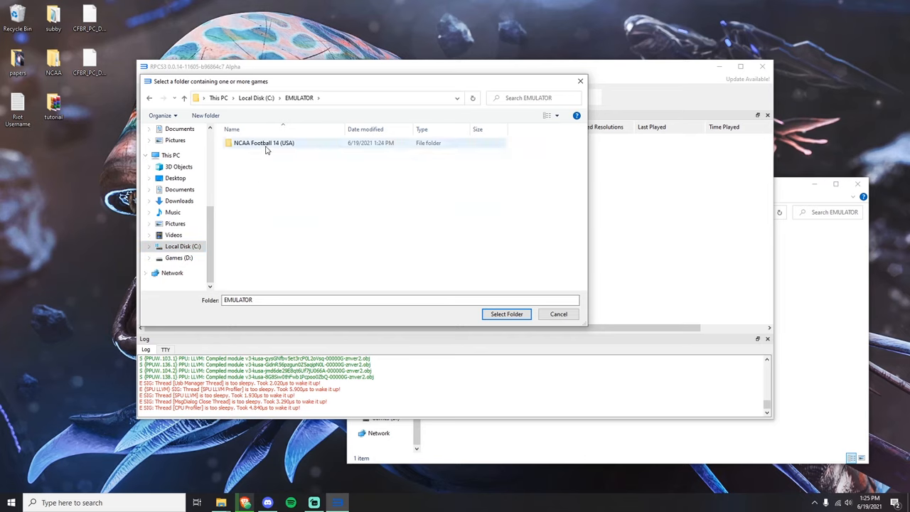
pyautogui.doubleClick(264, 142)
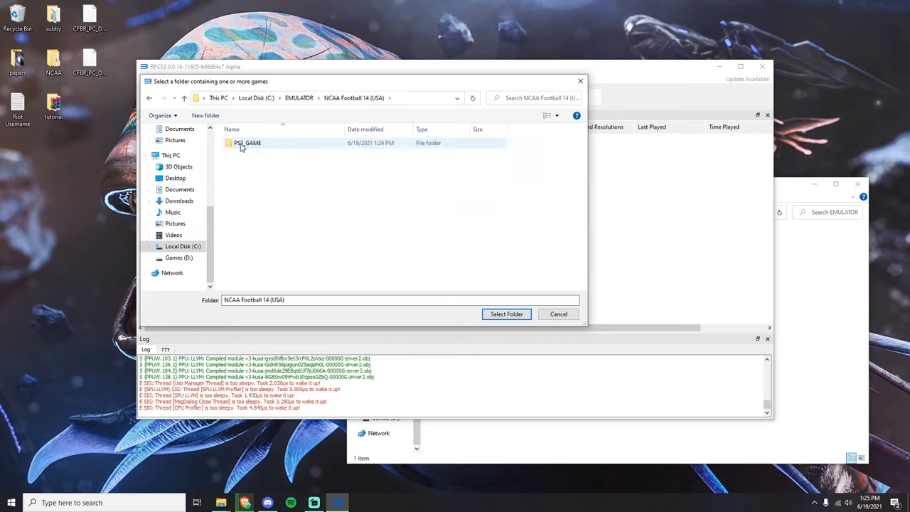
pyautogui.click(247, 142)
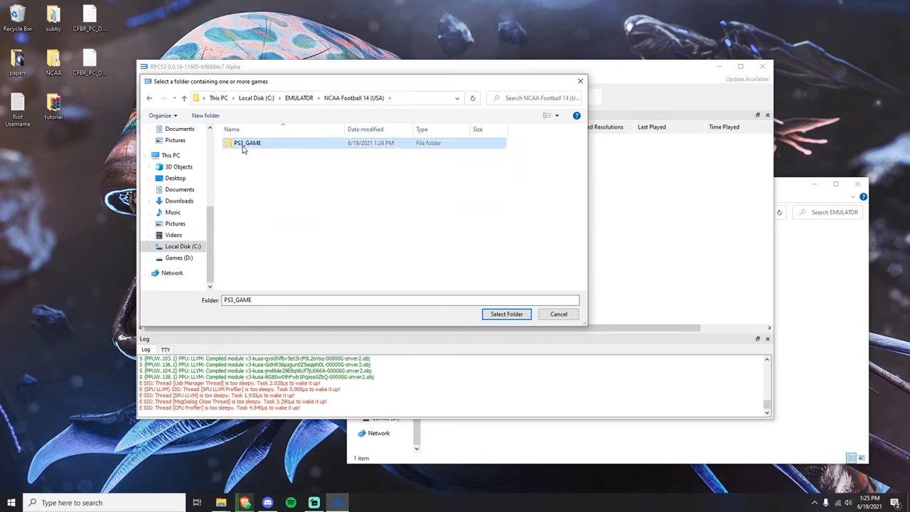
pyautogui.click(506, 315)
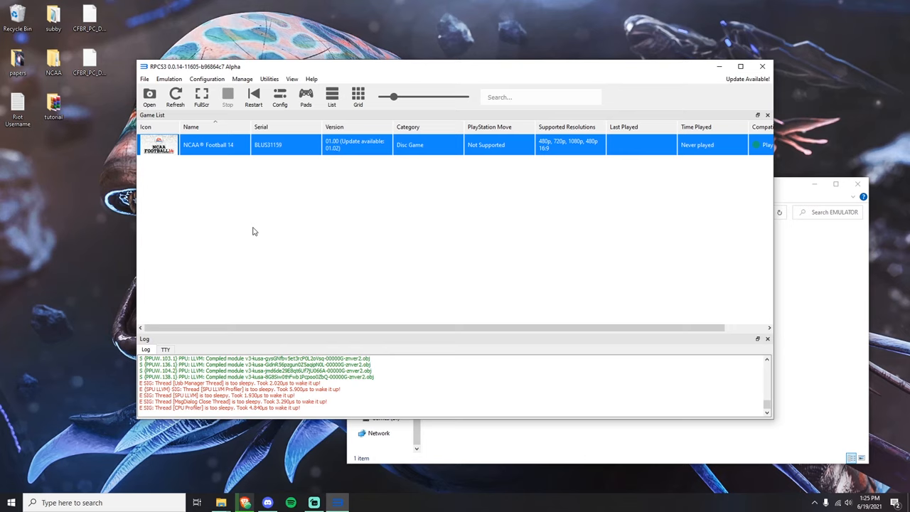
pyautogui.moveTo(235, 145)
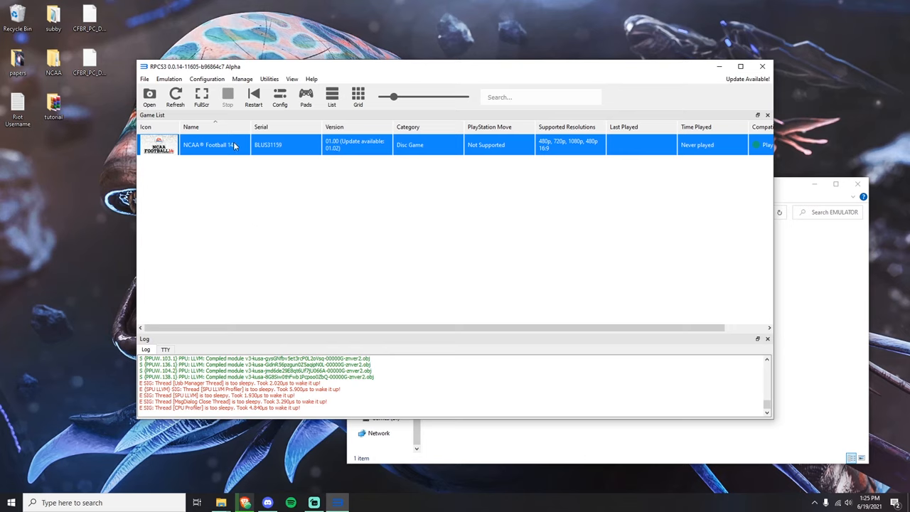
pyautogui.moveTo(265, 251)
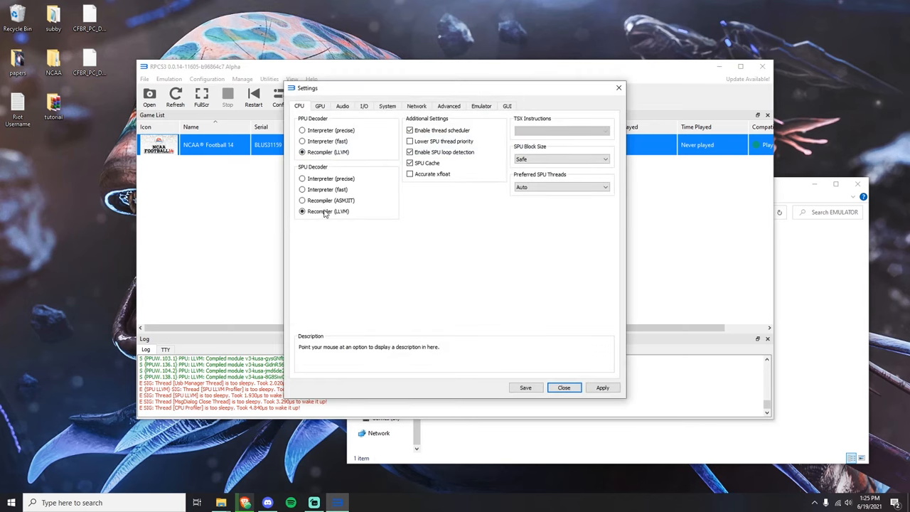
pyautogui.moveTo(358, 65)
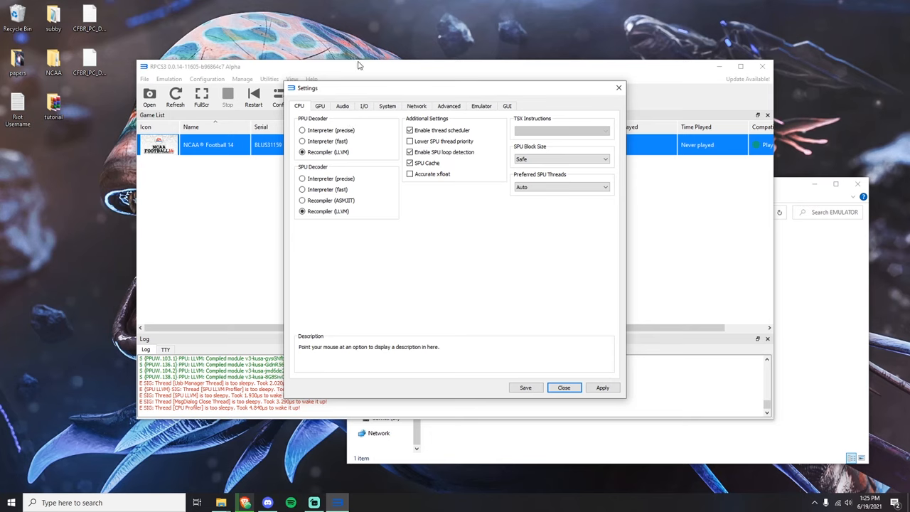
pyautogui.moveTo(285, 62)
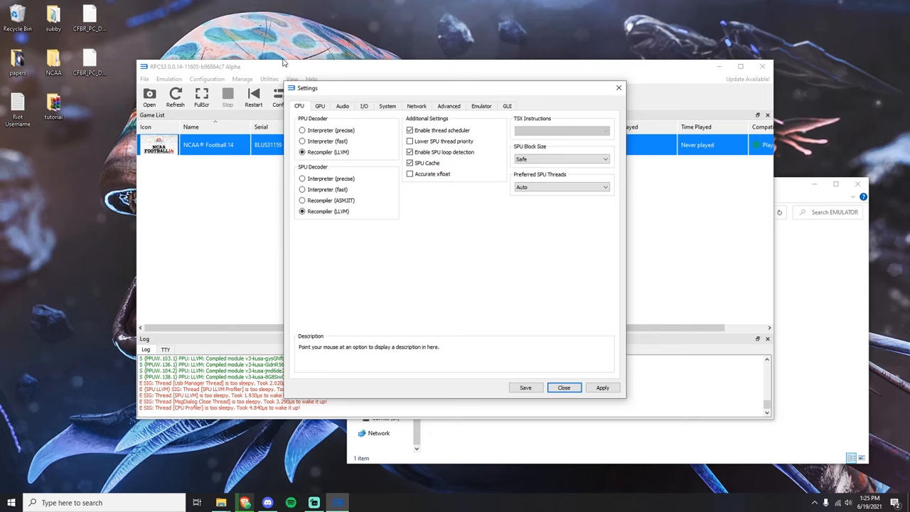
pyautogui.moveTo(421, 230)
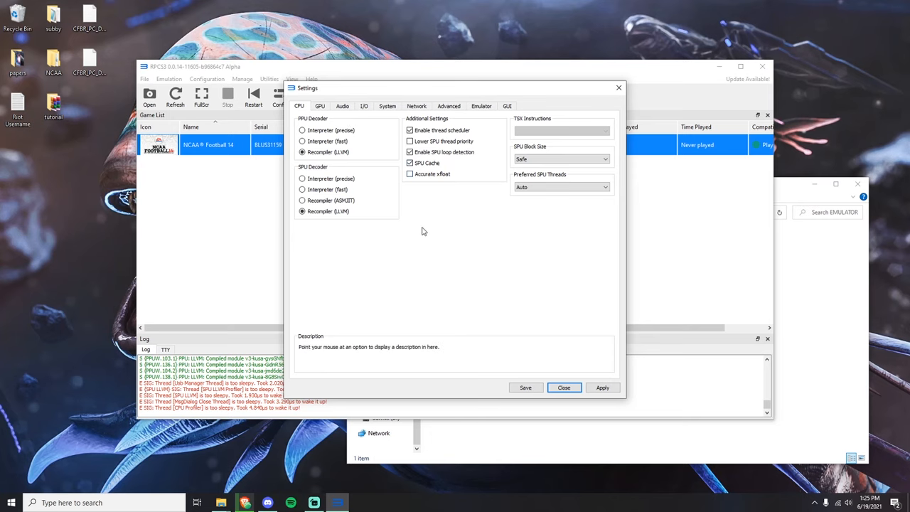
pyautogui.moveTo(432, 140)
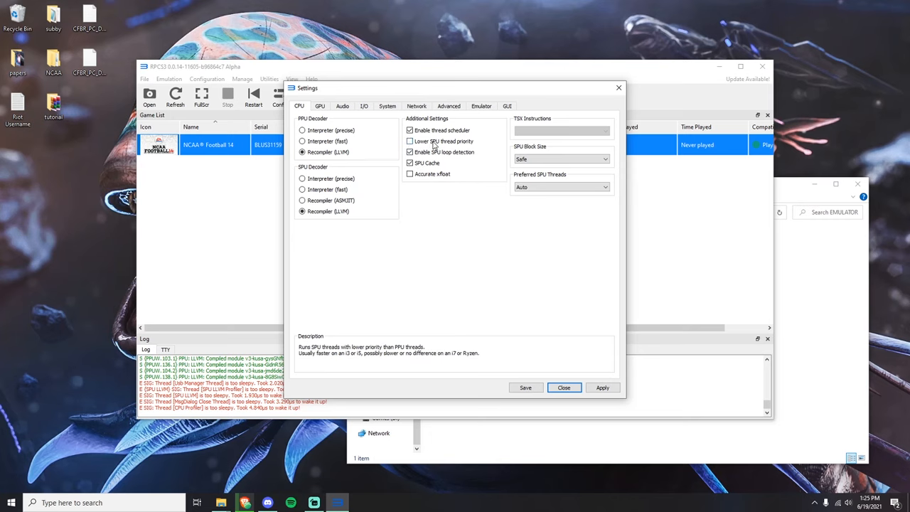
pyautogui.moveTo(460, 147)
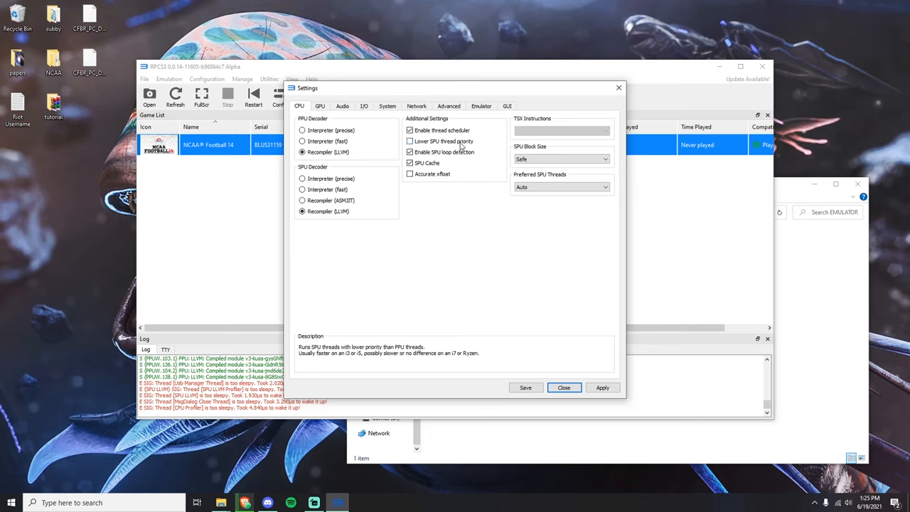
# - Enable 'Lower SPU thread priority' in the CPU settings, then show the GPU settings
pyautogui.click(409, 140)
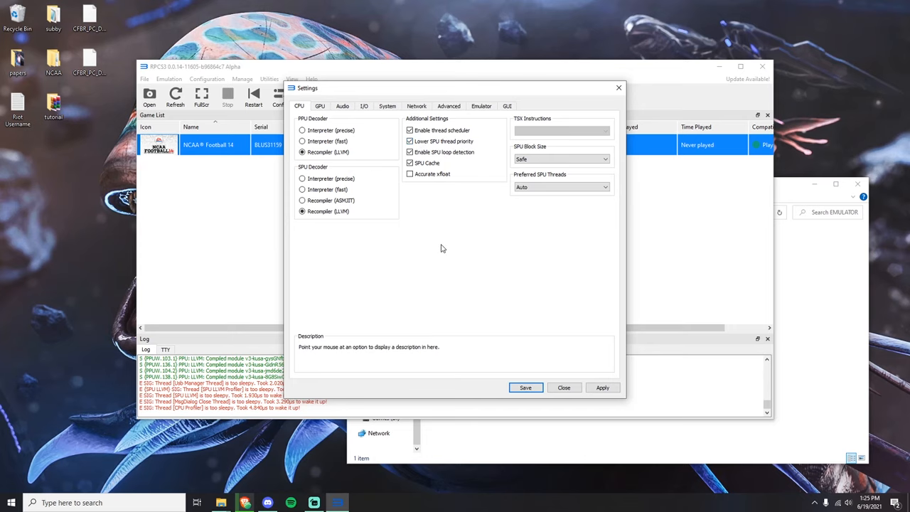
pyautogui.moveTo(418, 229)
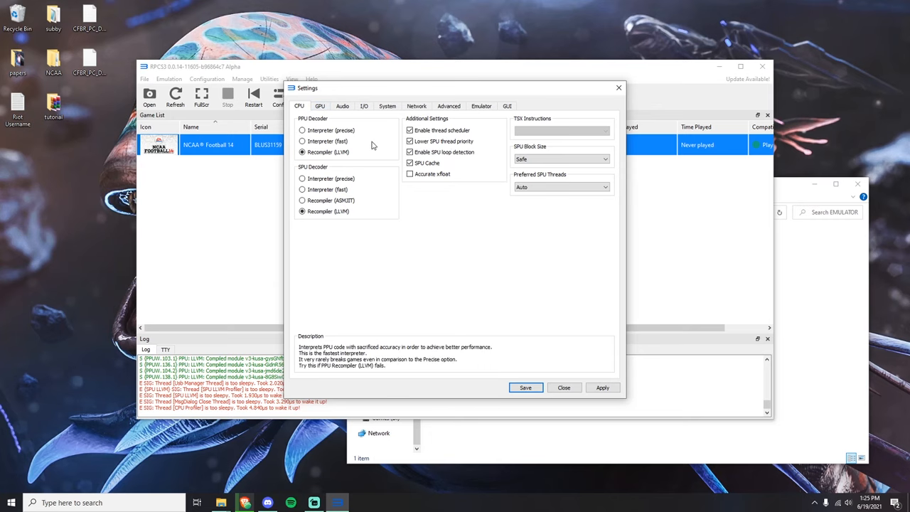
pyautogui.click(320, 105)
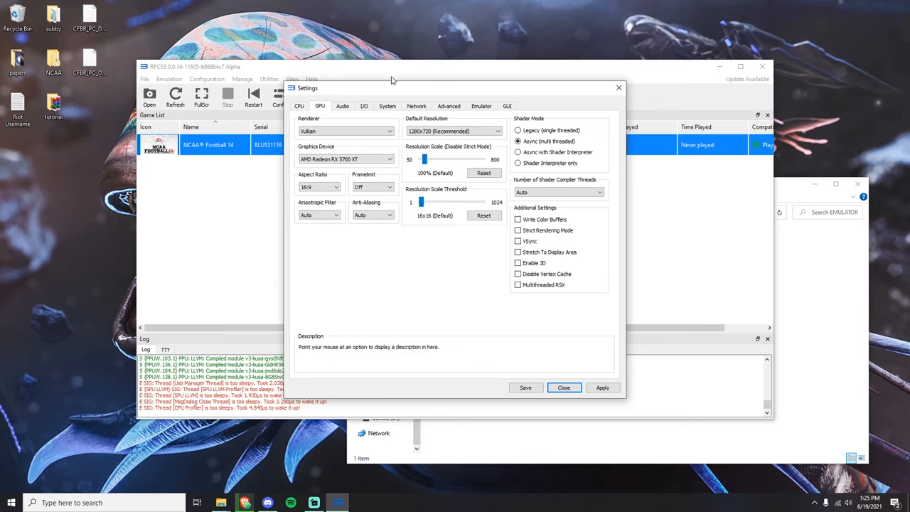
pyautogui.moveTo(345, 130)
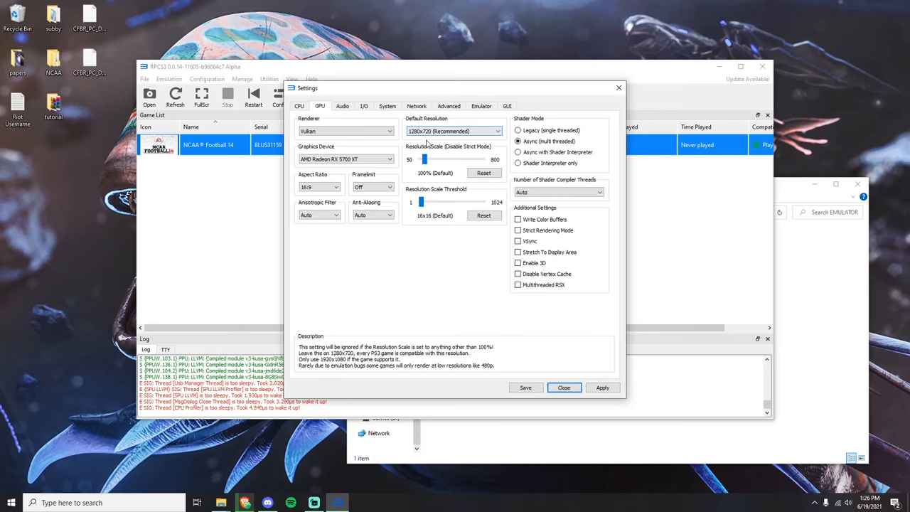
pyautogui.moveTo(446, 155)
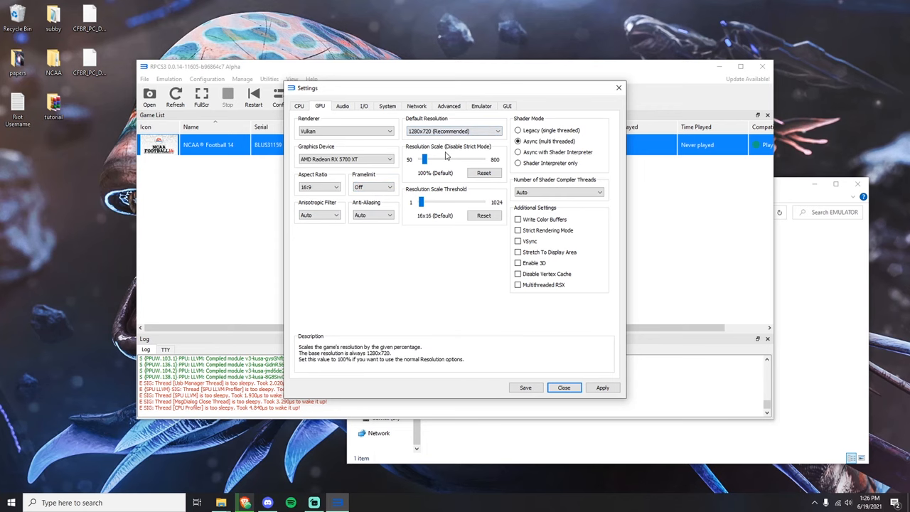
# - Set the resolution scale slider to 150% (1920x1080) in the GPU settings
pyautogui.moveTo(423, 159); pyautogui.dragTo(429, 159)
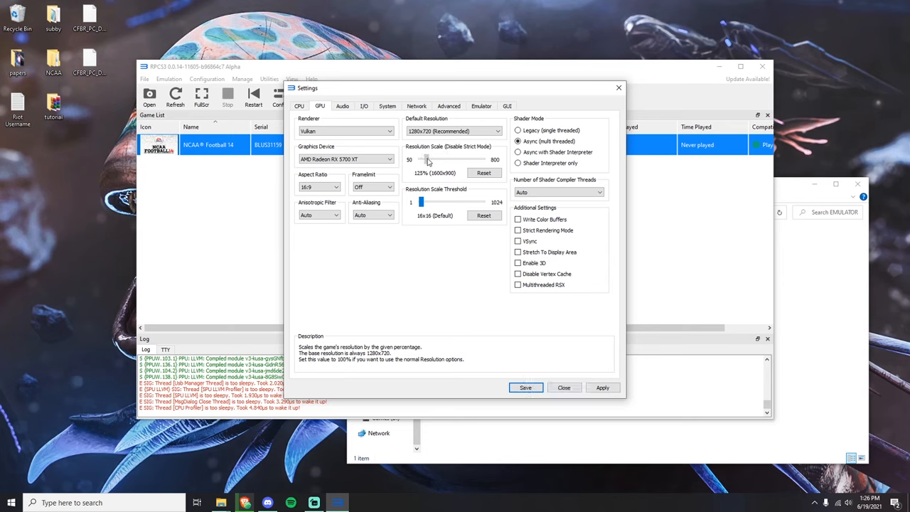
pyautogui.moveTo(421, 159); pyautogui.dragTo(429, 159)
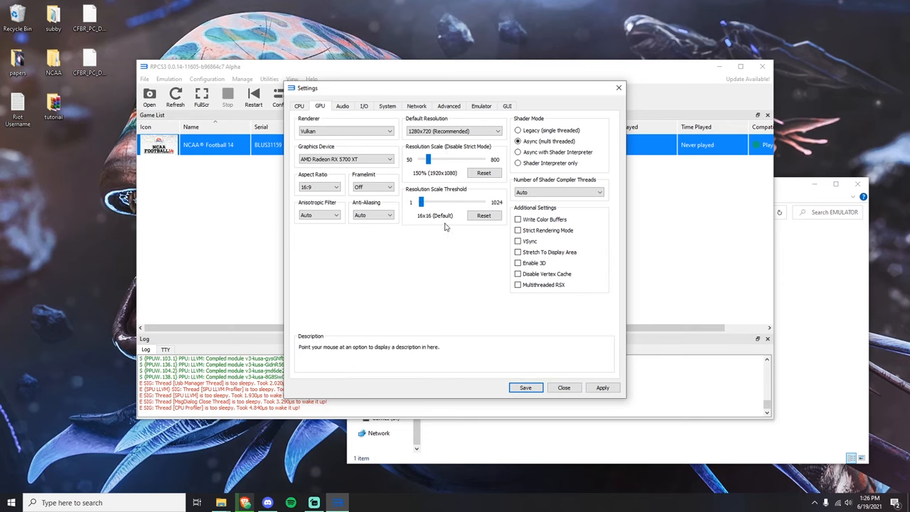
pyautogui.moveTo(430, 159)
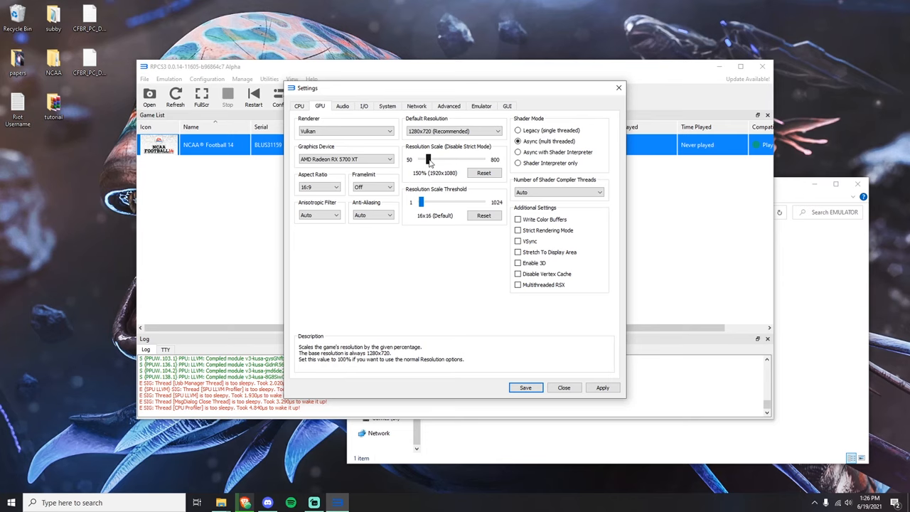
pyautogui.moveTo(427, 159); pyautogui.dragTo(435, 159)
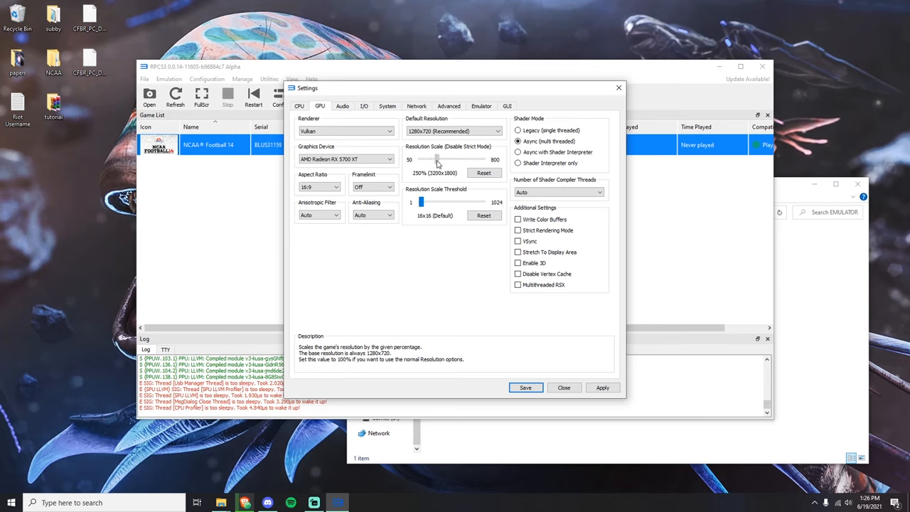
pyautogui.moveTo(437, 159); pyautogui.dragTo(428, 159)
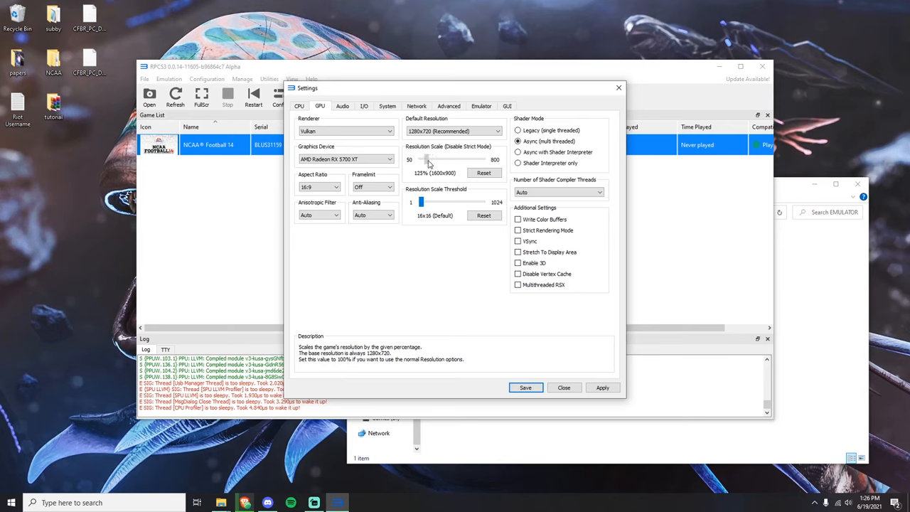
pyautogui.moveTo(423, 159); pyautogui.dragTo(428, 159)
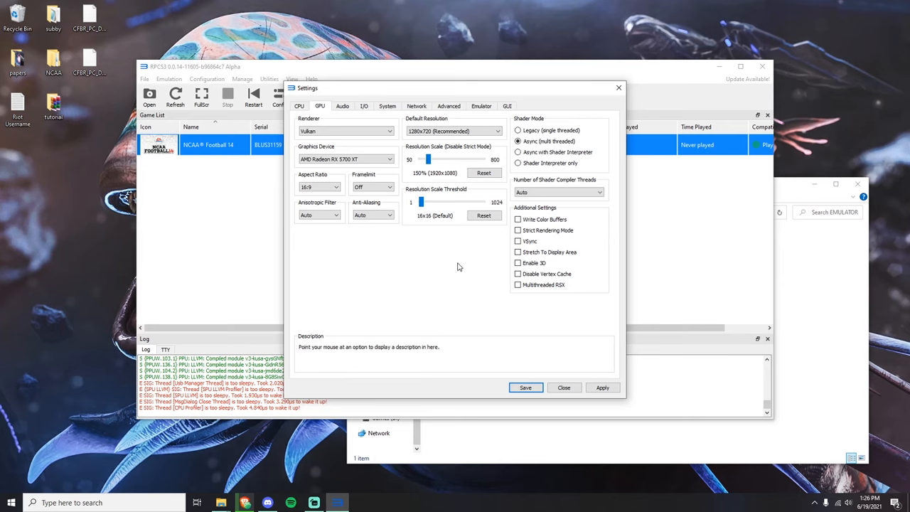
pyautogui.moveTo(424, 202)
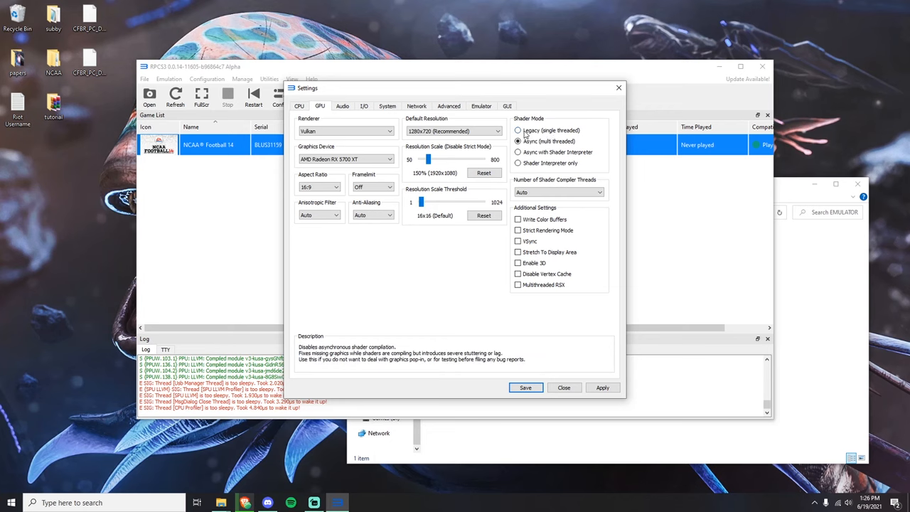
# - Choose Legacy (single threaded) shader mode, review System and Interface options, and save the settings
pyautogui.click(517, 130)
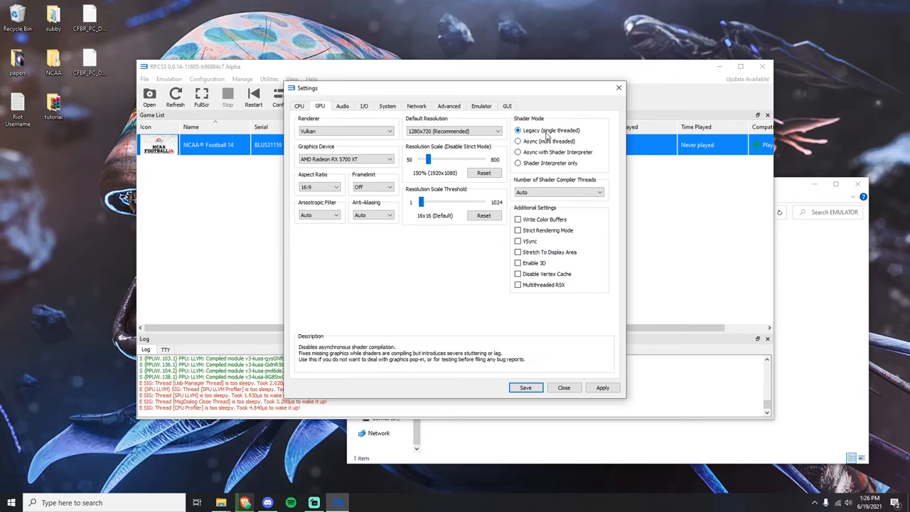
pyautogui.click(341, 105)
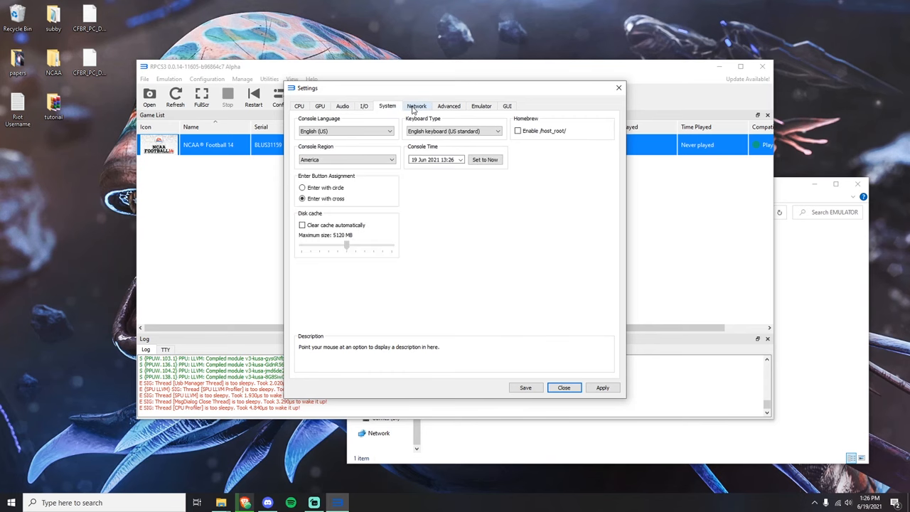
pyautogui.click(506, 105)
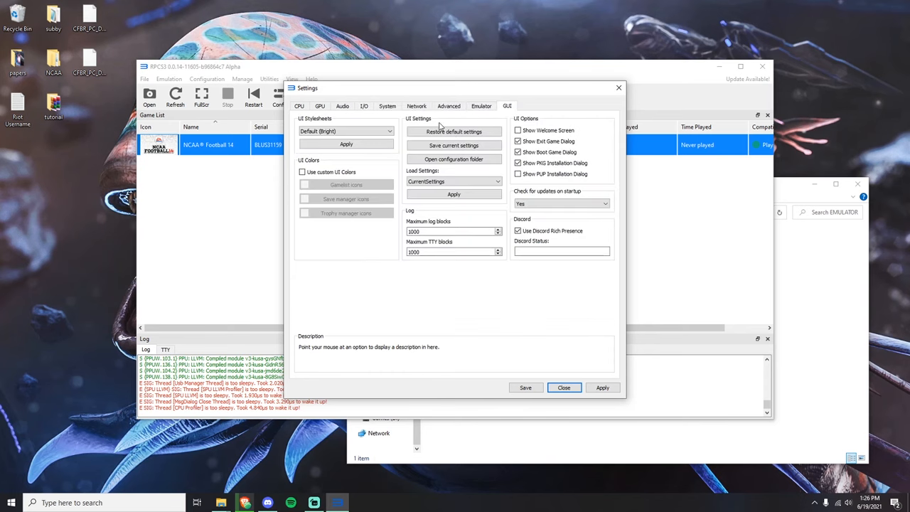
pyautogui.click(563, 387)
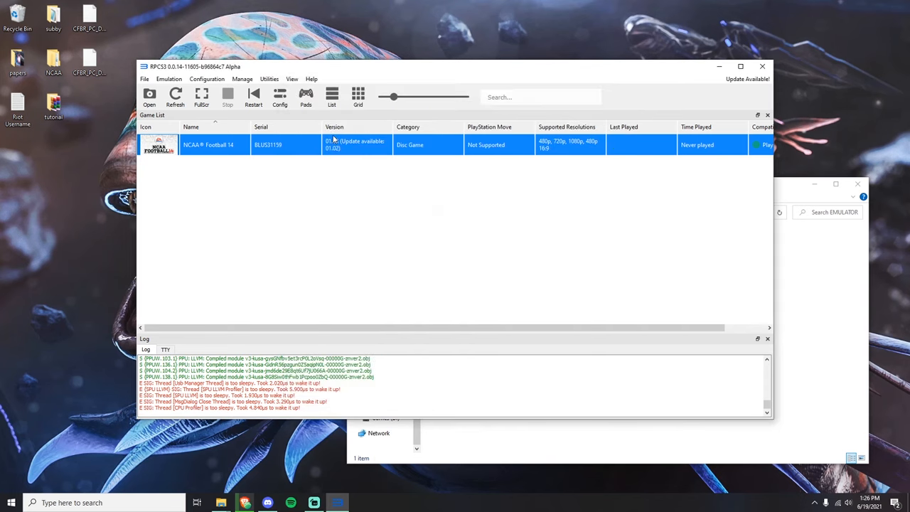
# - Set Player 1's gamepad handler to XInput in Pads and save the configuration
pyautogui.click(306, 100)
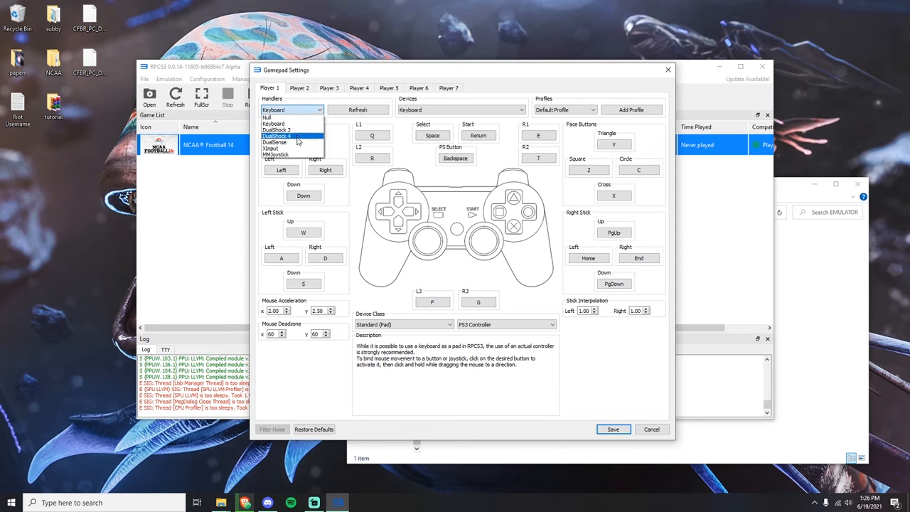
pyautogui.click(272, 148)
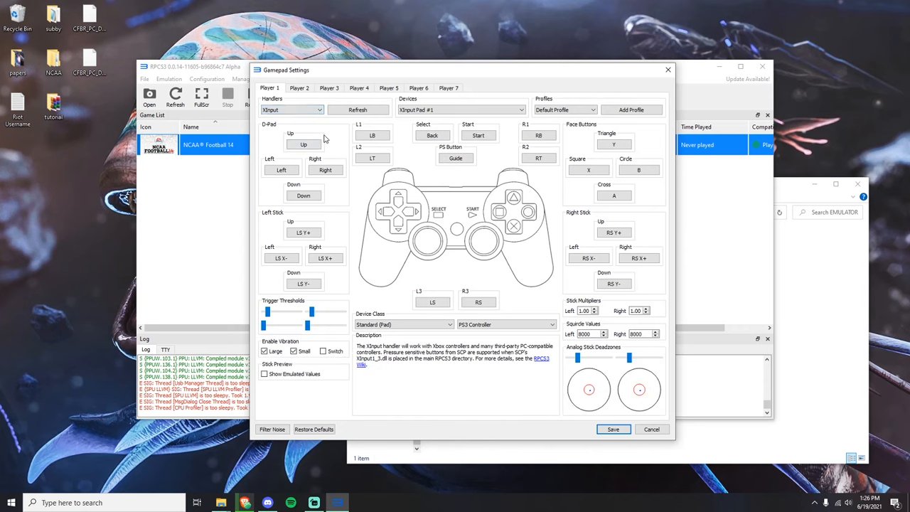
pyautogui.moveTo(651, 429)
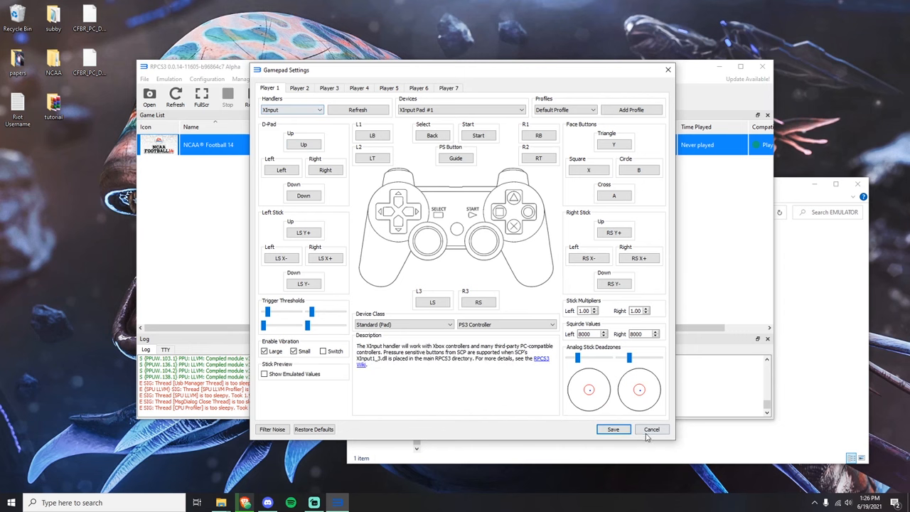
pyautogui.click(651, 429)
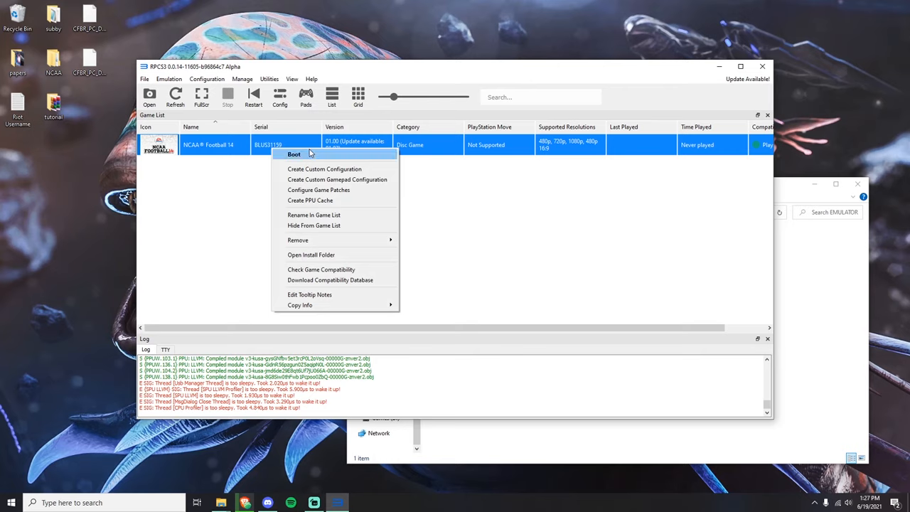
# - Boot NCAA Football 14 to its main menu, then exit the game back to the game list
pyautogui.click(415, 222)
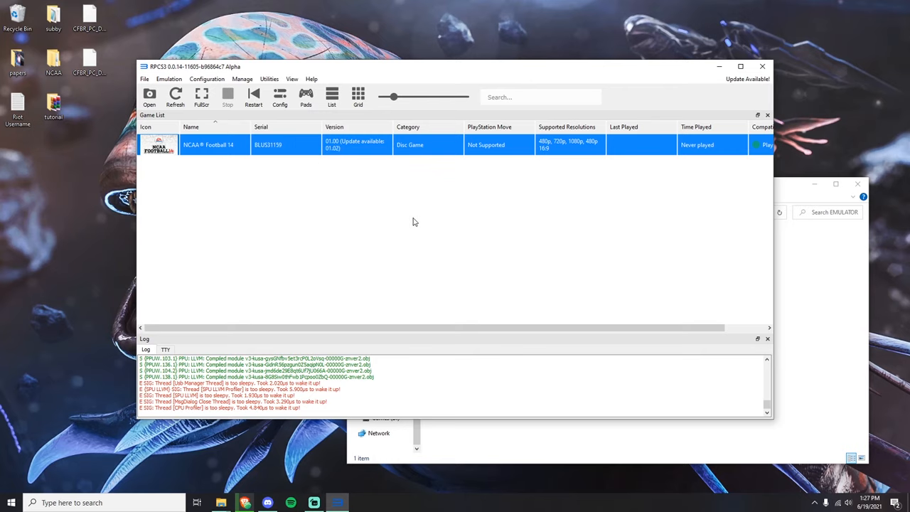
pyautogui.moveTo(330, 281)
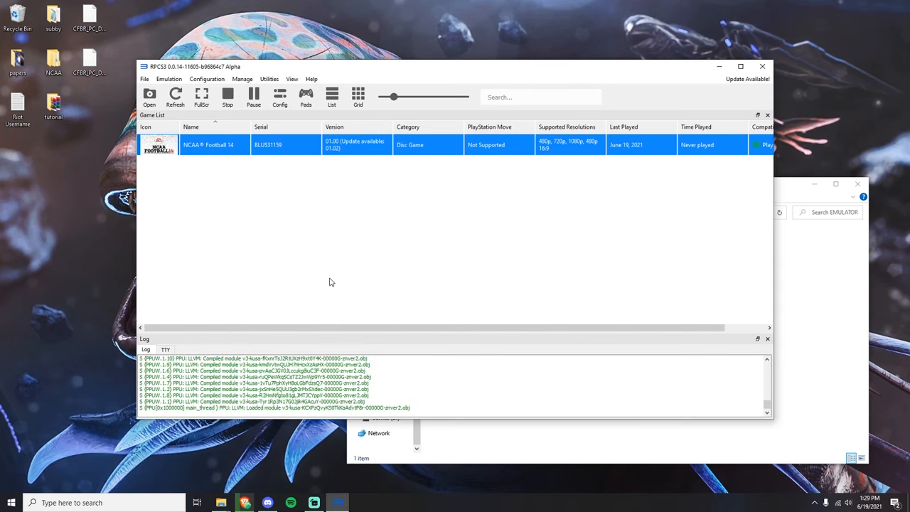
pyautogui.doubleClick(208, 145)
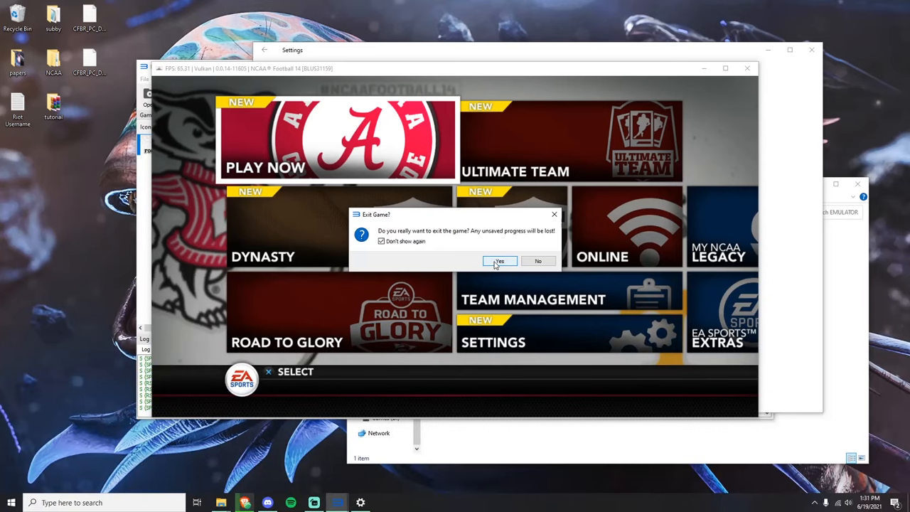
pyautogui.click(499, 262)
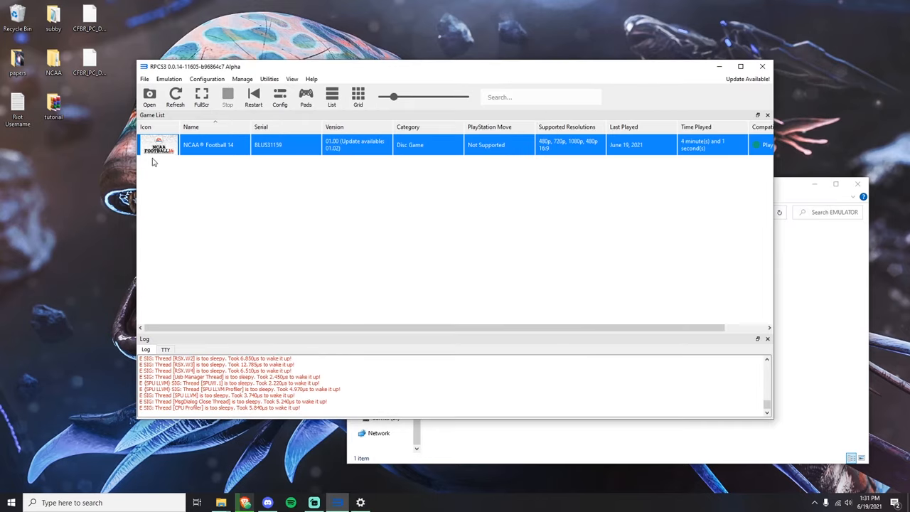
pyautogui.moveTo(338, 165)
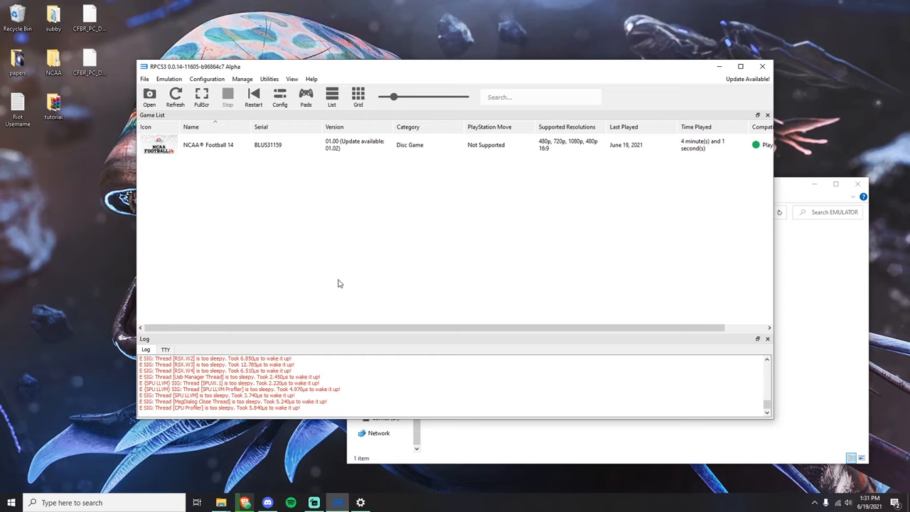
pyautogui.moveTo(305, 173)
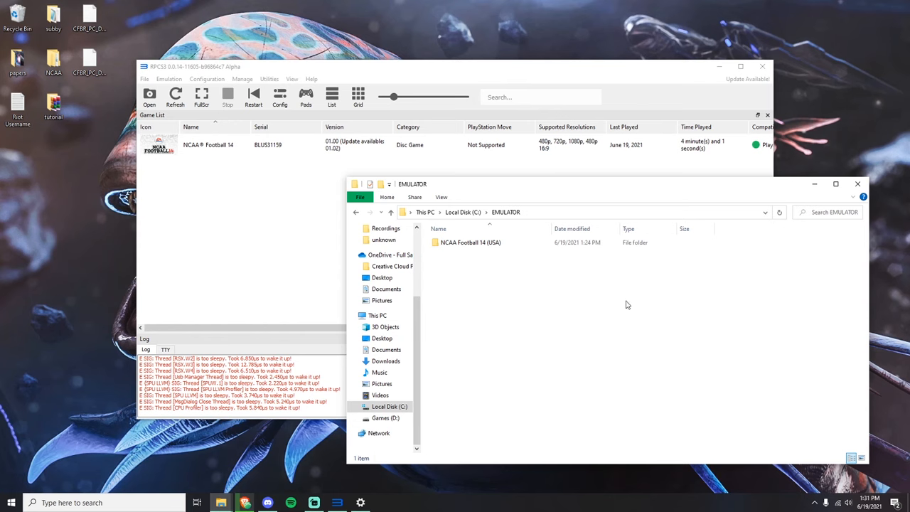
# - Open a second File Explorer window at the Desktop beside the EMULATOR folder
pyautogui.moveTo(412, 183); pyautogui.dragTo(452, 200)
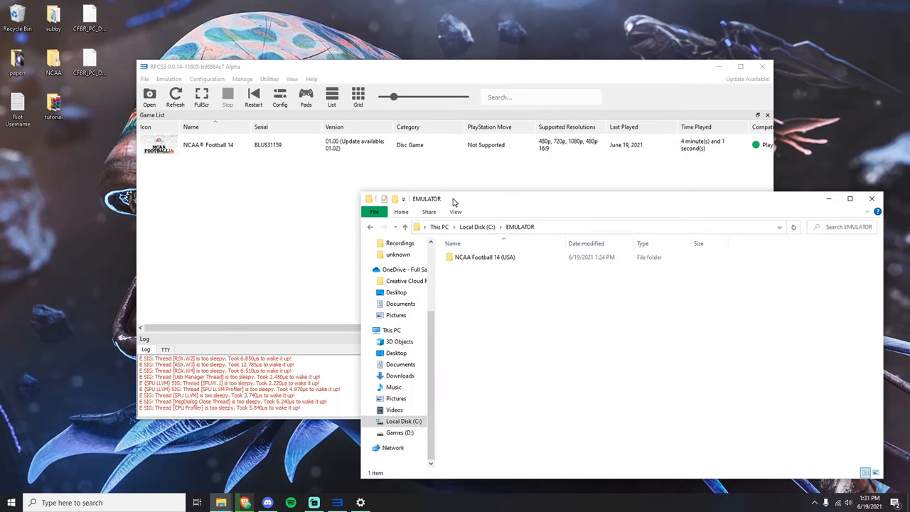
pyautogui.click(485, 256)
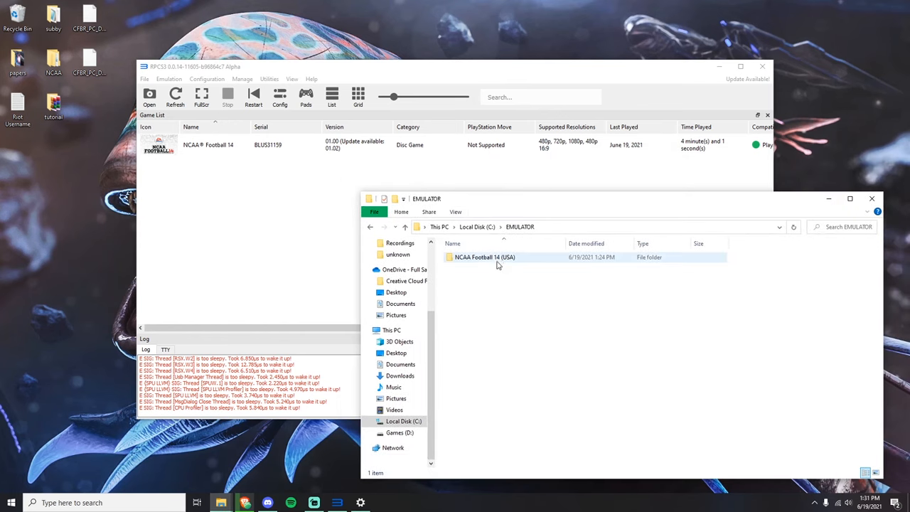
pyautogui.click(485, 256)
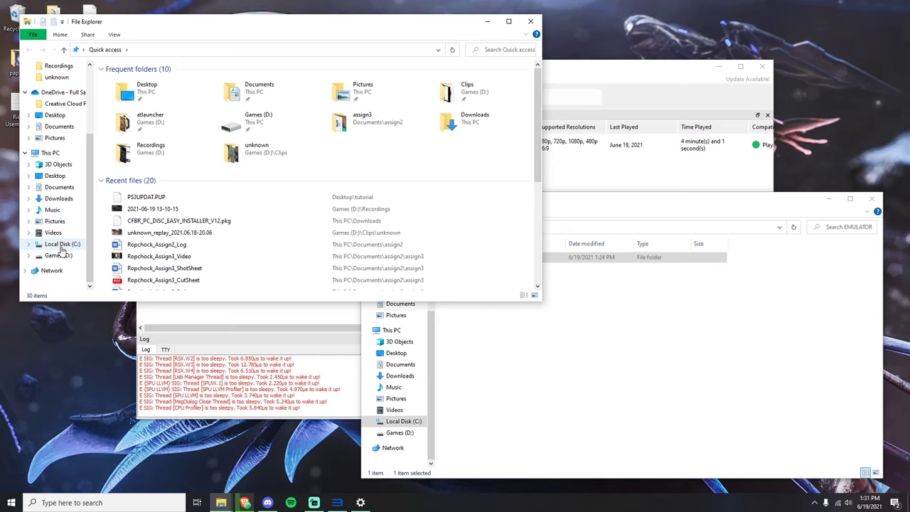
pyautogui.click(51, 152)
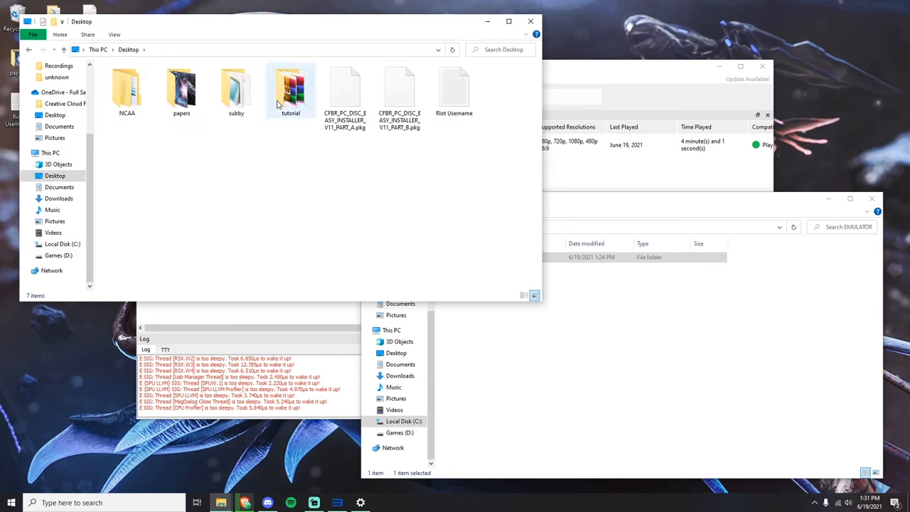
# - Navigate tutorial > rpcs3 > dev_hdd0 > disc to reach the empty disc folder
pyautogui.doubleClick(290, 85)
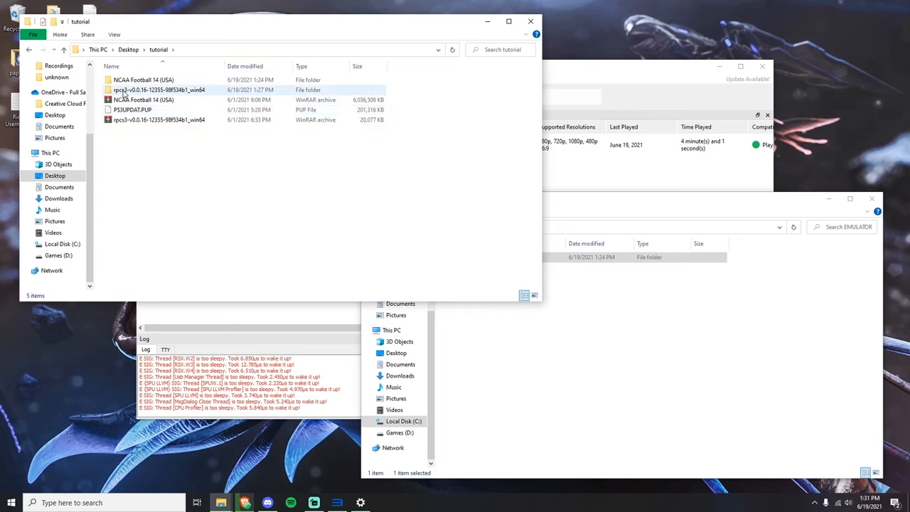
pyautogui.doubleClick(159, 89)
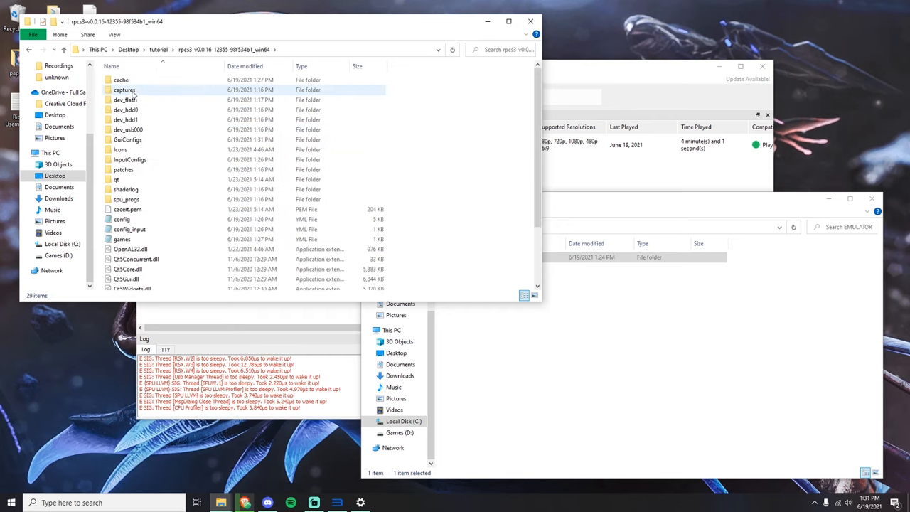
pyautogui.moveTo(125, 109)
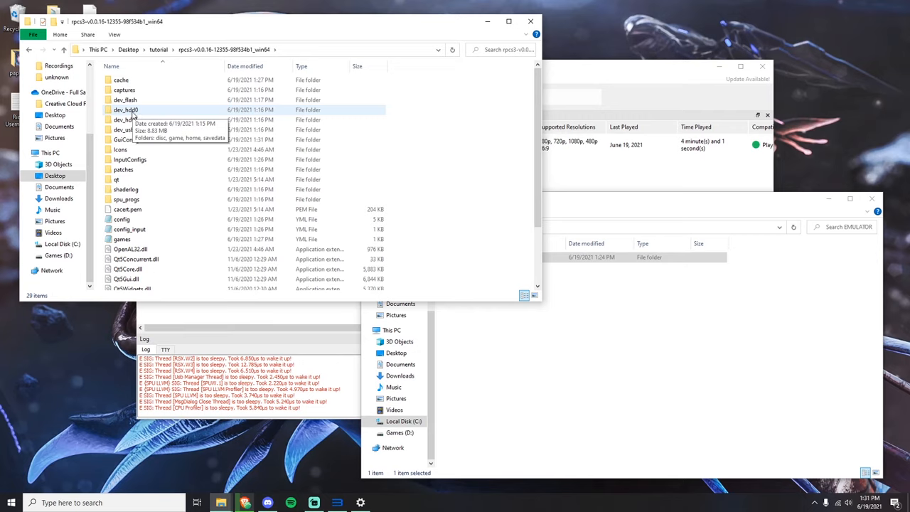
pyautogui.doubleClick(125, 109)
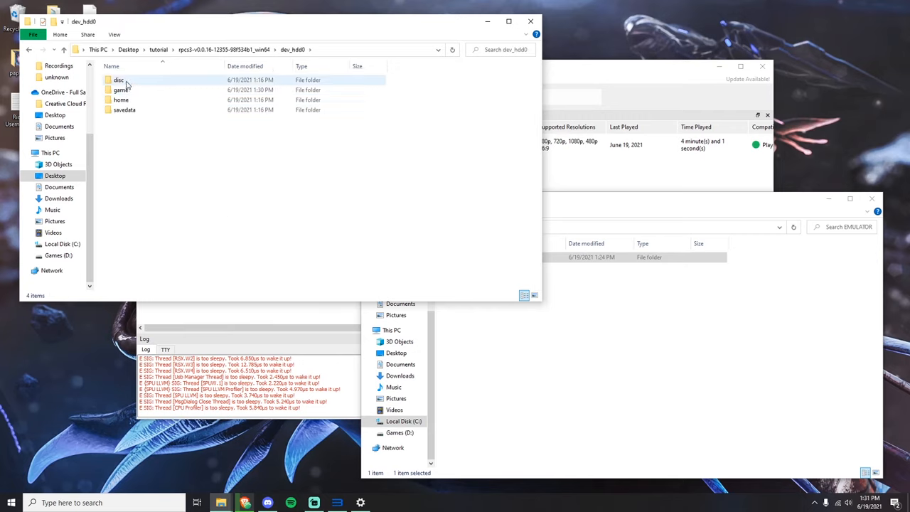
pyautogui.doubleClick(119, 79)
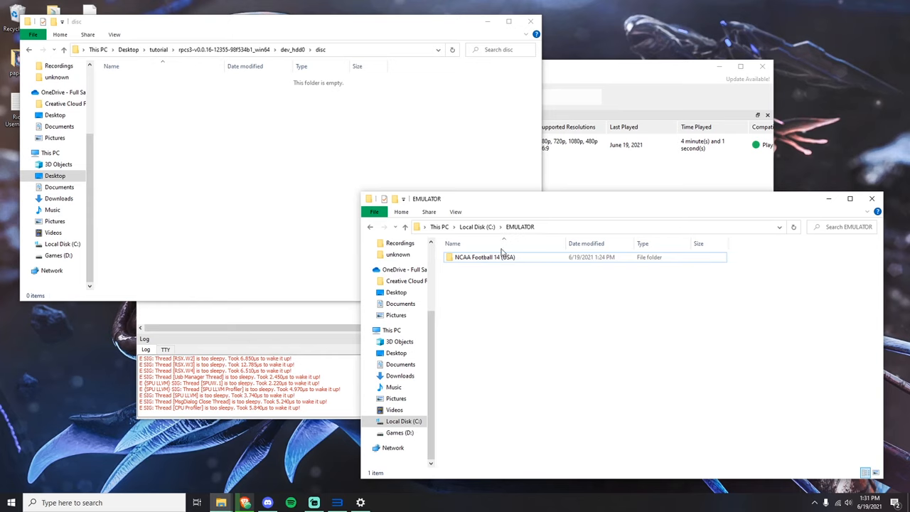
pyautogui.moveTo(526, 228)
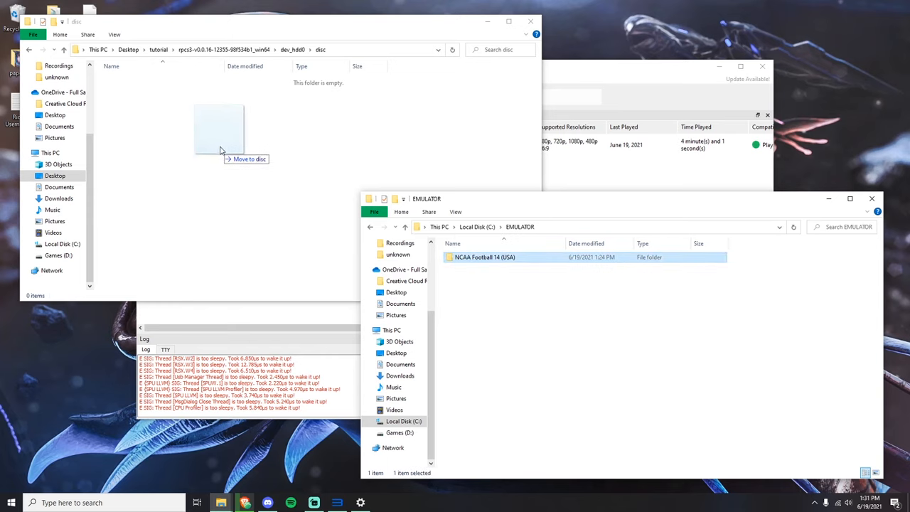
# - Move NCAA Football 14 (USA) into disc and begin renaming it BLUS31159-[NCAA Football 14]
pyautogui.moveTo(484, 256); pyautogui.dragTo(219, 128)
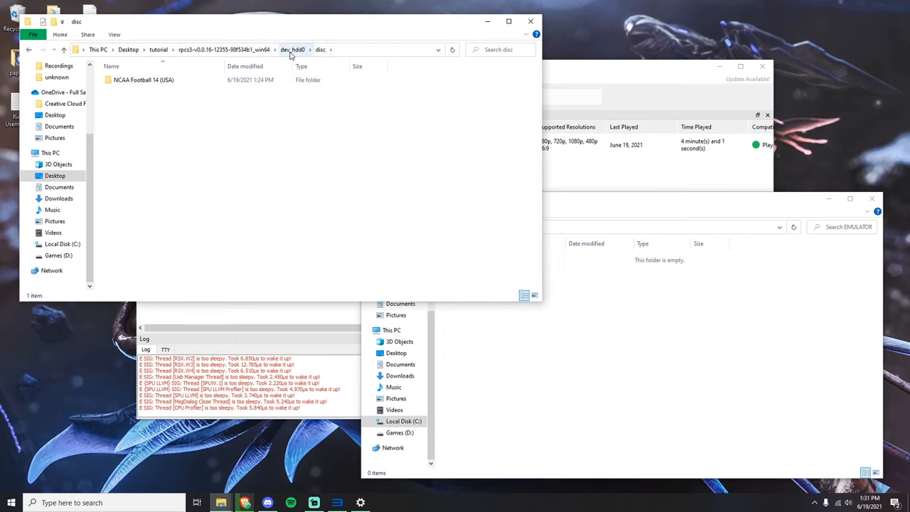
pyautogui.click(142, 79)
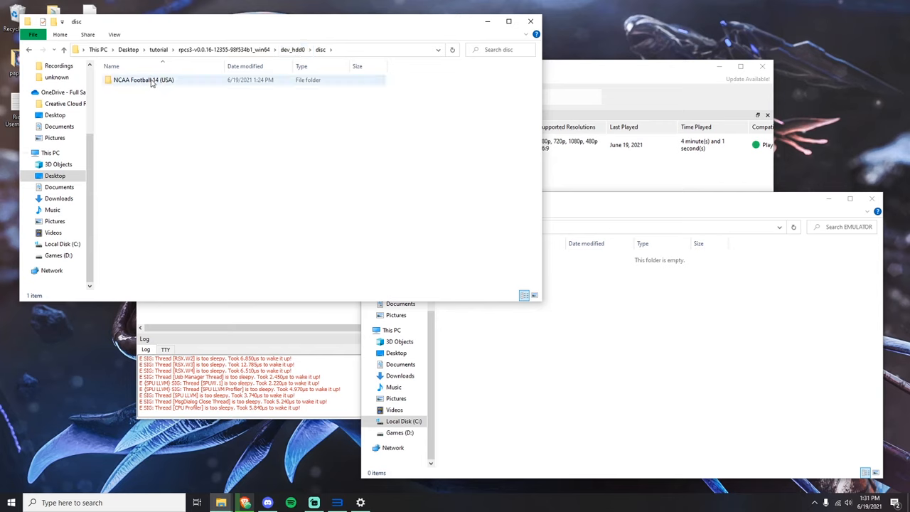
pyautogui.click(142, 79)
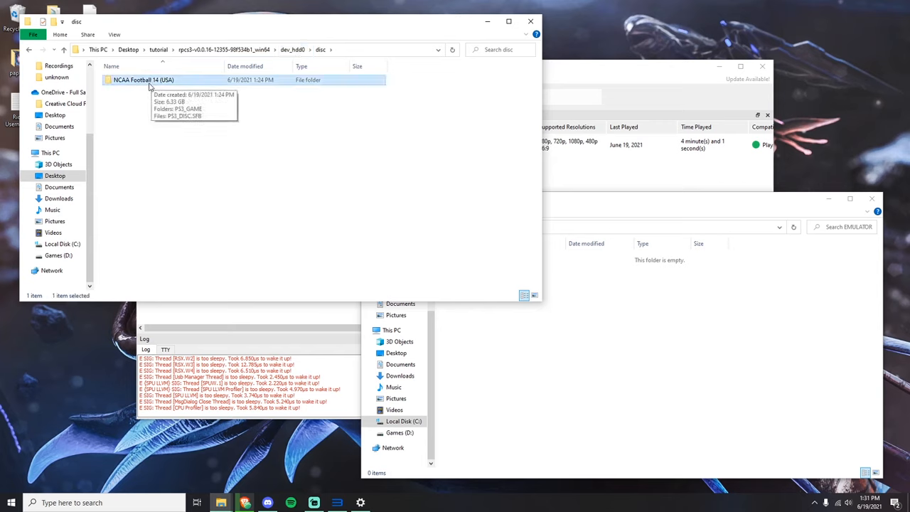
pyautogui.moveTo(223, 145)
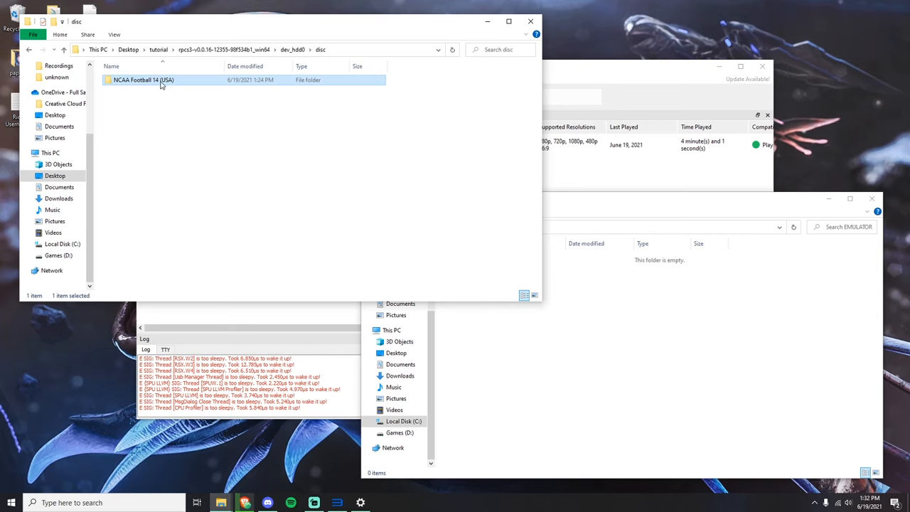
pyautogui.rightClick(142, 79)
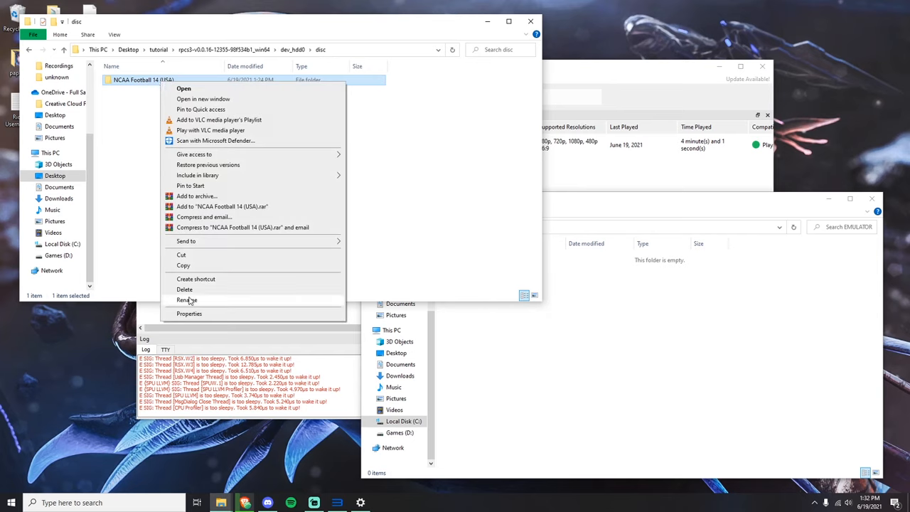
pyautogui.click(188, 298)
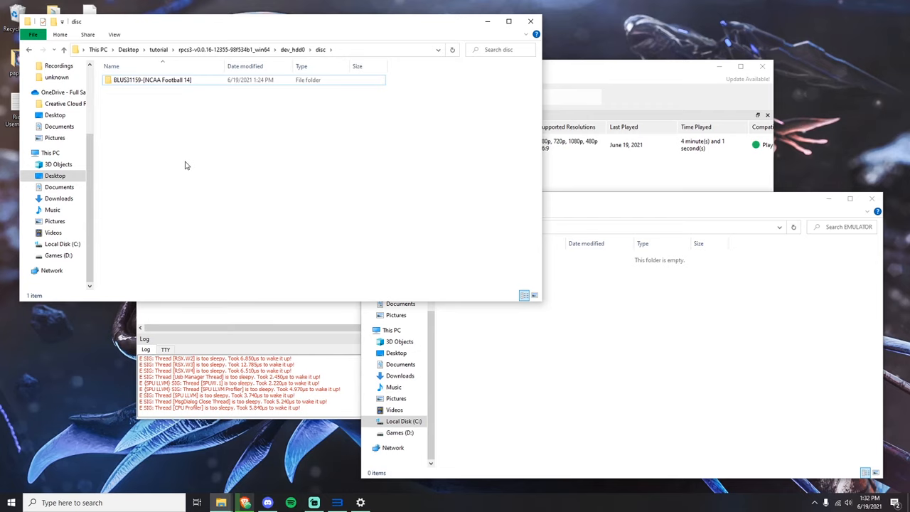
pyautogui.moveTo(227, 148)
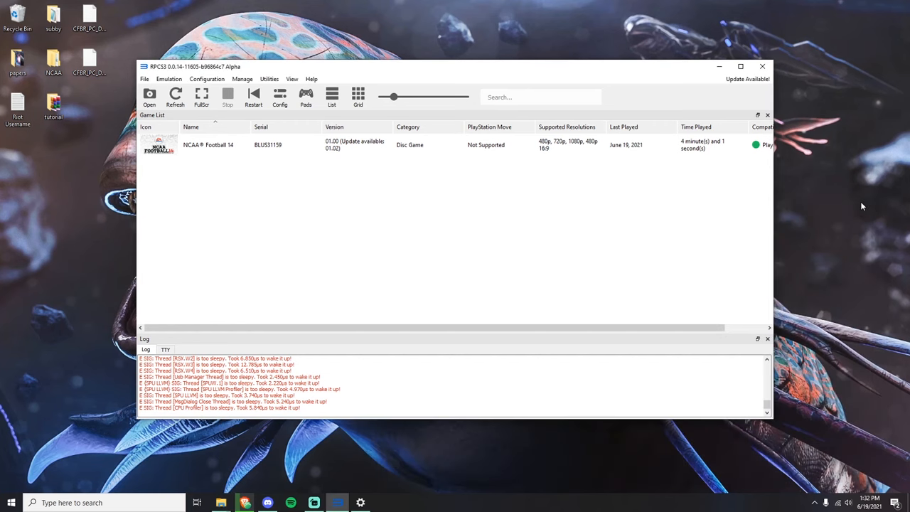
pyautogui.moveTo(516, 259)
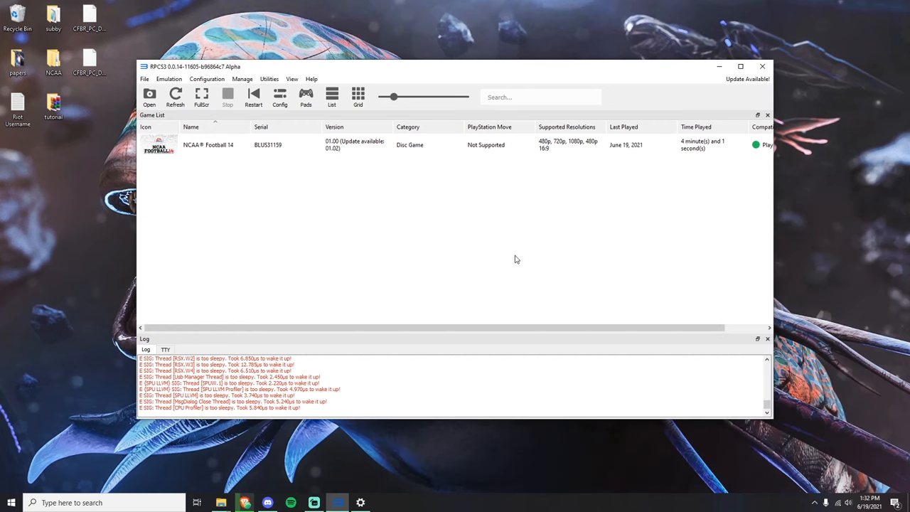
pyautogui.moveTo(449, 225)
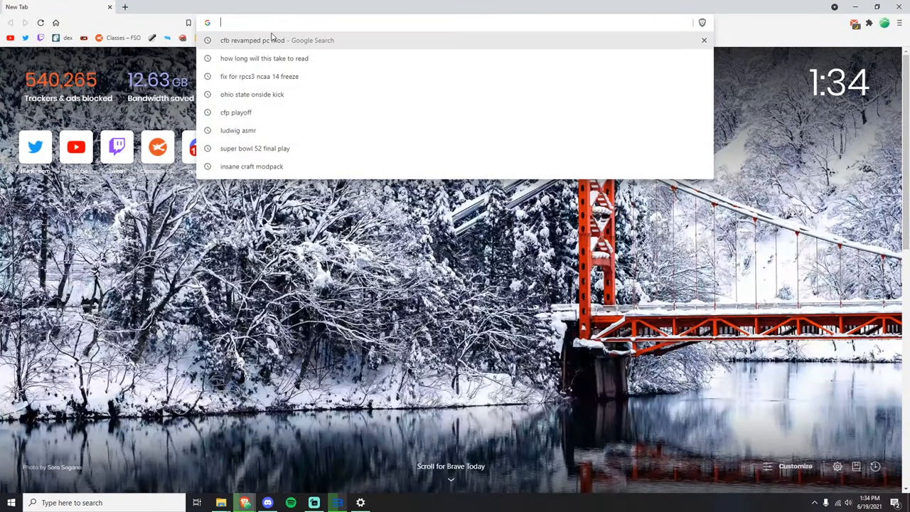
# - Search for the CFB Revamped PC mod and open the PC download instructions on GitHub
pyautogui.click(252, 40)
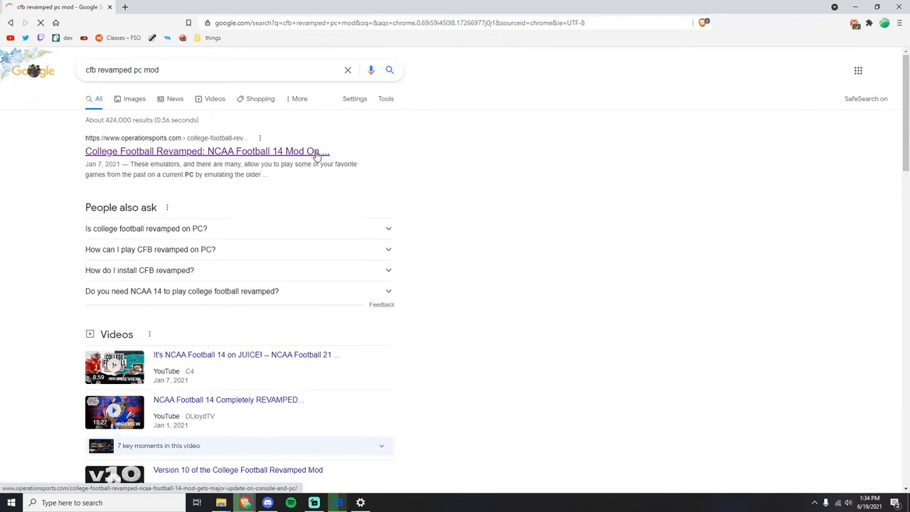
pyautogui.scroll(-3)
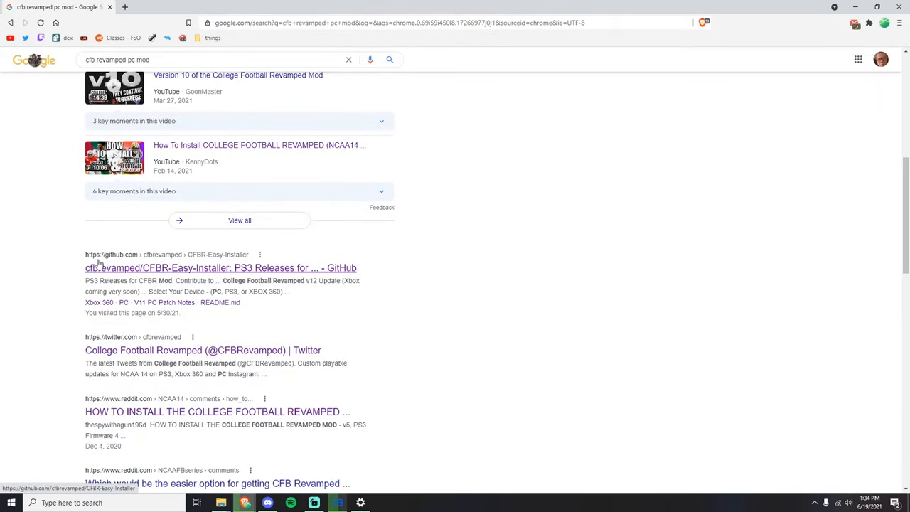
pyautogui.moveTo(87, 278)
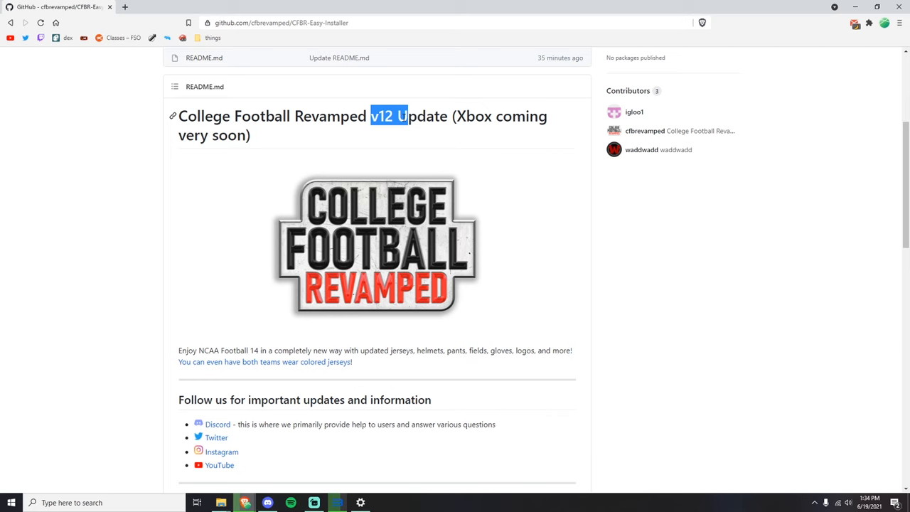
pyautogui.scroll(-3)
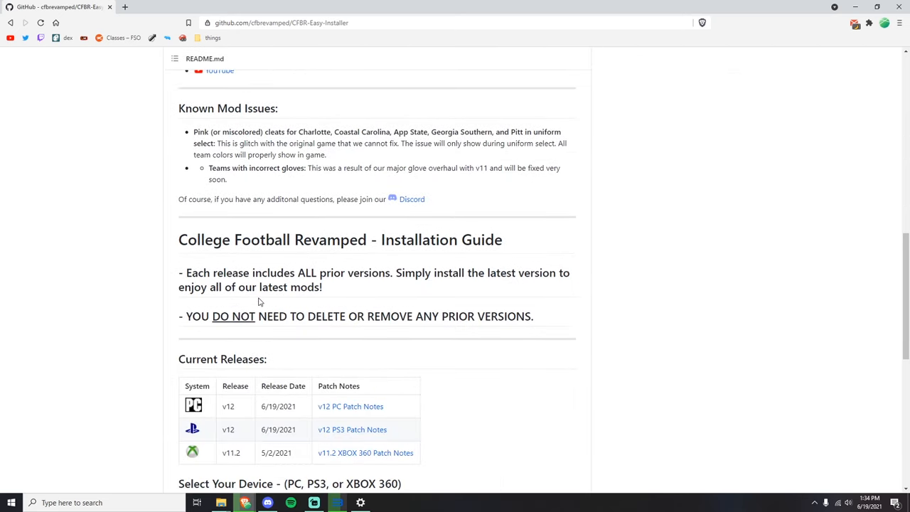
pyautogui.scroll(-3)
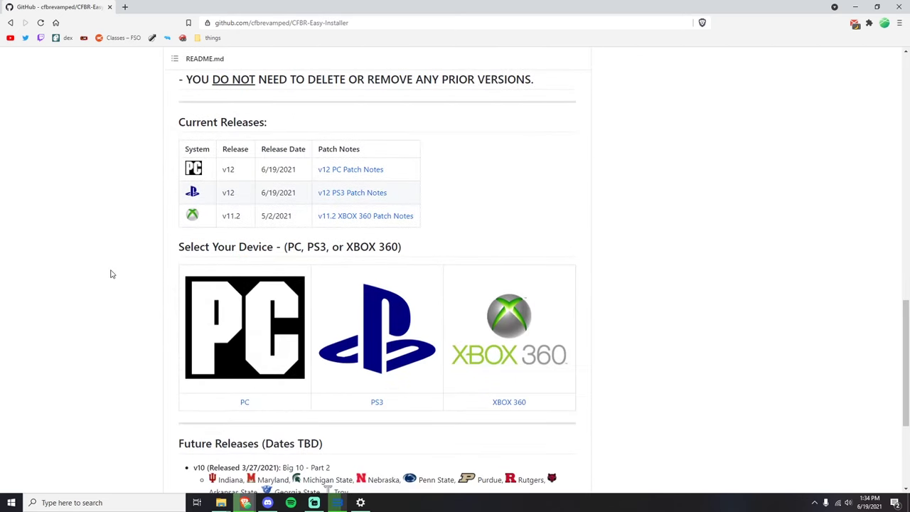
pyautogui.scroll(-3)
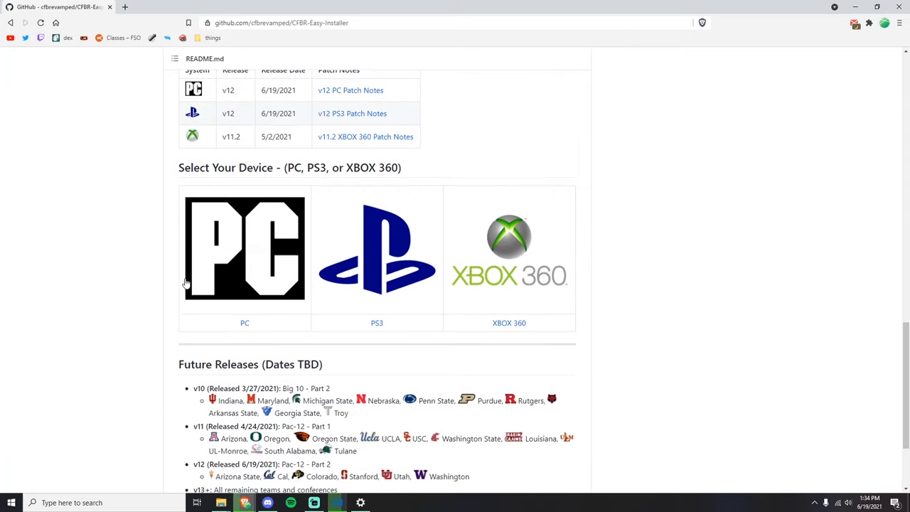
pyautogui.click(244, 248)
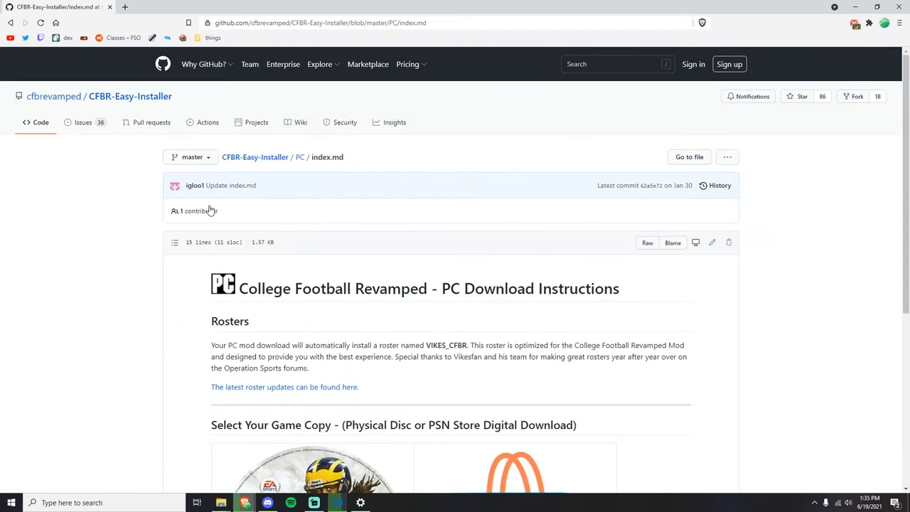
# - Choose the PS3 buttons version of the PC (Disc Copy) guide and highlight steps 1–3
pyautogui.scroll(-3)
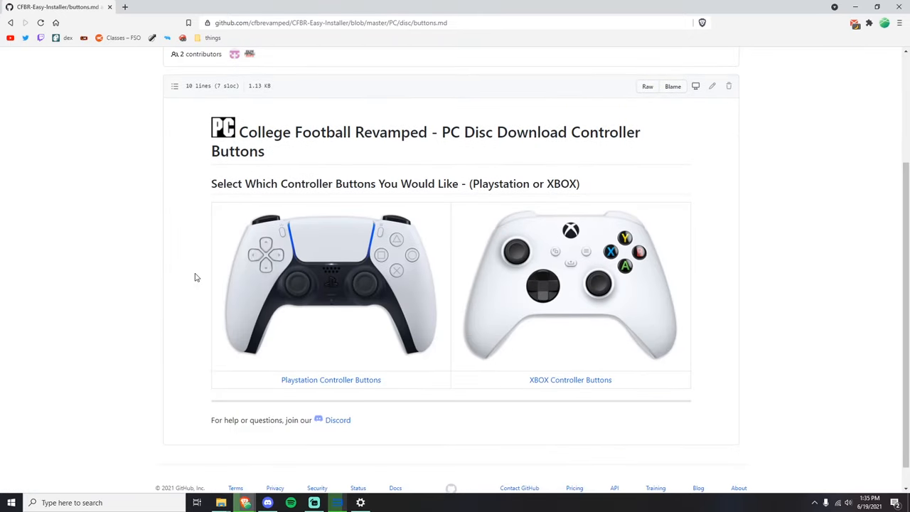
pyautogui.moveTo(358, 287)
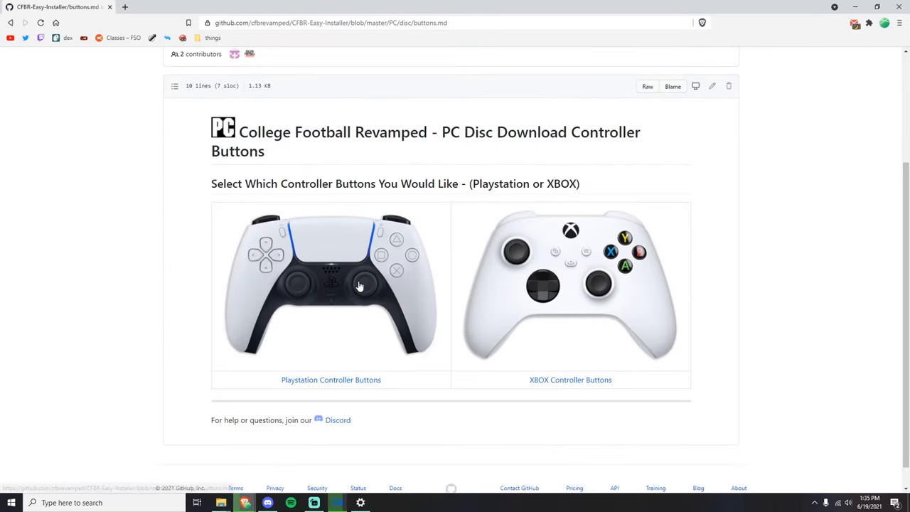
pyautogui.moveTo(341, 291)
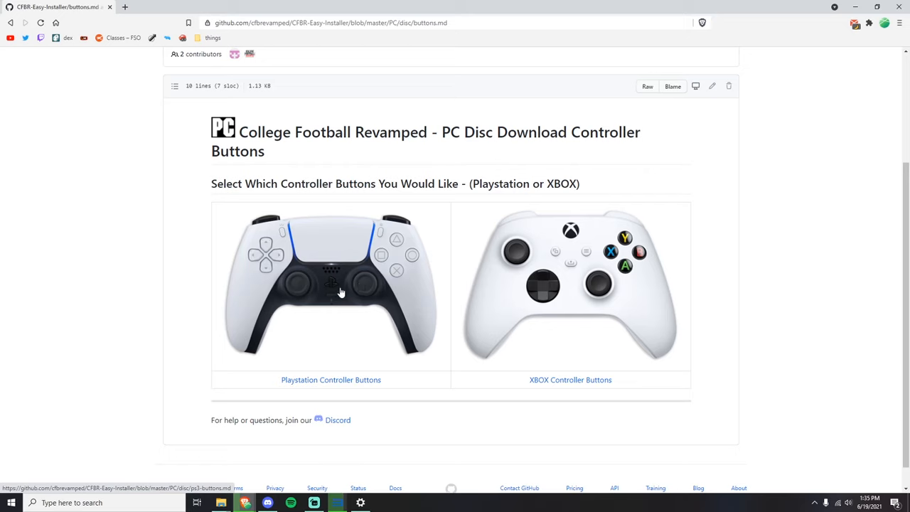
pyautogui.moveTo(373, 281)
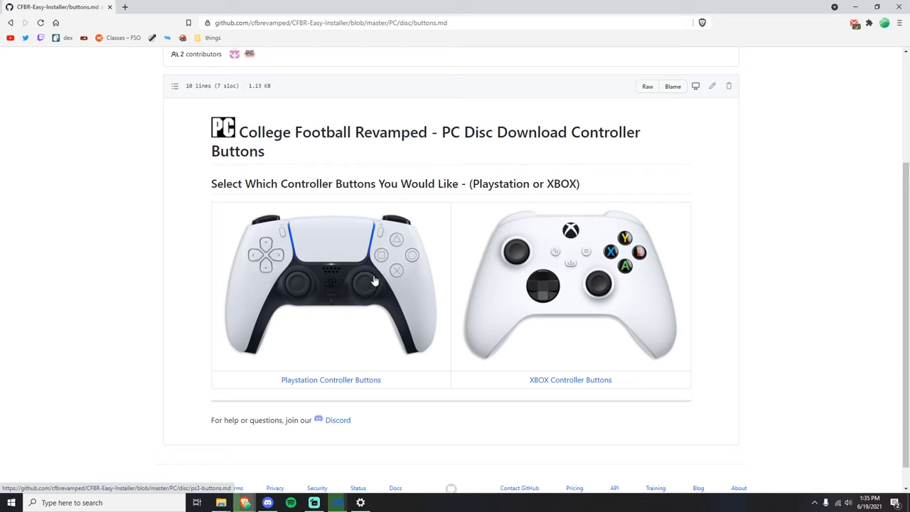
pyautogui.moveTo(384, 282)
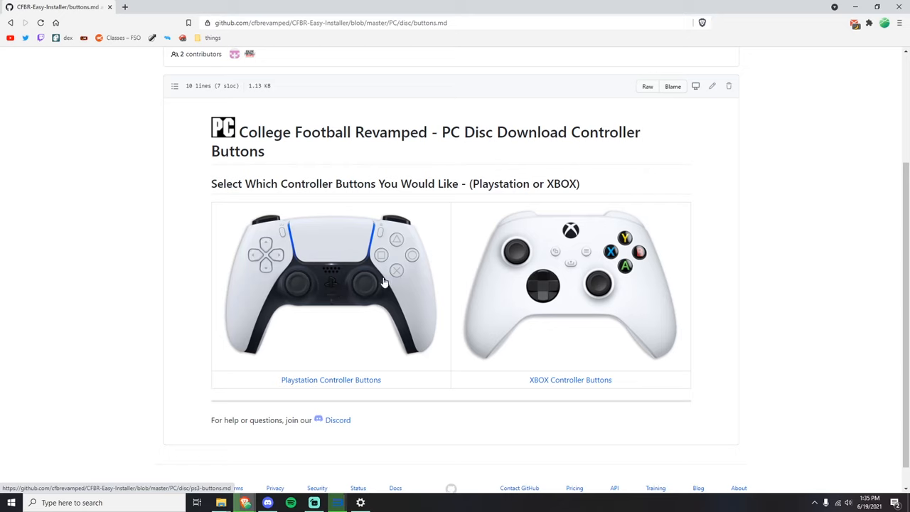
pyautogui.click(330, 378)
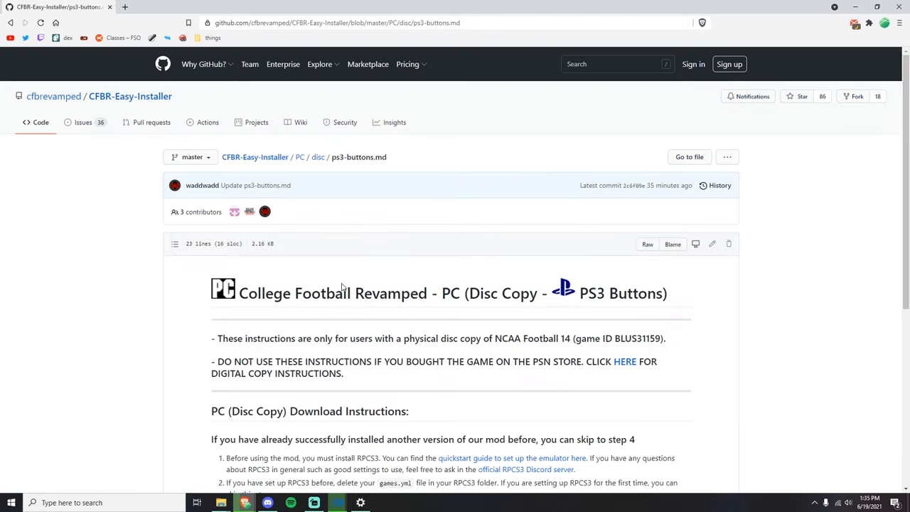
pyautogui.scroll(-3)
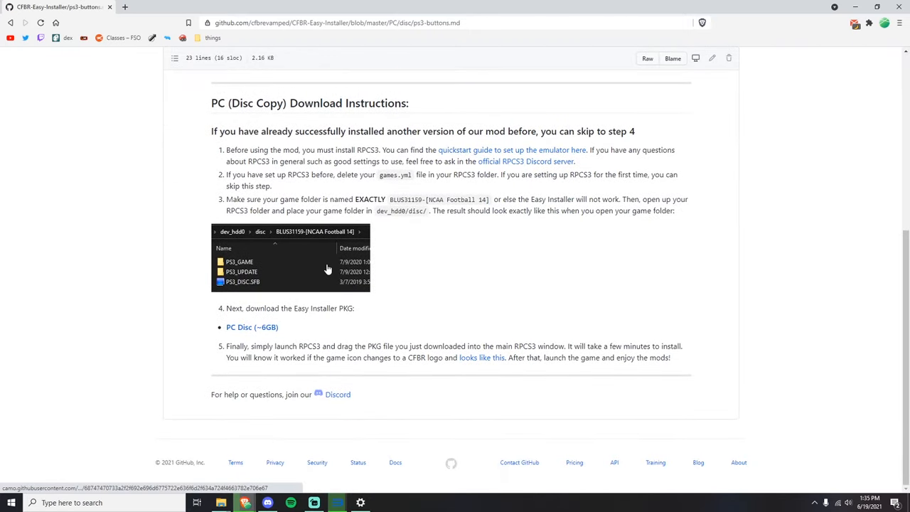
pyautogui.moveTo(376, 194)
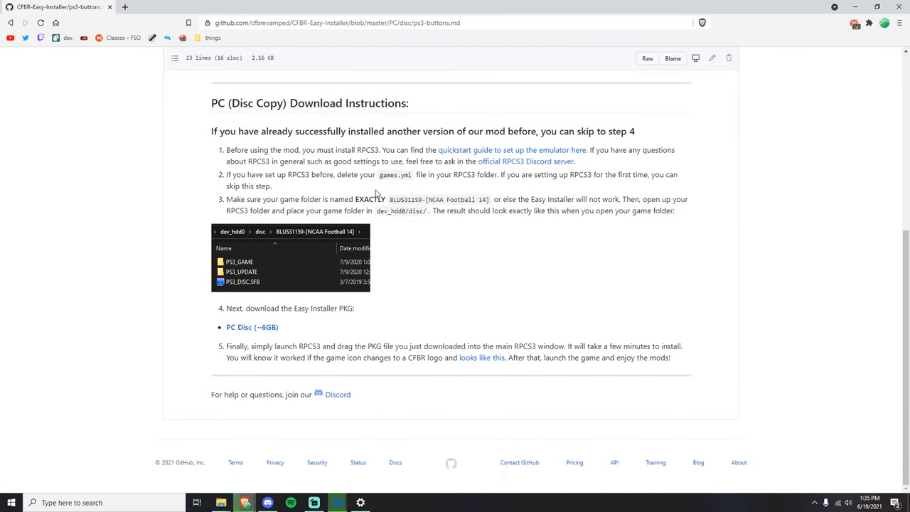
pyautogui.moveTo(237, 150); pyautogui.dragTo(461, 149)
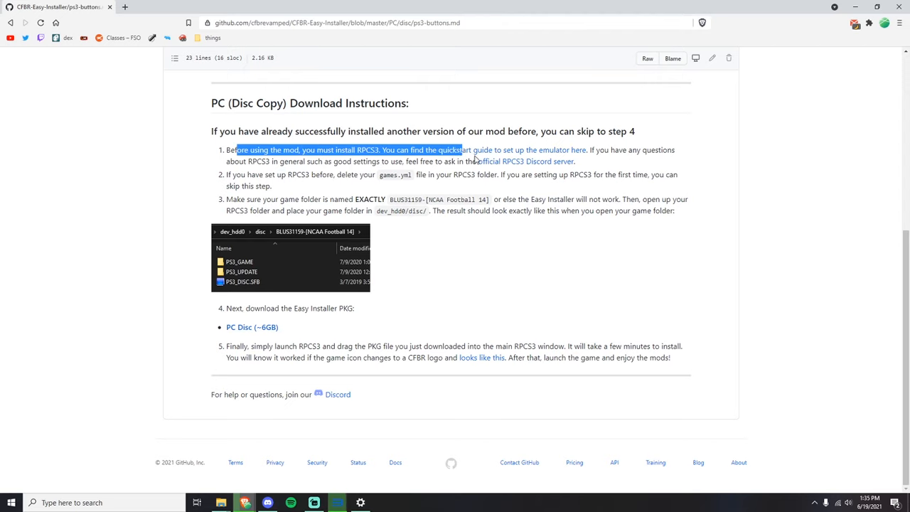
pyautogui.moveTo(462, 149); pyautogui.dragTo(614, 211)
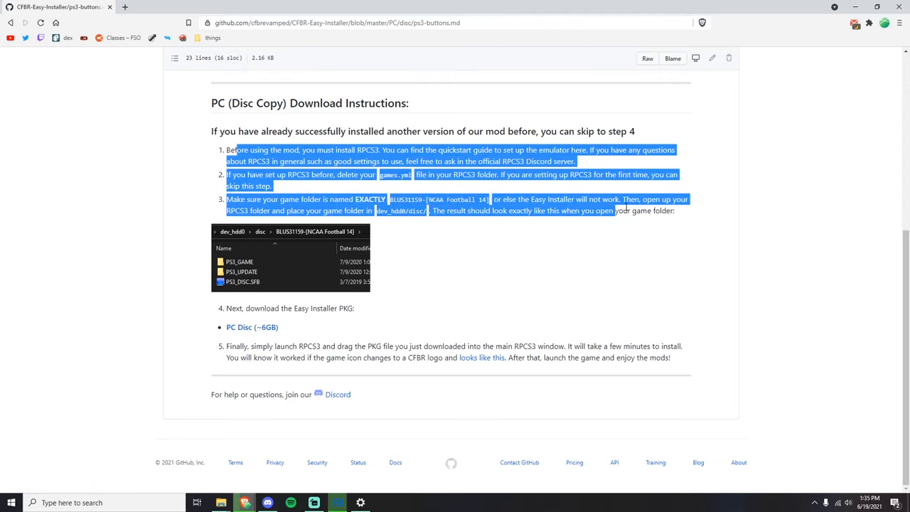
pyautogui.click(327, 12)
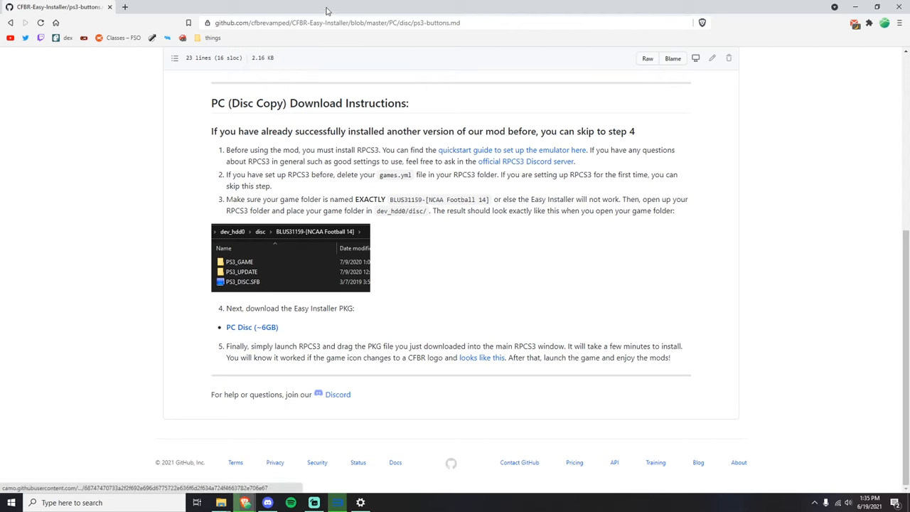
pyautogui.moveTo(251, 327)
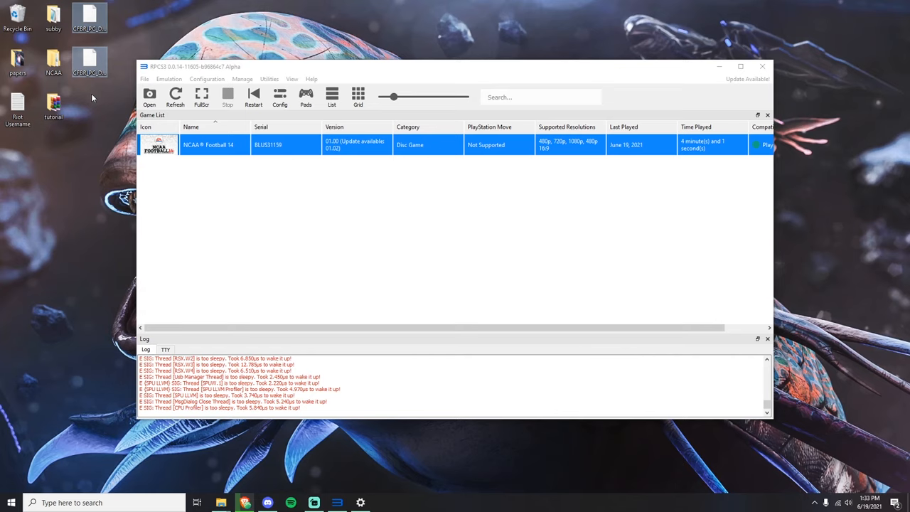
pyautogui.moveTo(57, 140)
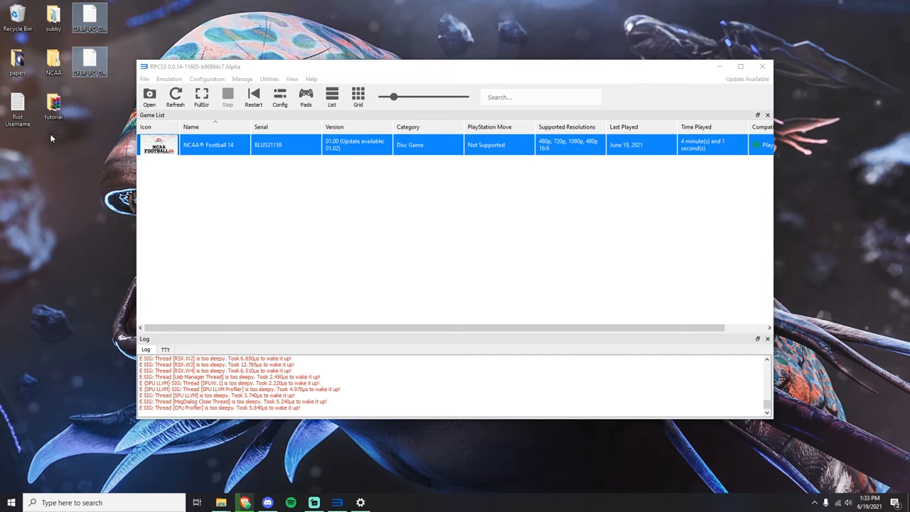
pyautogui.moveTo(122, 100)
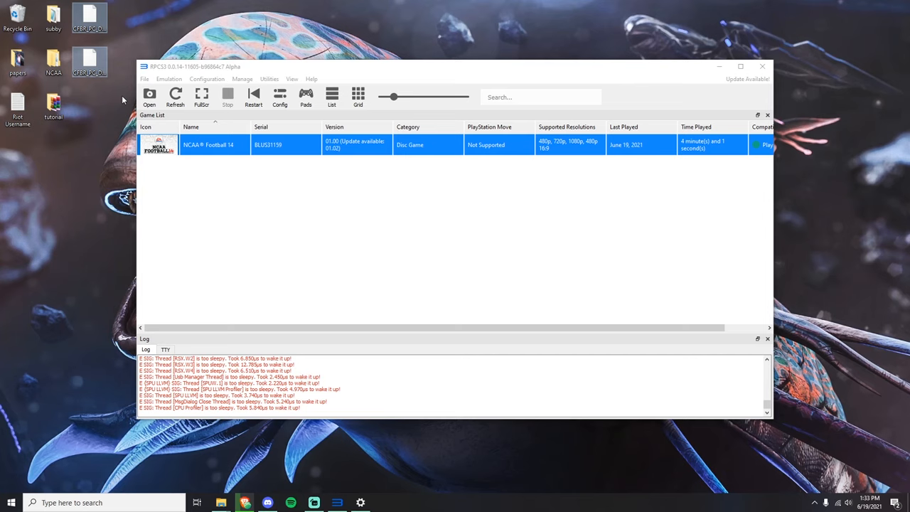
pyautogui.moveTo(94, 97)
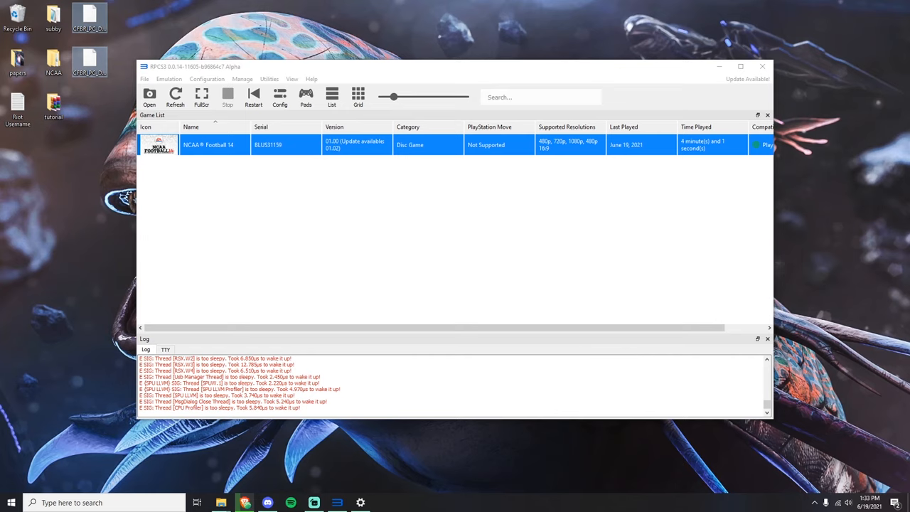
pyautogui.moveTo(114, 14)
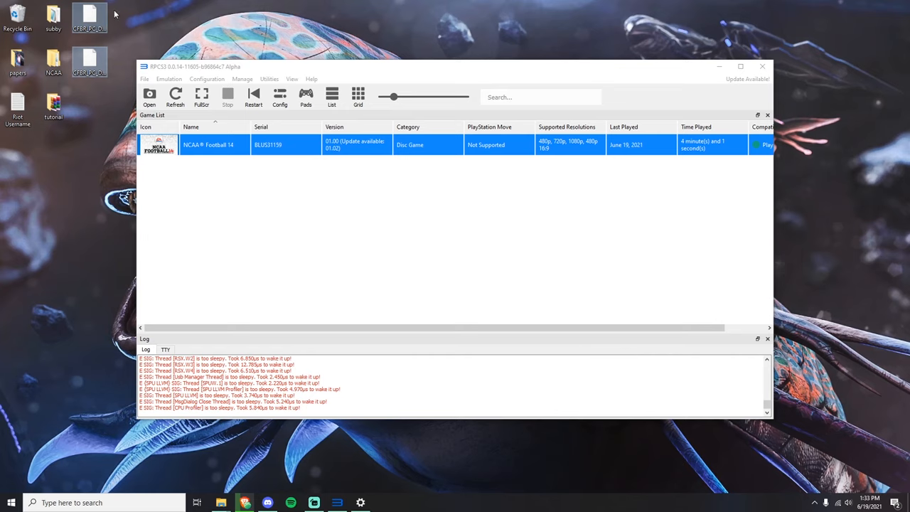
pyautogui.moveTo(113, 26)
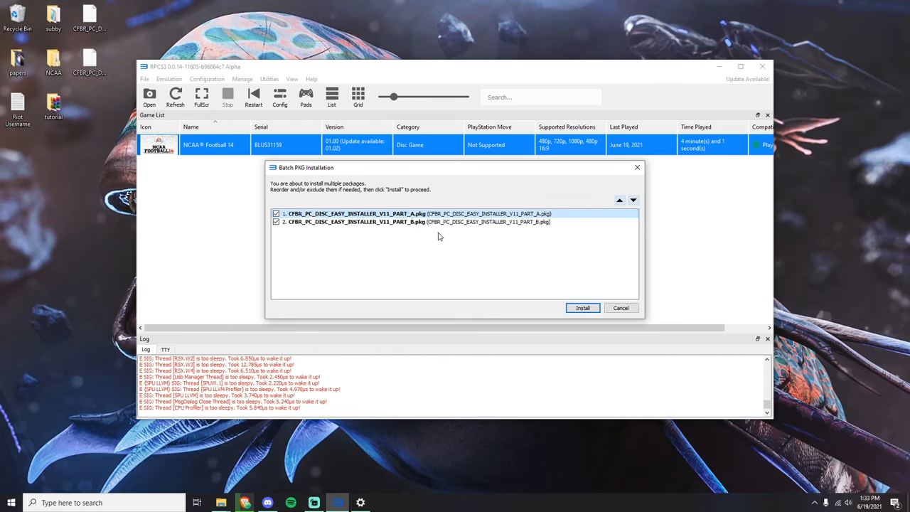
pyautogui.moveTo(581, 307)
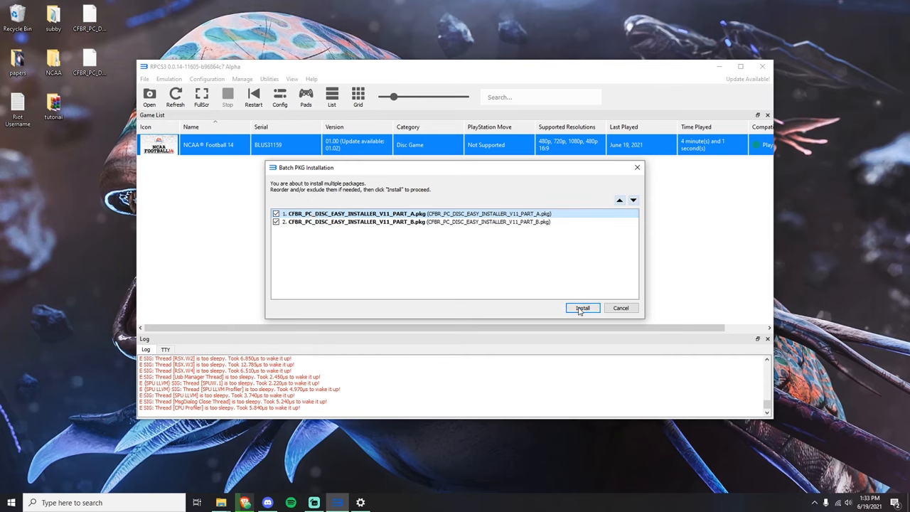
# - Install both CFBR Easy Installer V11 PKGs and confirm NCAA Football 14 shows version 01.02
pyautogui.click(583, 307)
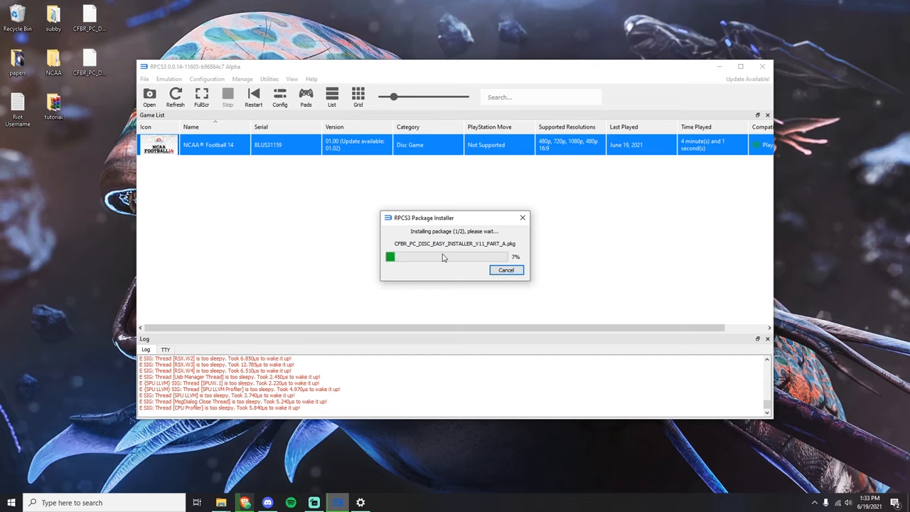
pyautogui.moveTo(145, 136)
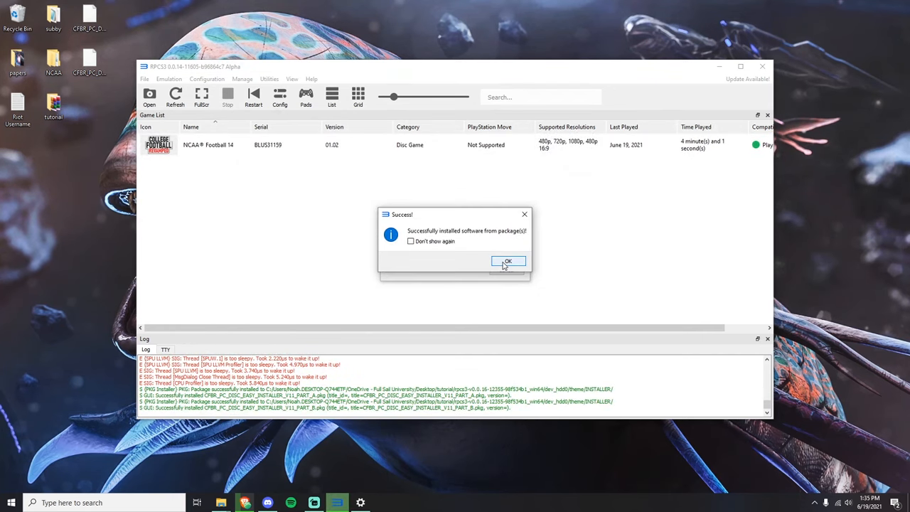
pyautogui.moveTo(509, 240)
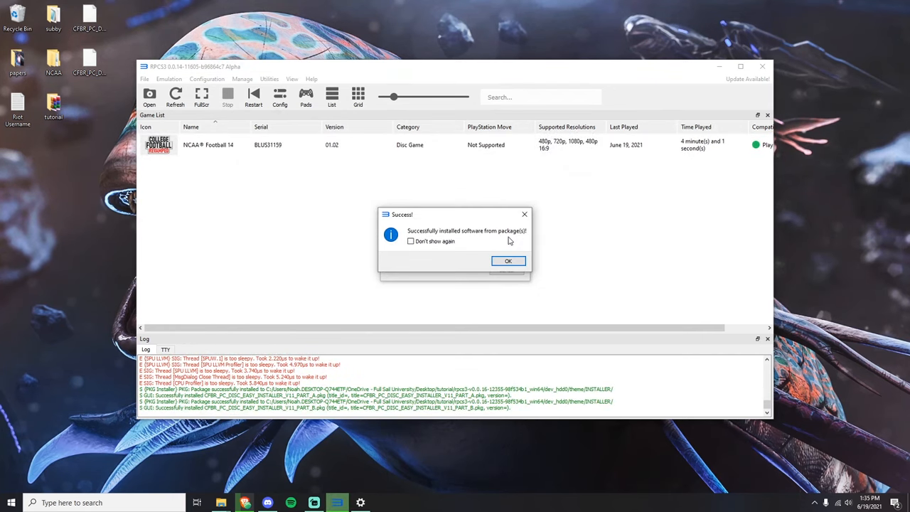
pyautogui.click(507, 261)
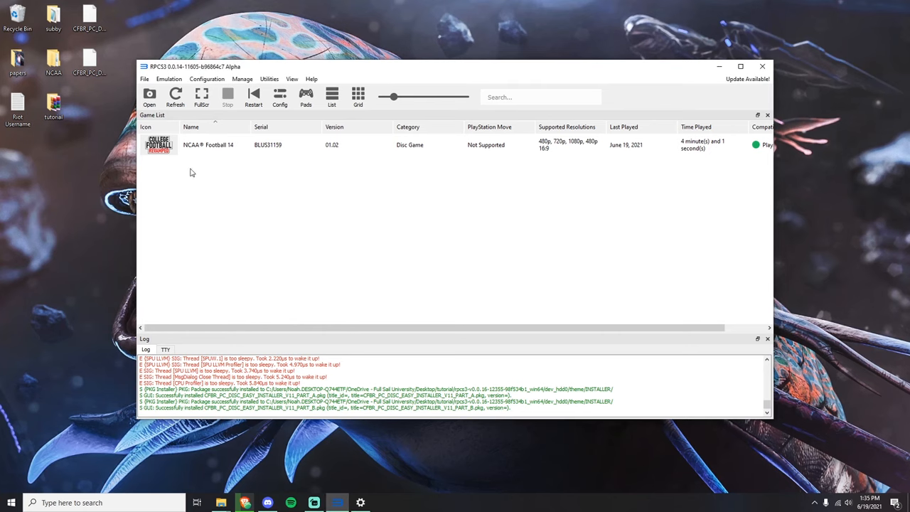
pyautogui.click(208, 145)
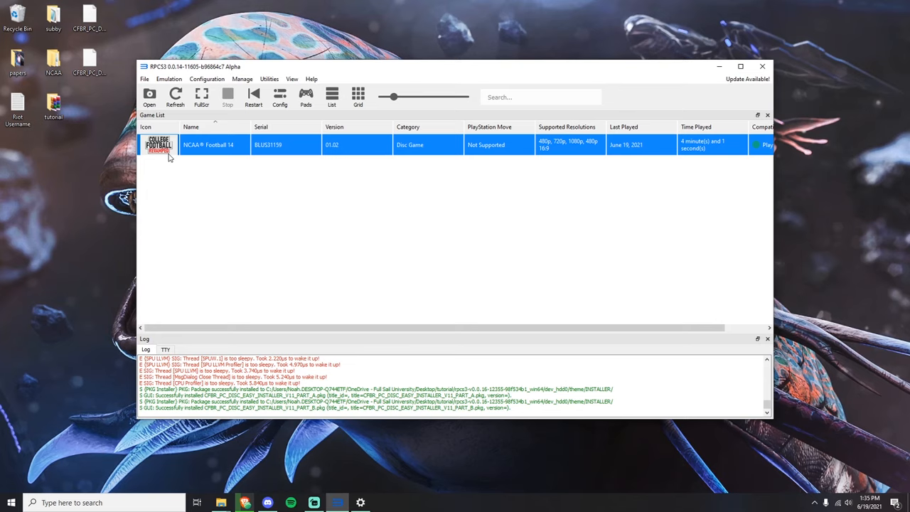
pyautogui.moveTo(335, 165)
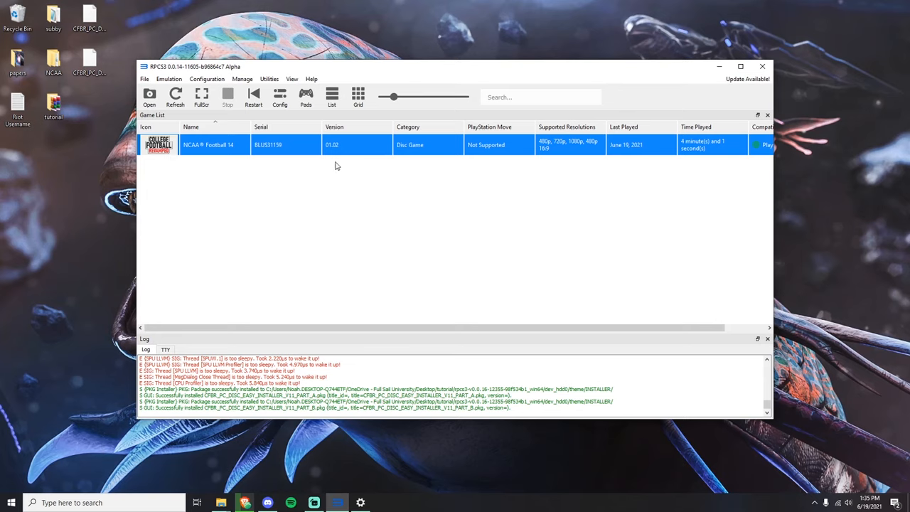
pyautogui.moveTo(347, 236)
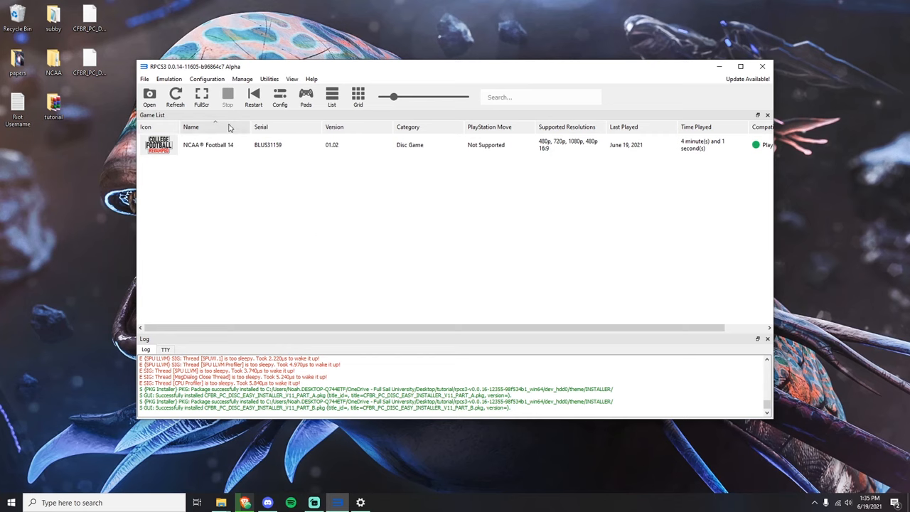
pyautogui.rightClick(208, 145)
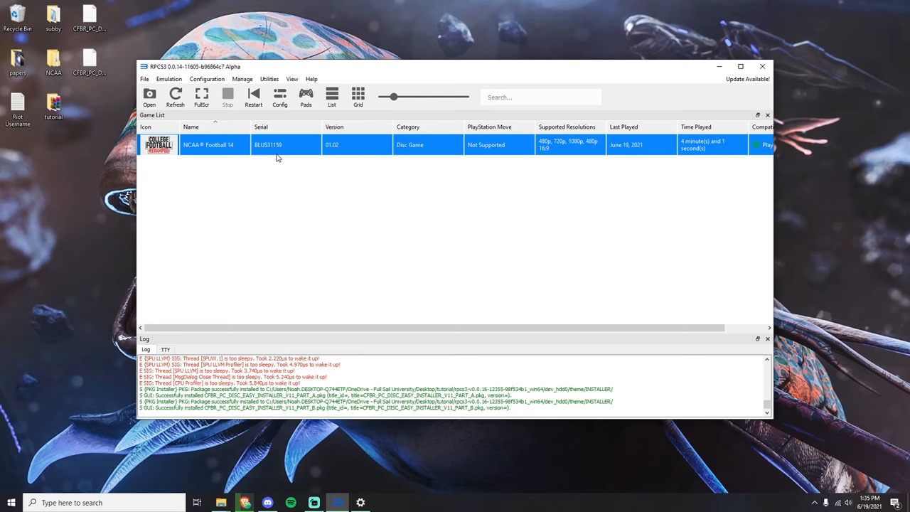
# - Launch NCAA Football 14 from the game list into the College Football Revamped main menu
pyautogui.doubleClick(208, 145)
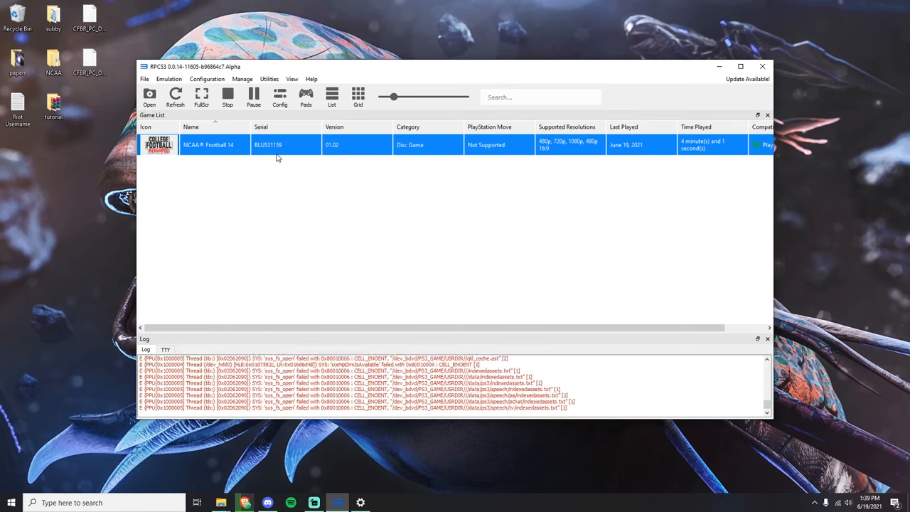
pyautogui.doubleClick(207, 145)
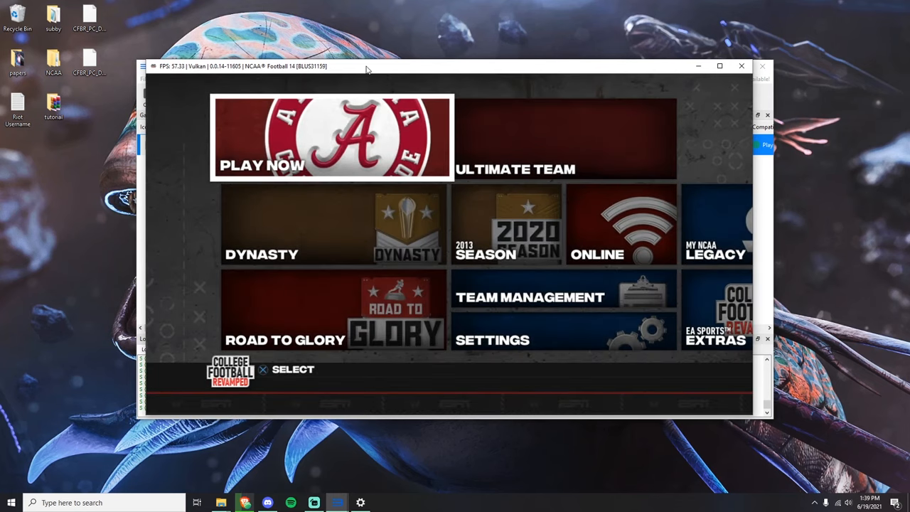
# - Start a Play Now game with Pittsburgh and switch its uniform preset to Steel City
pyautogui.click(333, 136)
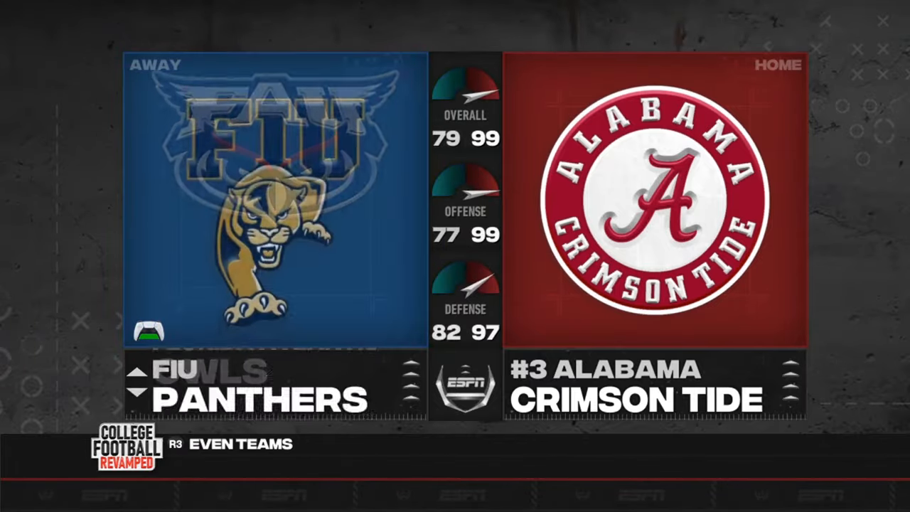
pyautogui.click(140, 369)
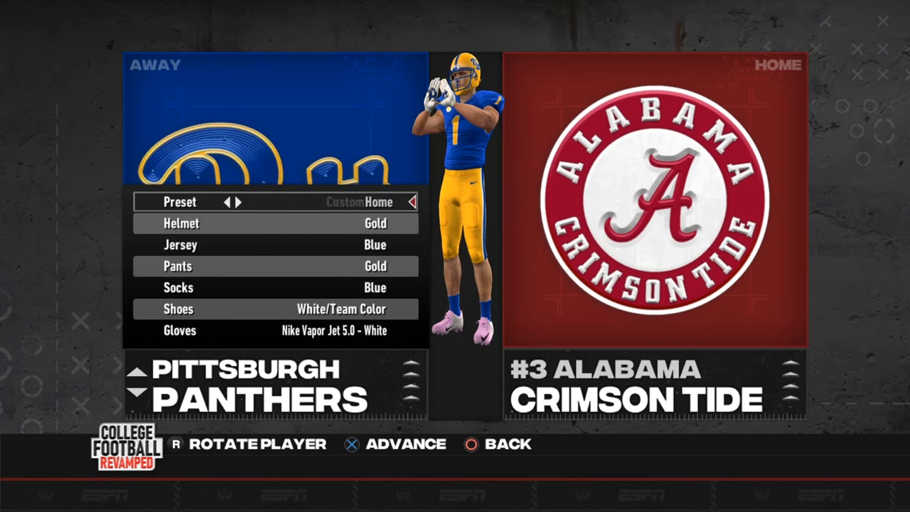
pyautogui.click(242, 202)
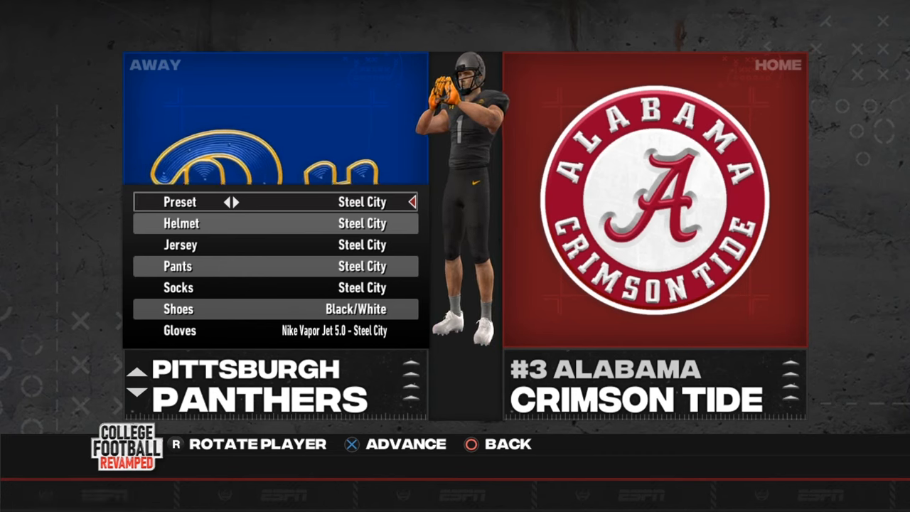
# - Rotate the player to inspect the Steel City uniform, then browse Alabama's roster in View & Edit Rosters
pyautogui.press('r')
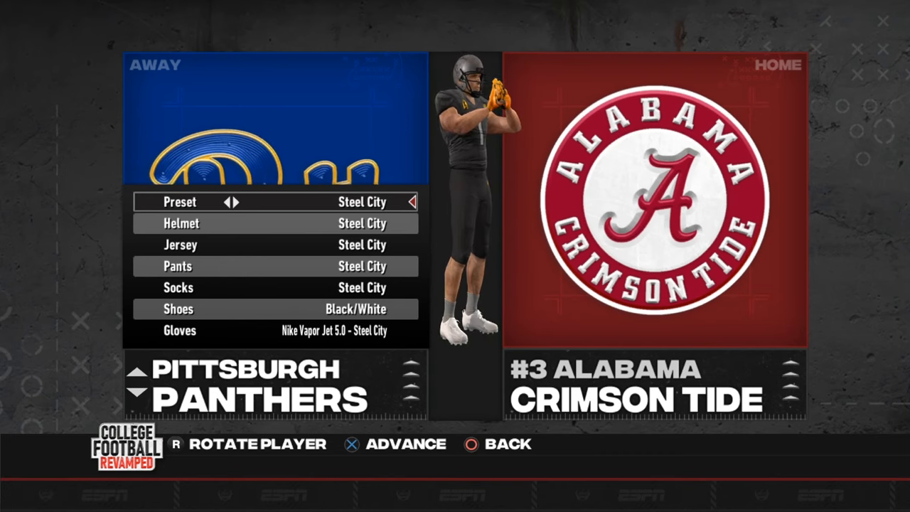
pyautogui.press('r')
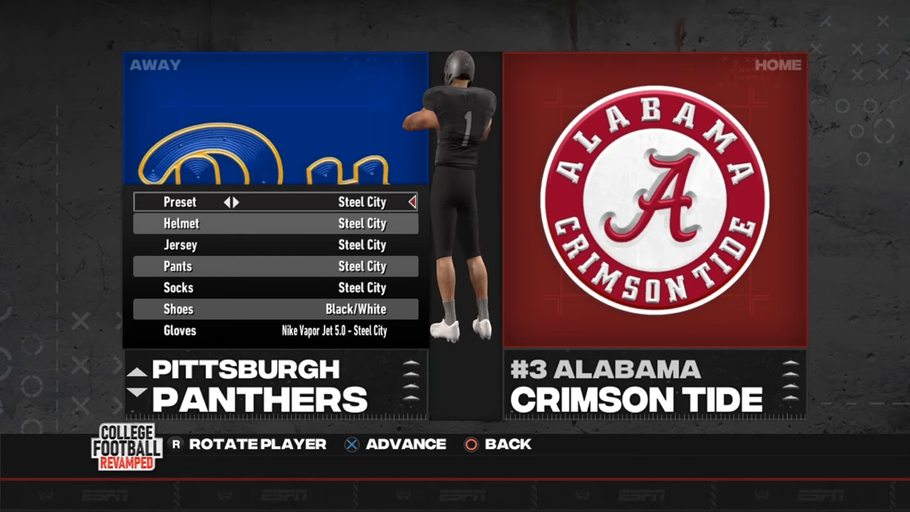
pyautogui.press('r')
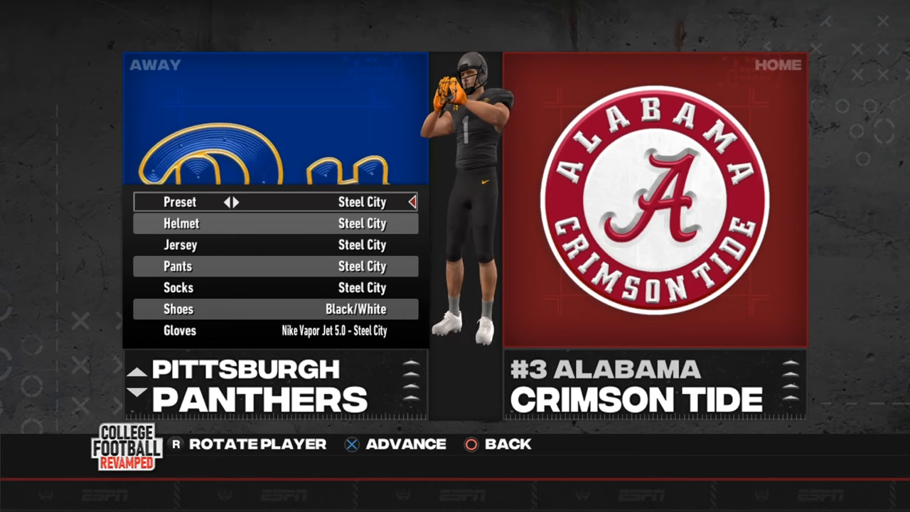
pyautogui.press('R')
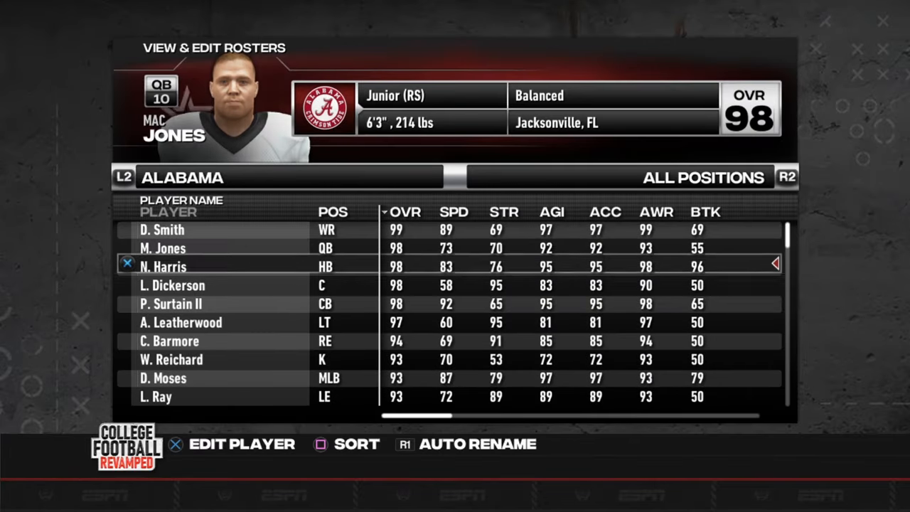
pyautogui.scroll(-3)
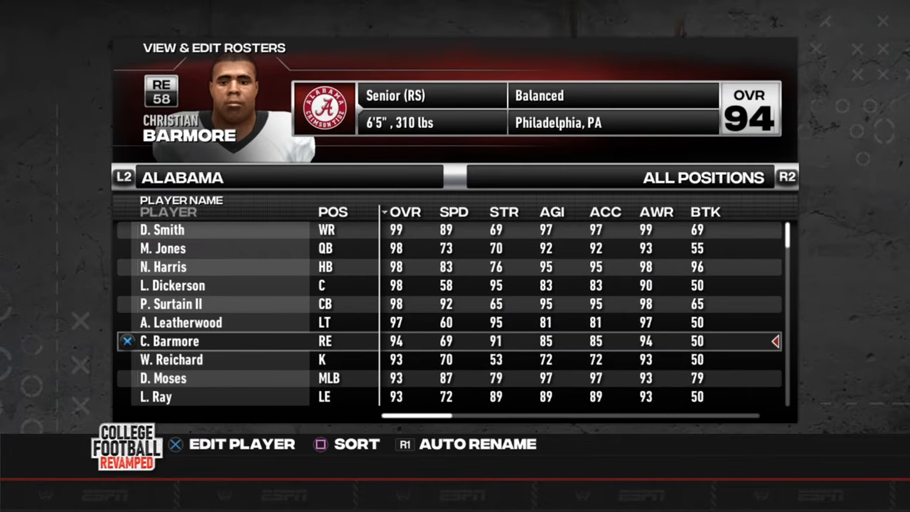